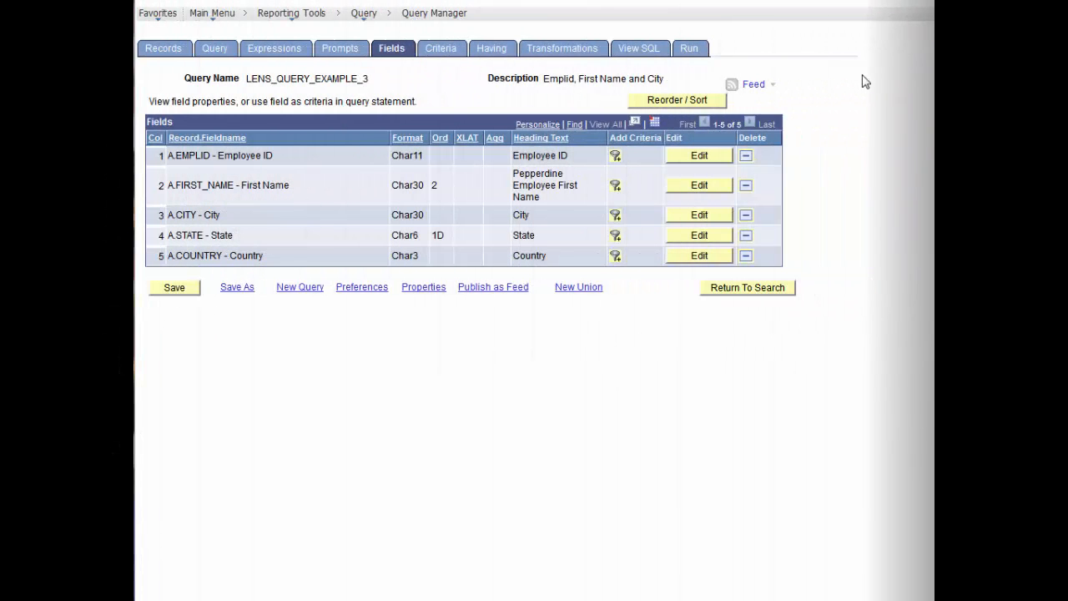
mouse_move(861, 87)
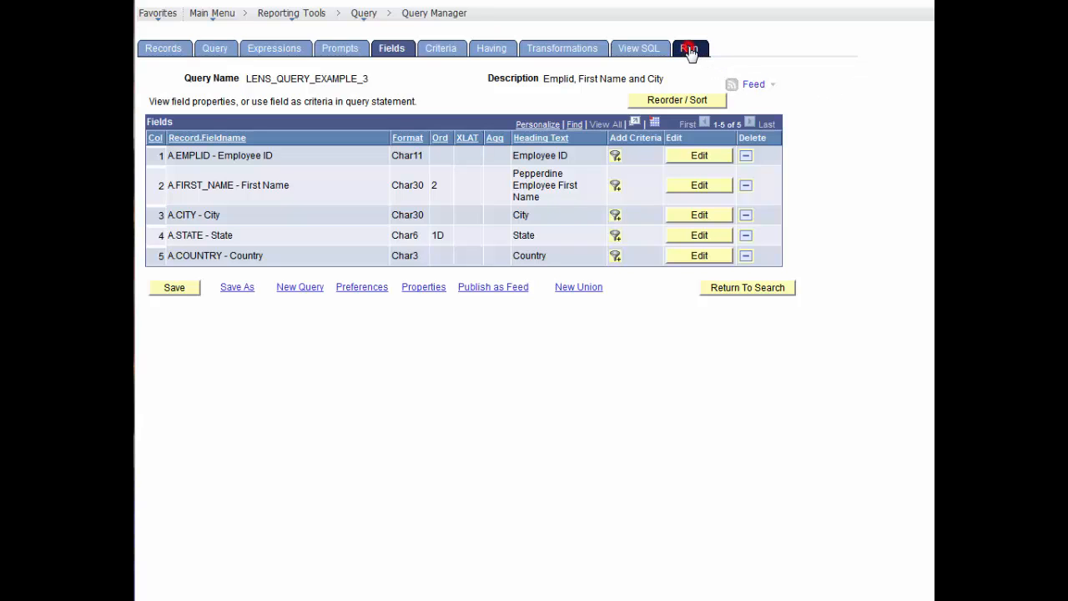
Step: Remove the A.COUNTRY field from the query and rerun it to preview the results
left_click(687, 47)
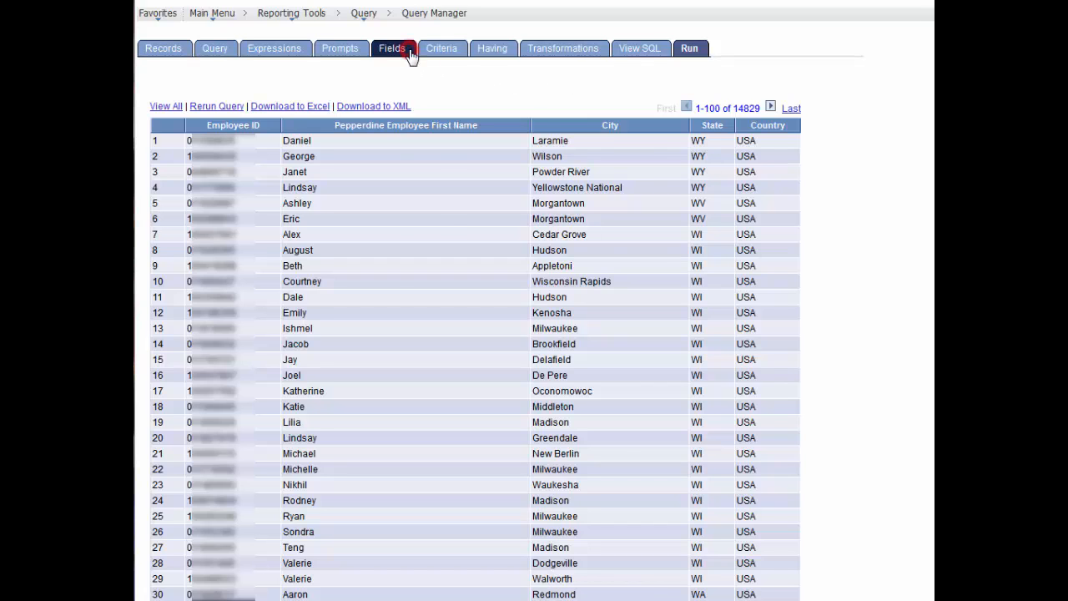
left_click(391, 46)
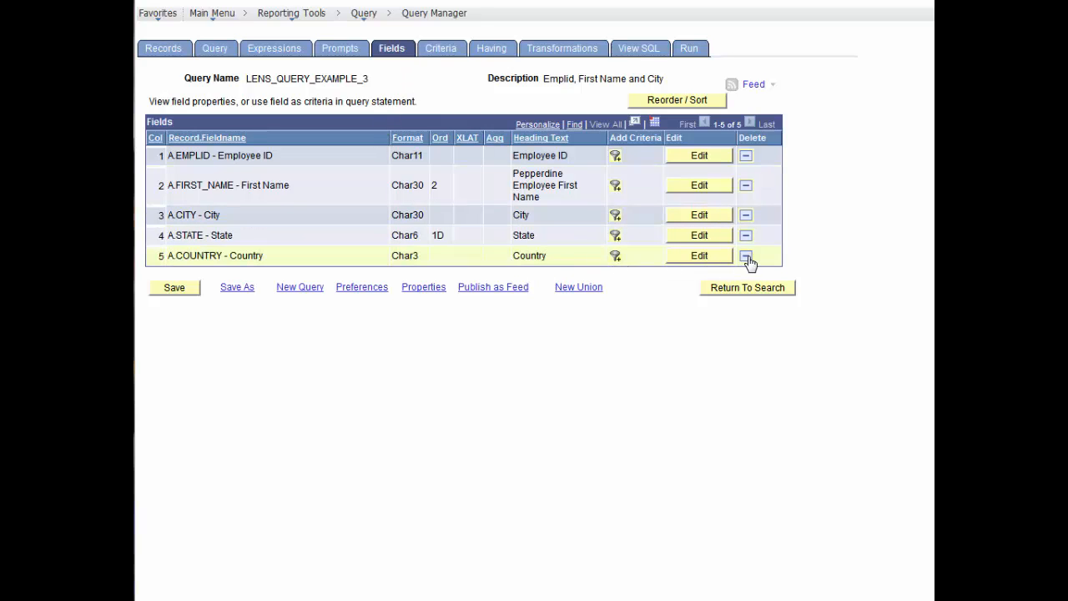
left_click(744, 255)
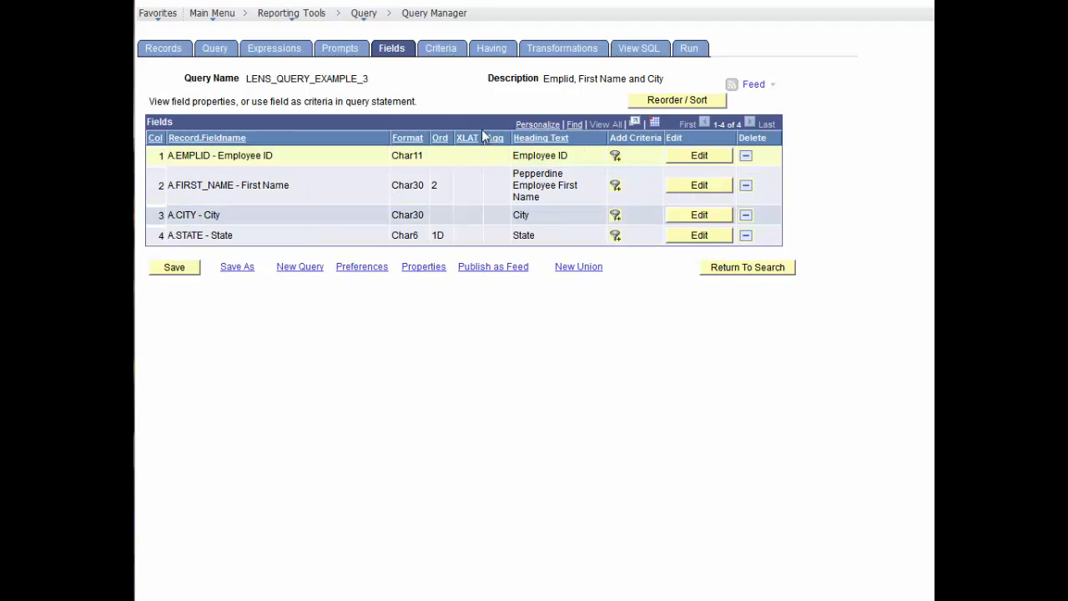
left_click(441, 46)
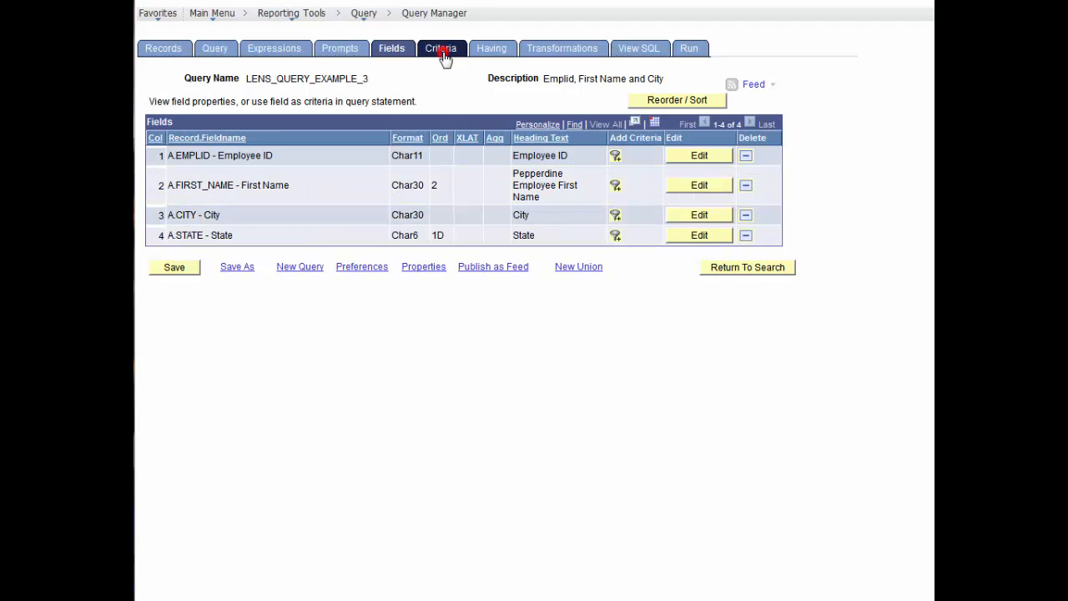
left_click(440, 47)
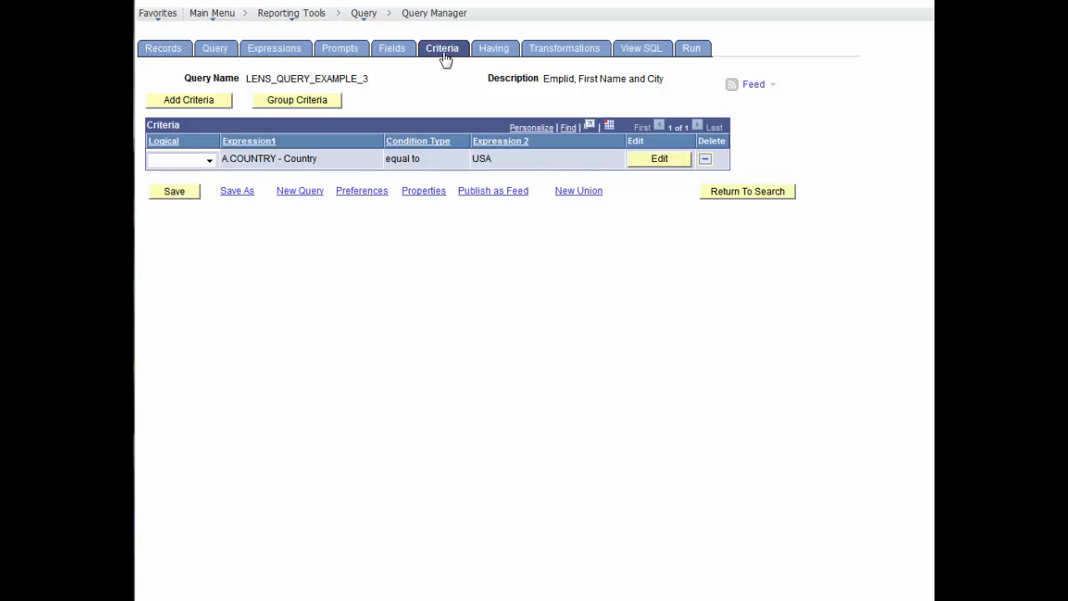
mouse_move(615, 65)
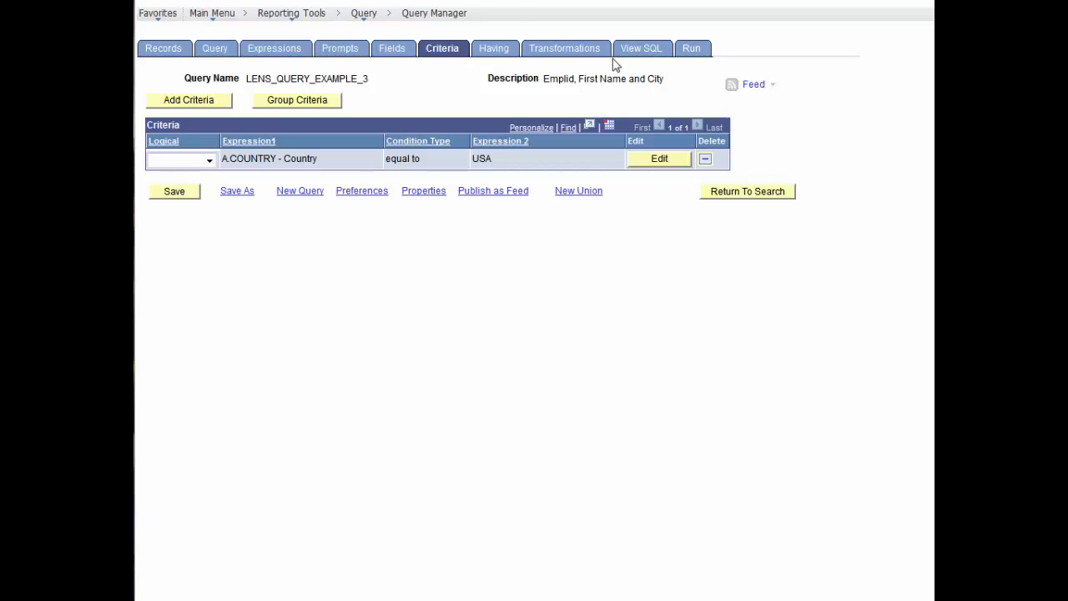
left_click(691, 47)
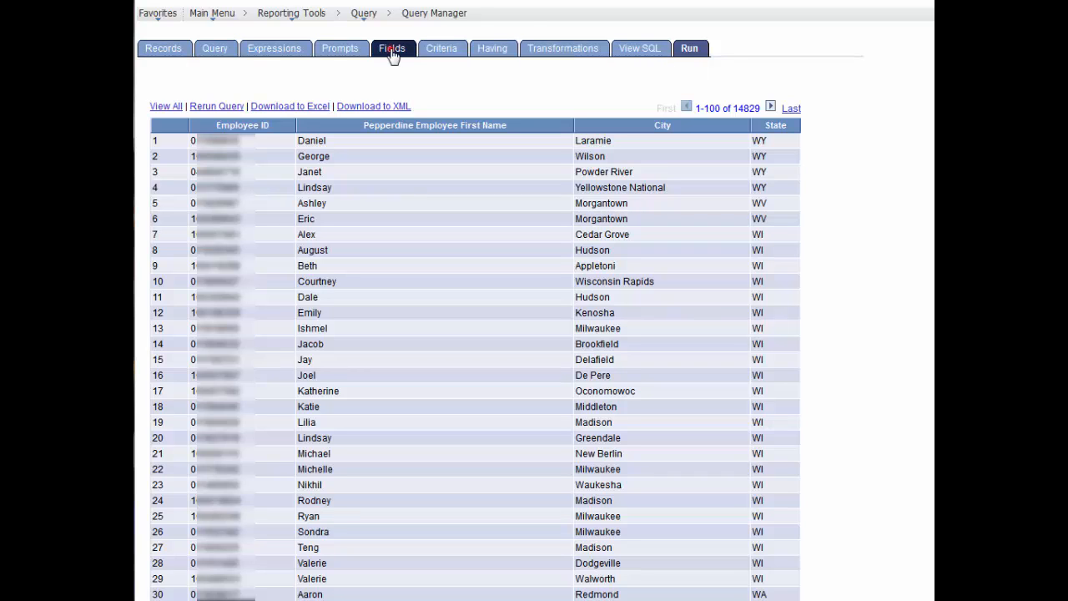
left_click(392, 47)
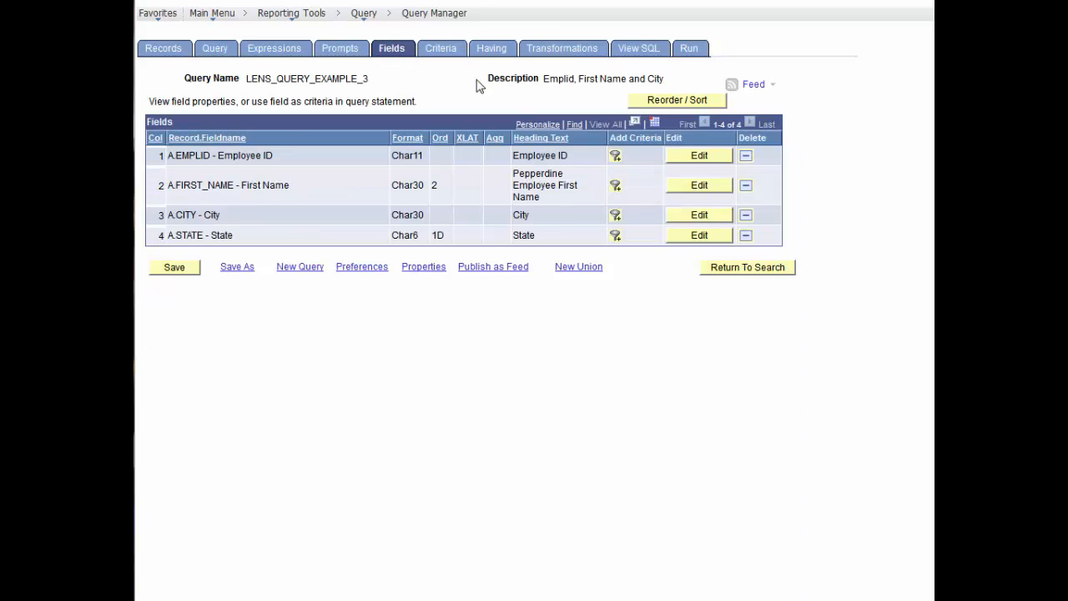
Step: In Reorder/Sort, change the State sort from descending to ascending and confirm
left_click(676, 100)
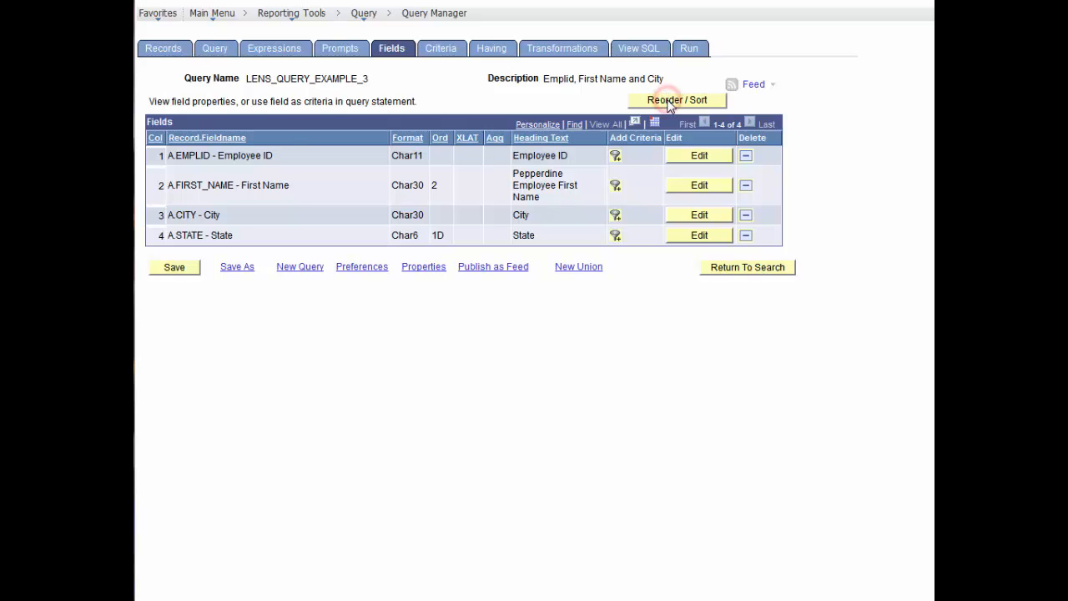
left_click(676, 100)
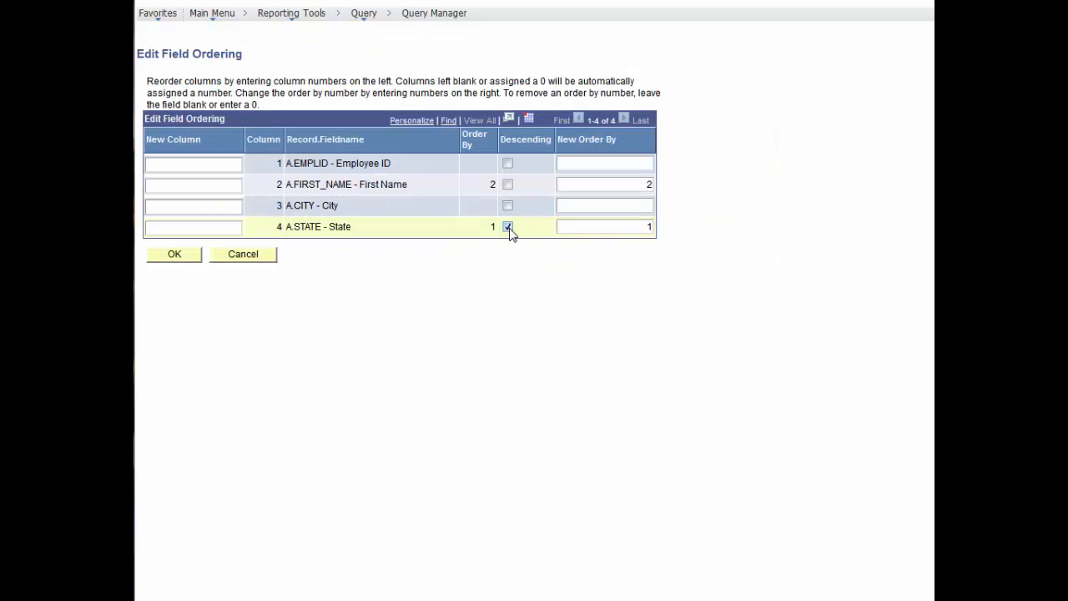
left_click(507, 227)
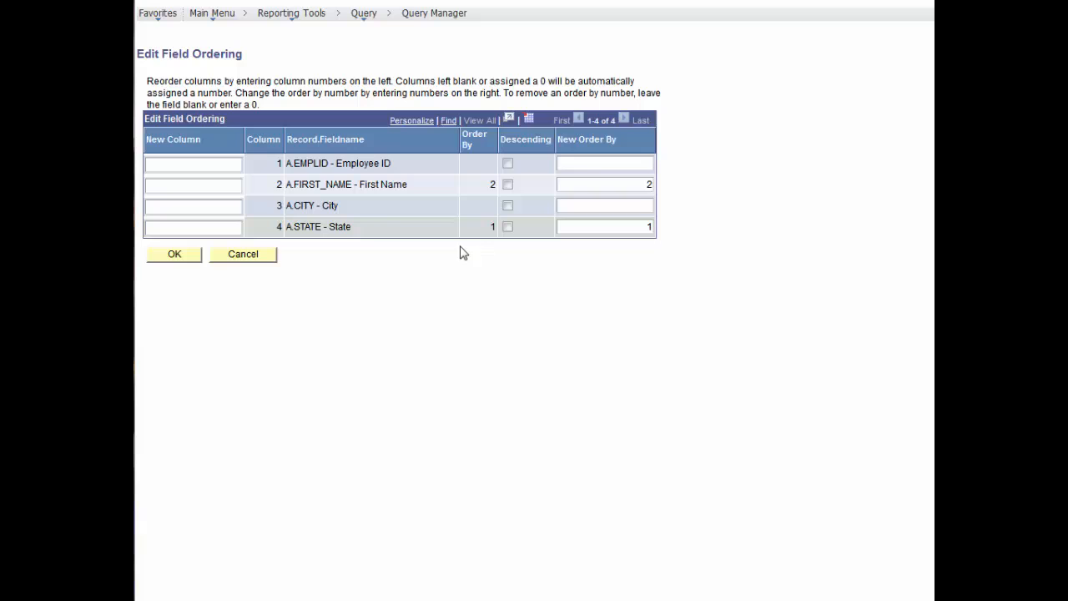
left_click(174, 253)
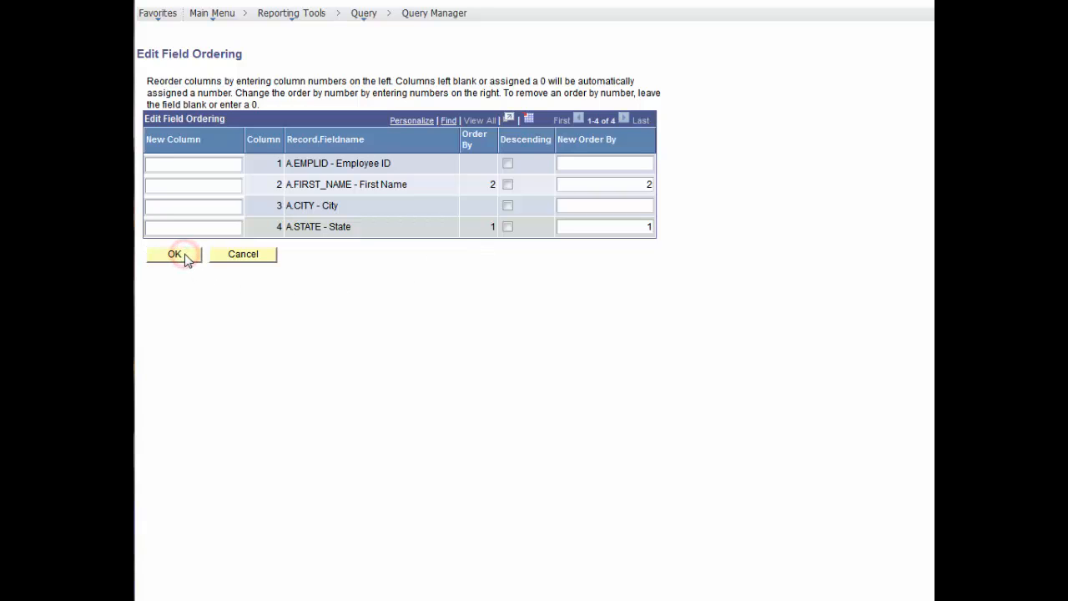
left_click(174, 254)
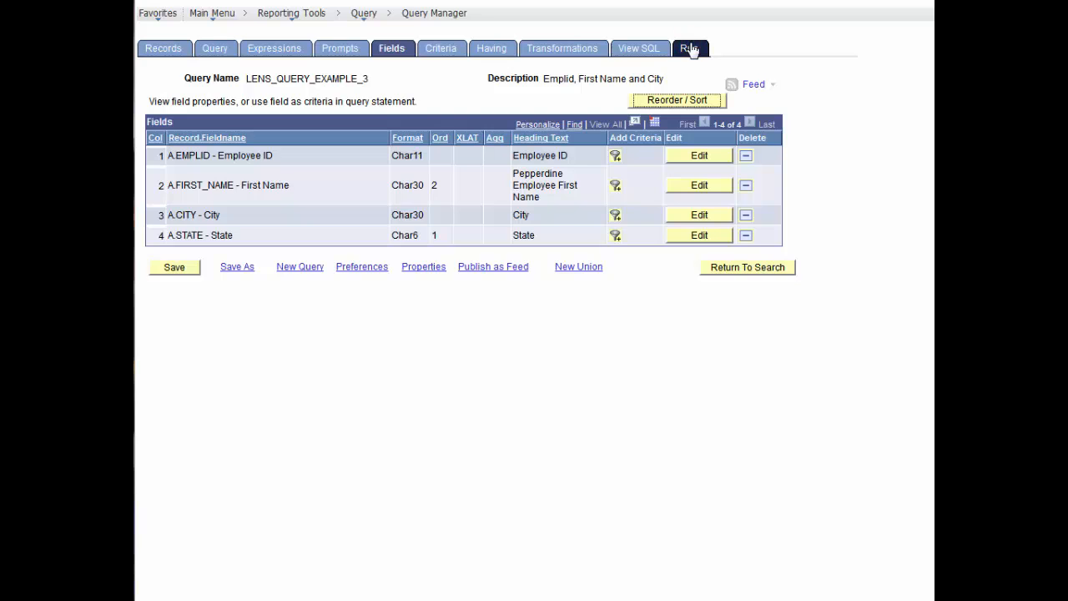
Step: Run the query sorted by State ascending, then view its Country equals USA criterion
left_click(689, 47)
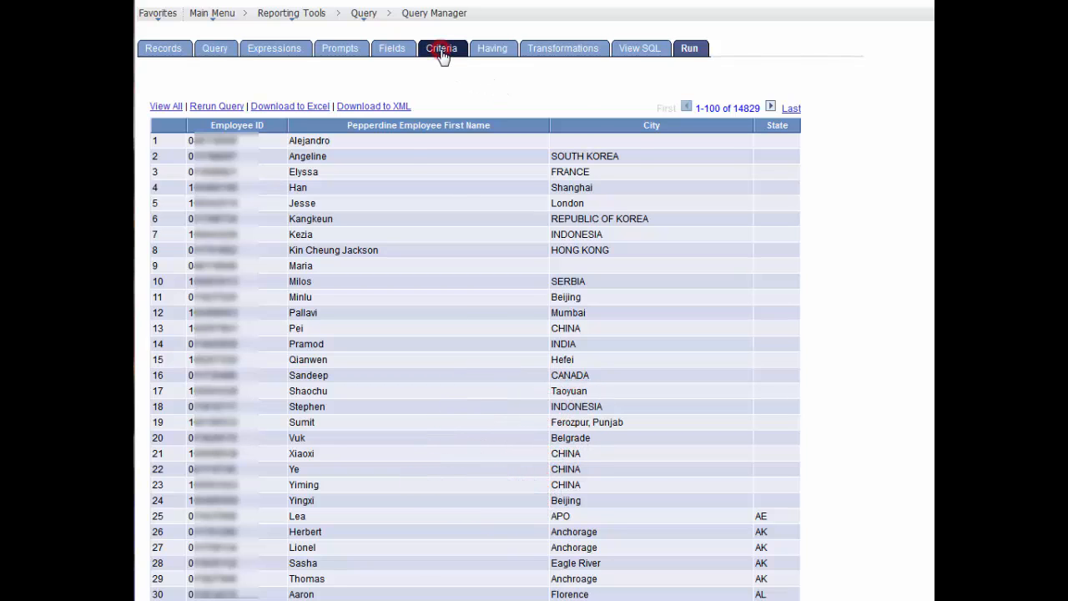
left_click(441, 47)
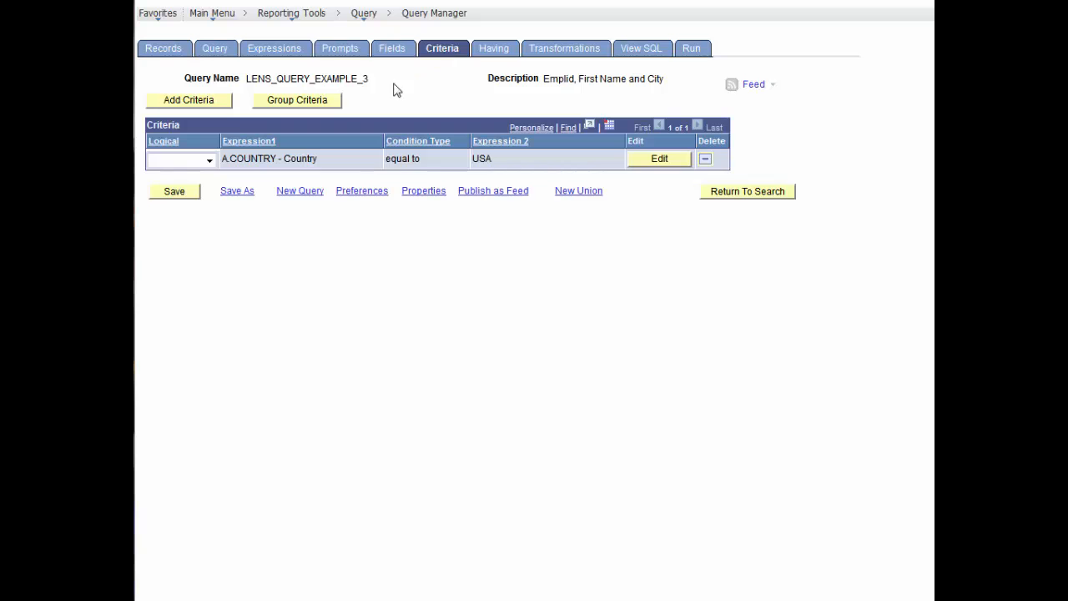
Step: Add a criterion A.STATE not equal to blank and run the query (14,805 rows)
left_click(659, 159)
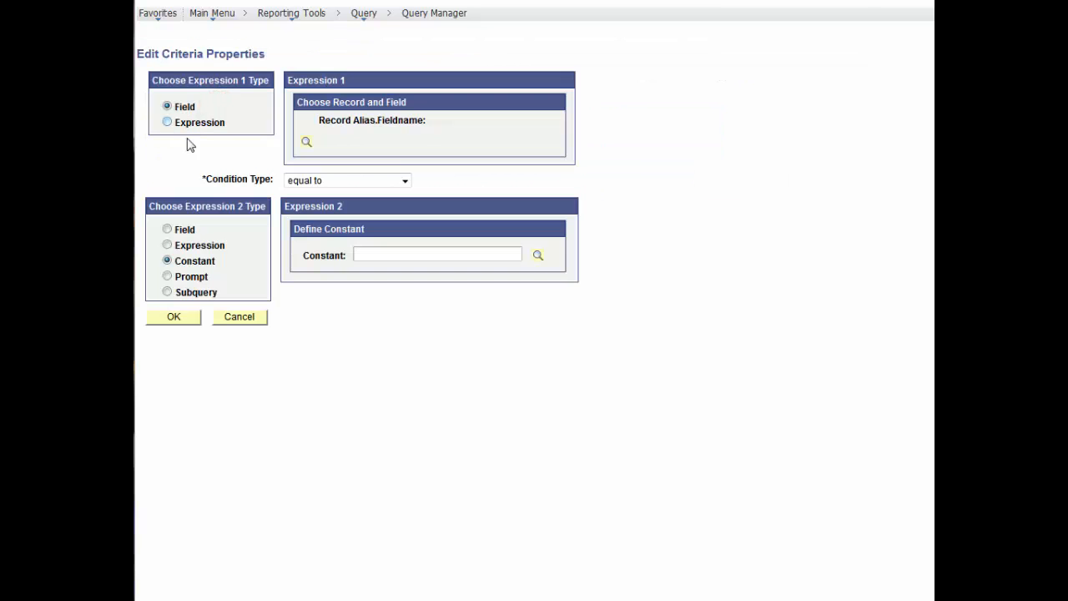
left_click(307, 142)
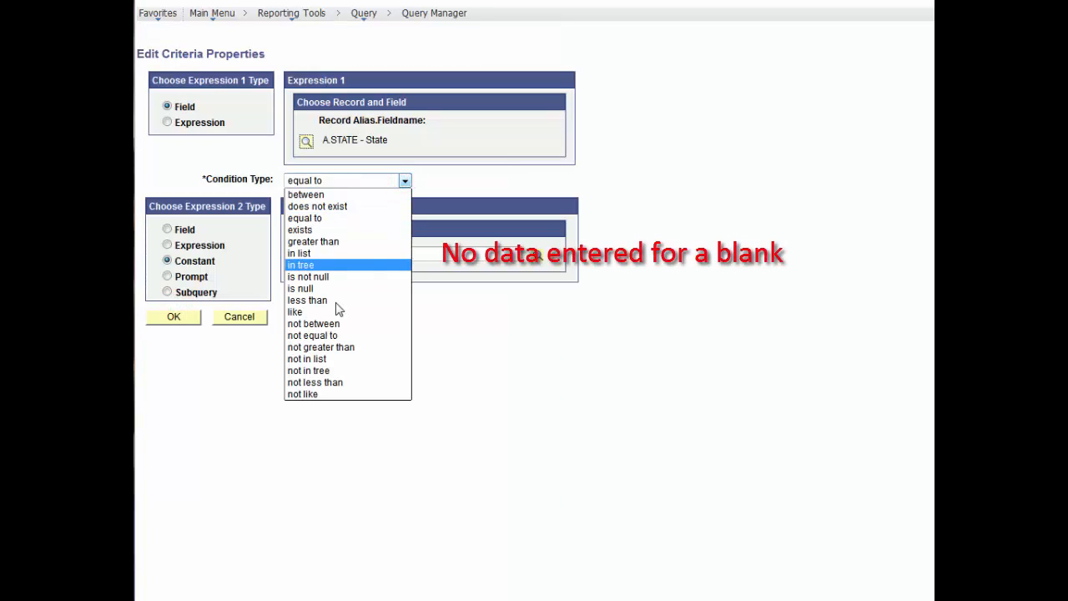
left_click(312, 334)
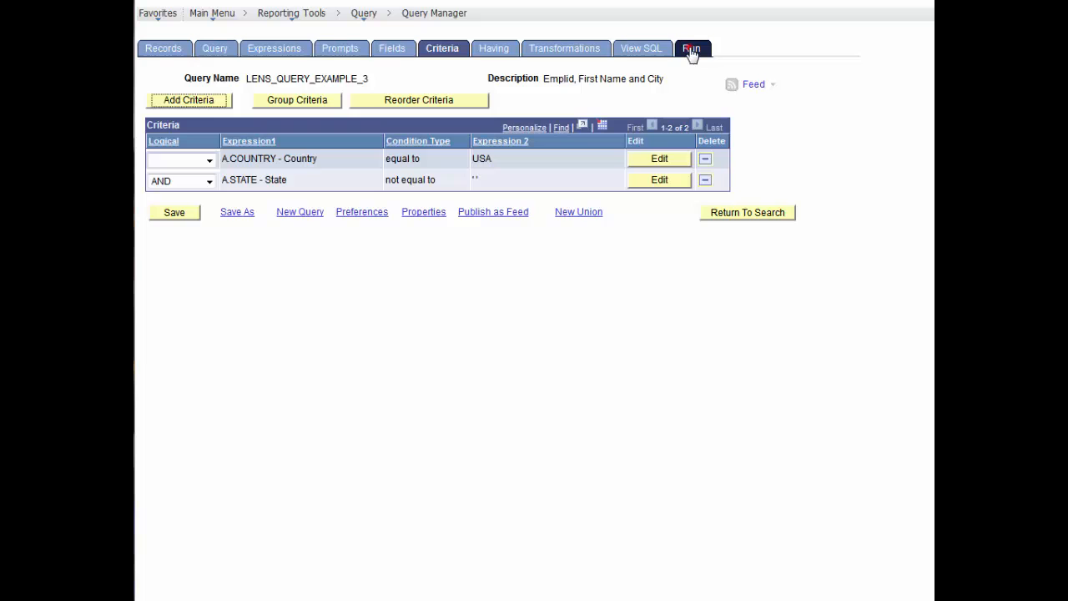
left_click(691, 46)
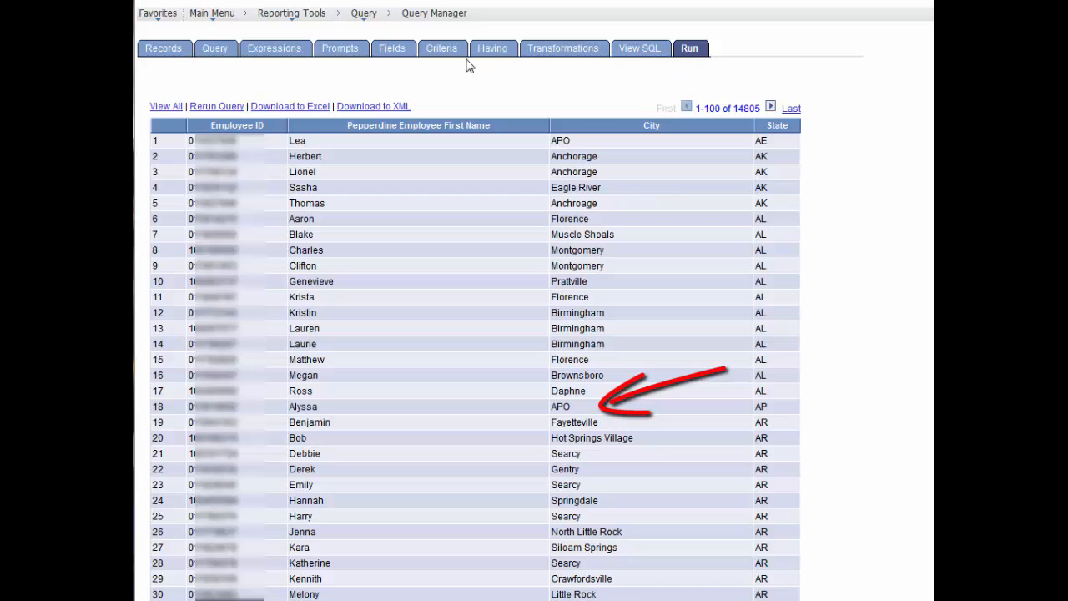
Step: Add a criterion City not equal to APO and run the query with it
left_click(442, 47)
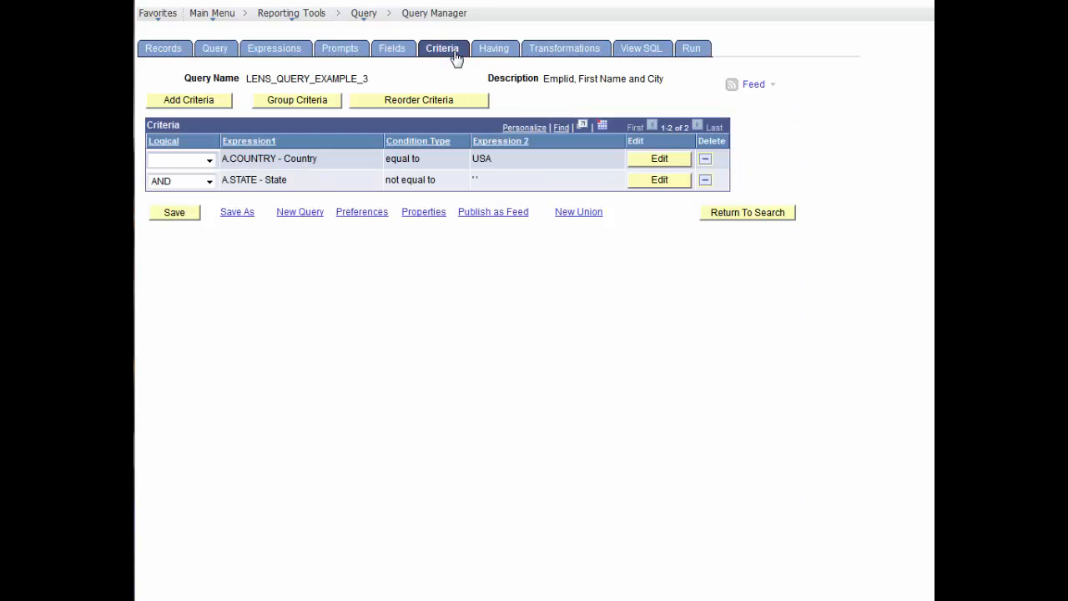
mouse_move(393, 85)
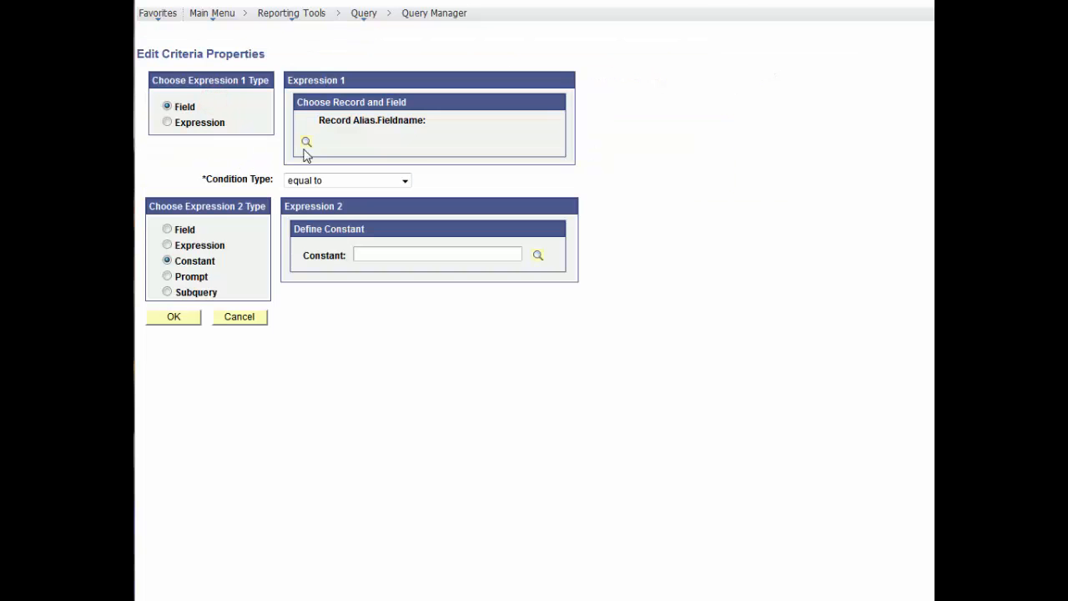
left_click(308, 140)
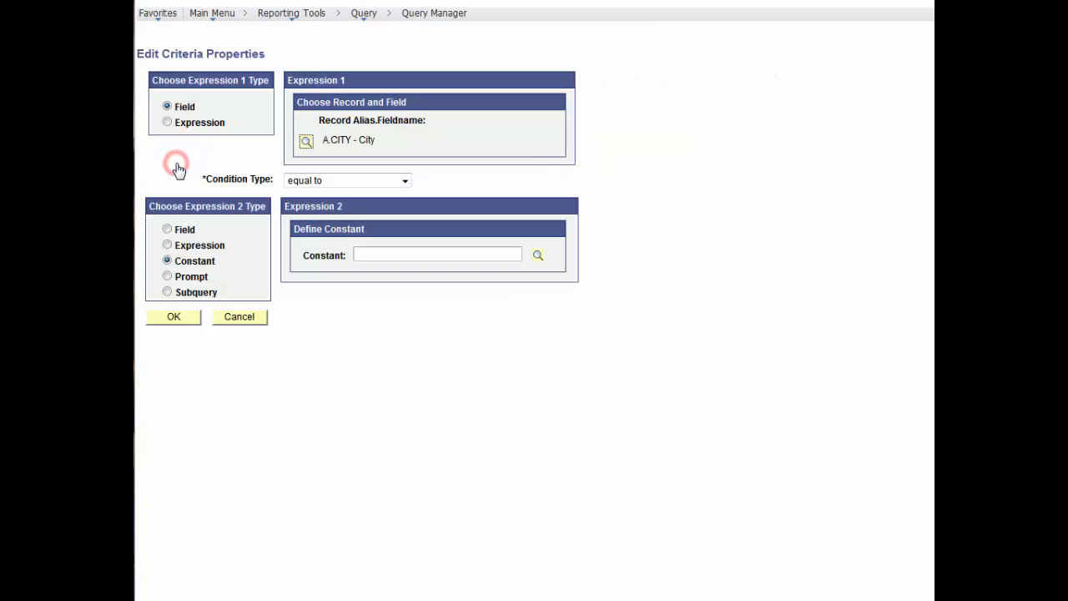
left_click(347, 180)
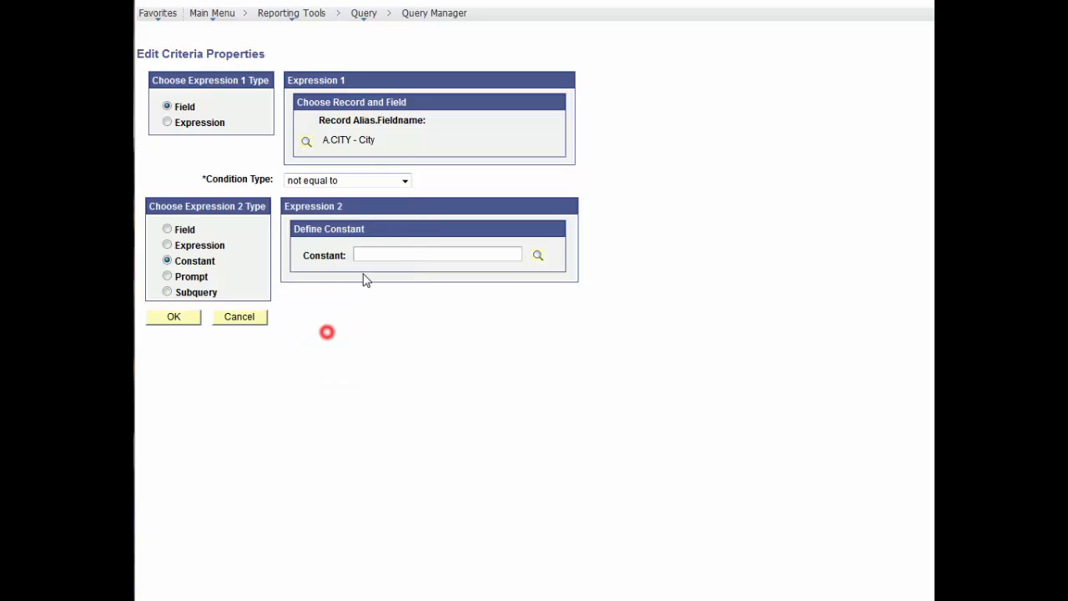
type("APO")
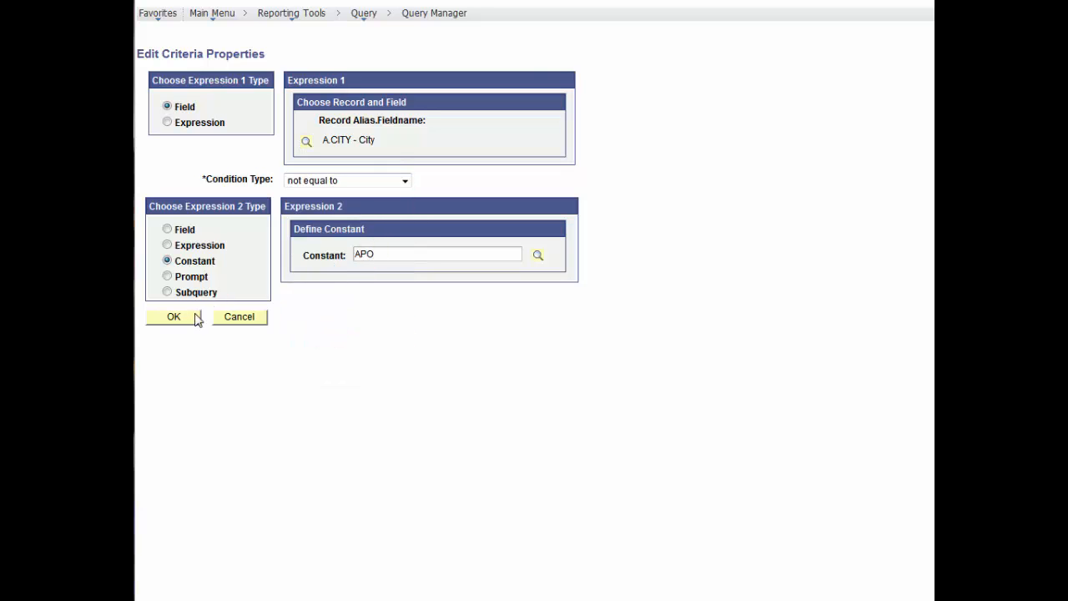
left_click(173, 317)
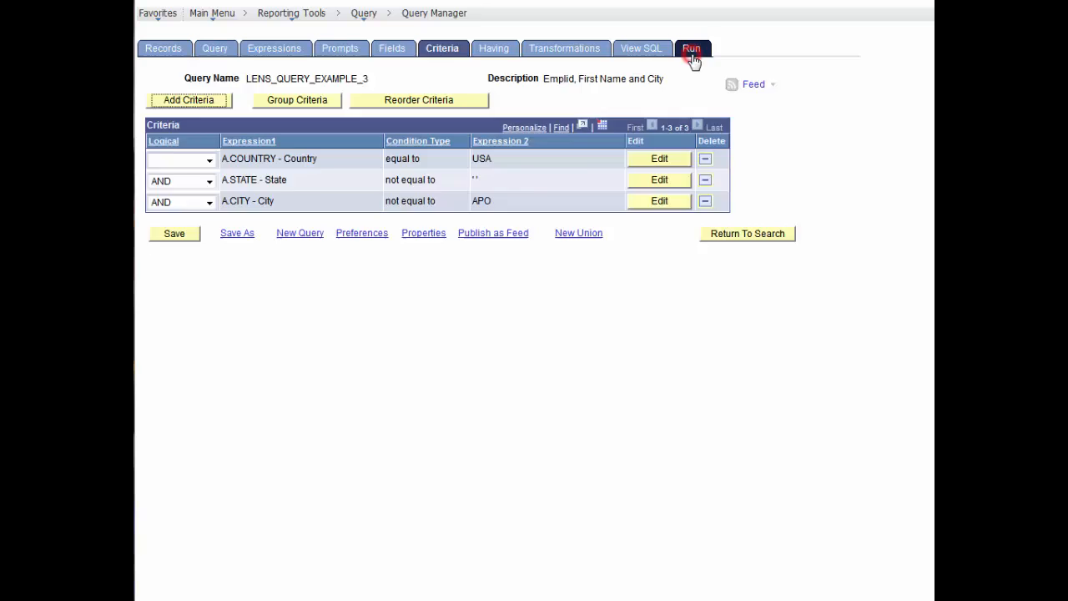
left_click(691, 47)
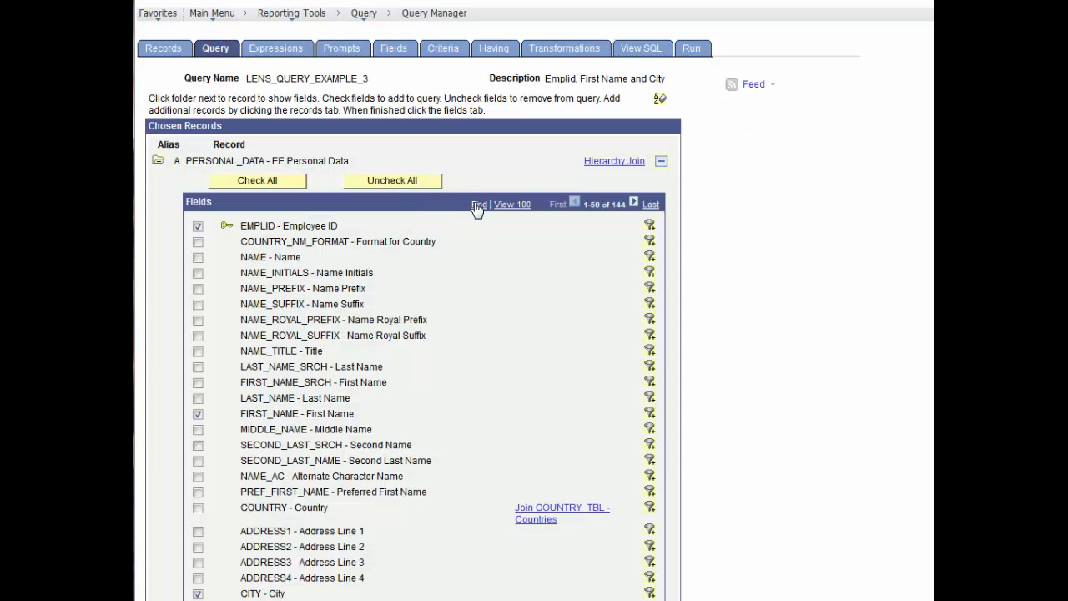
Step: Find 'marital' and add MAR_STATUS as the fifth output field, then run to check it
left_click(477, 204)
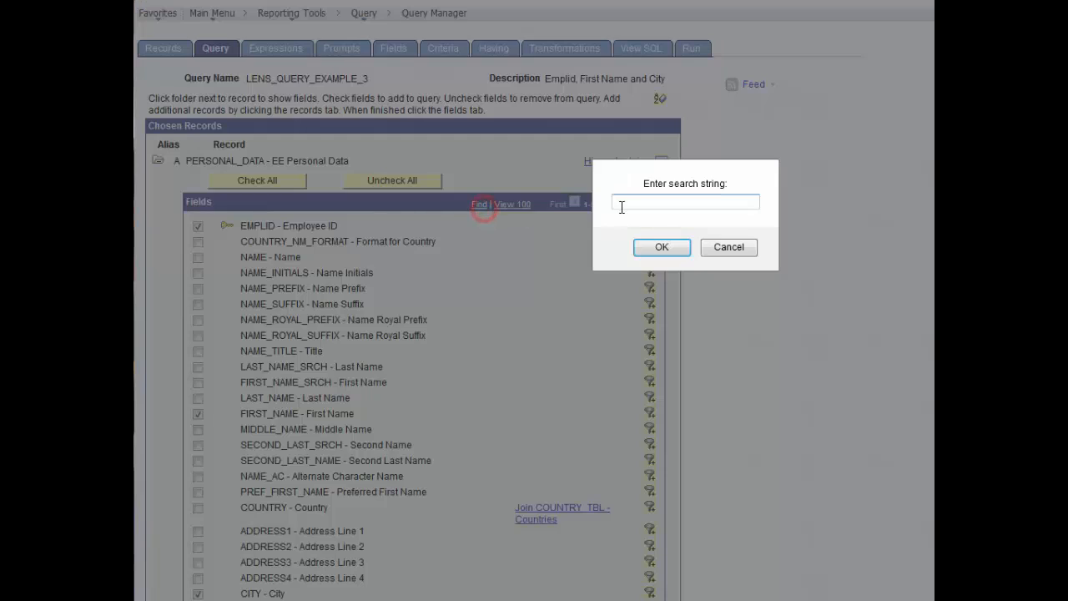
type("marital")
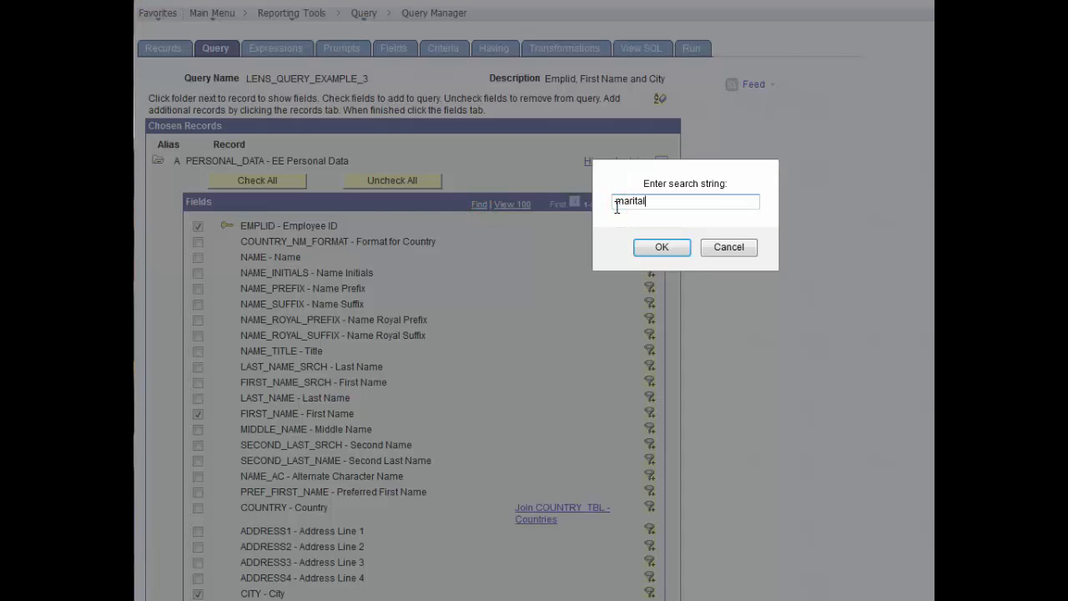
left_click(661, 247)
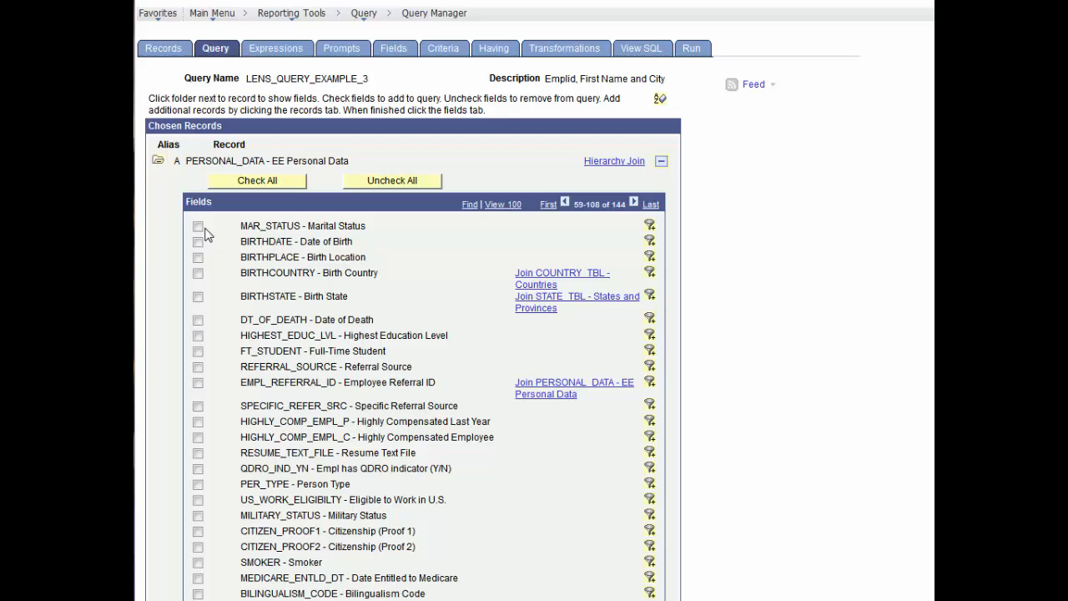
left_click(197, 227)
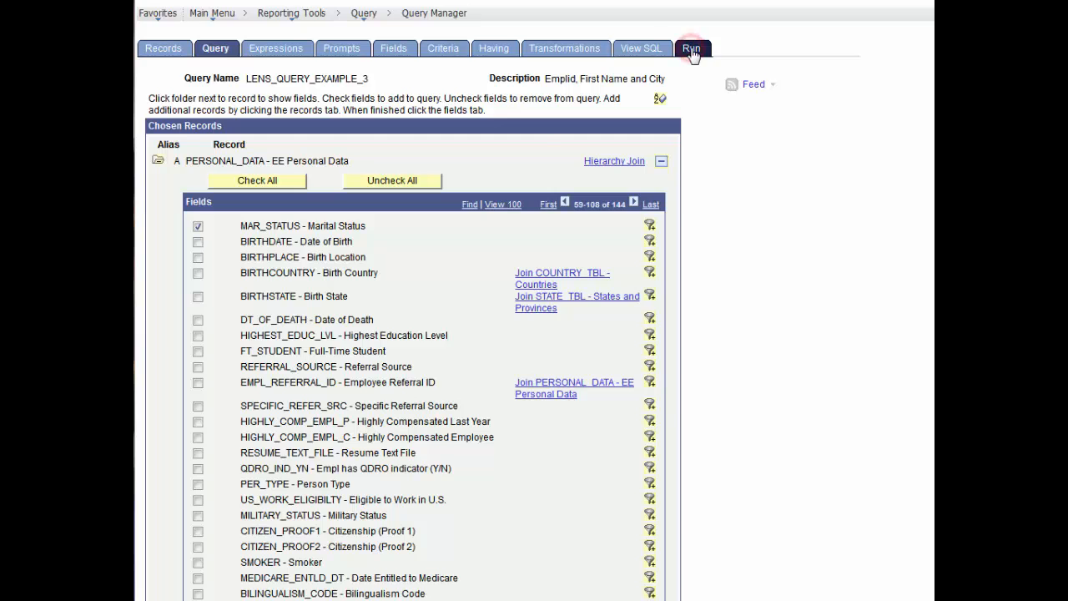
left_click(693, 47)
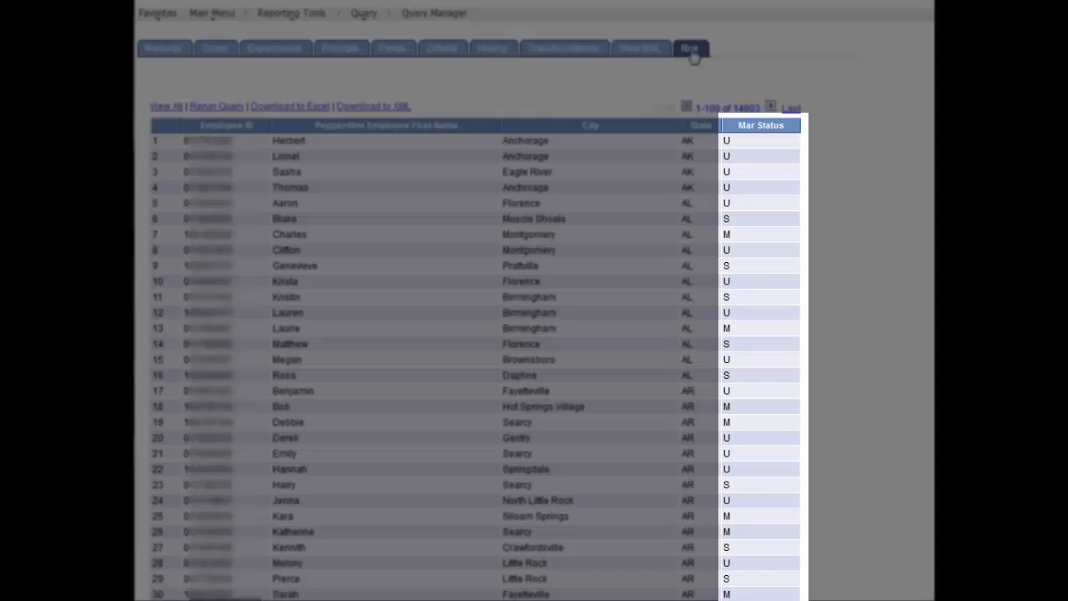
mouse_move(415, 67)
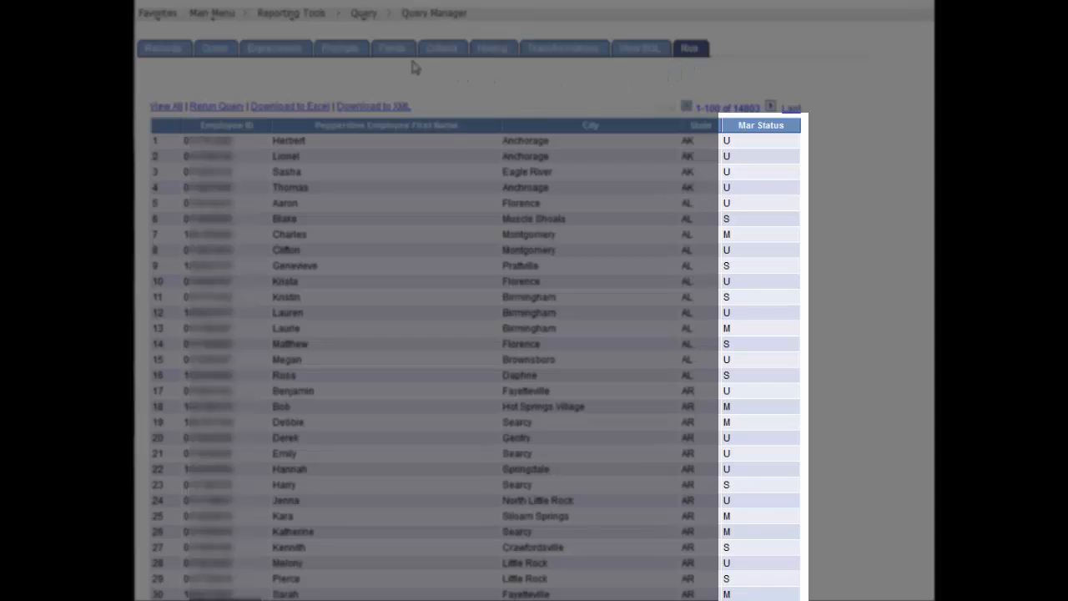
left_click(390, 47)
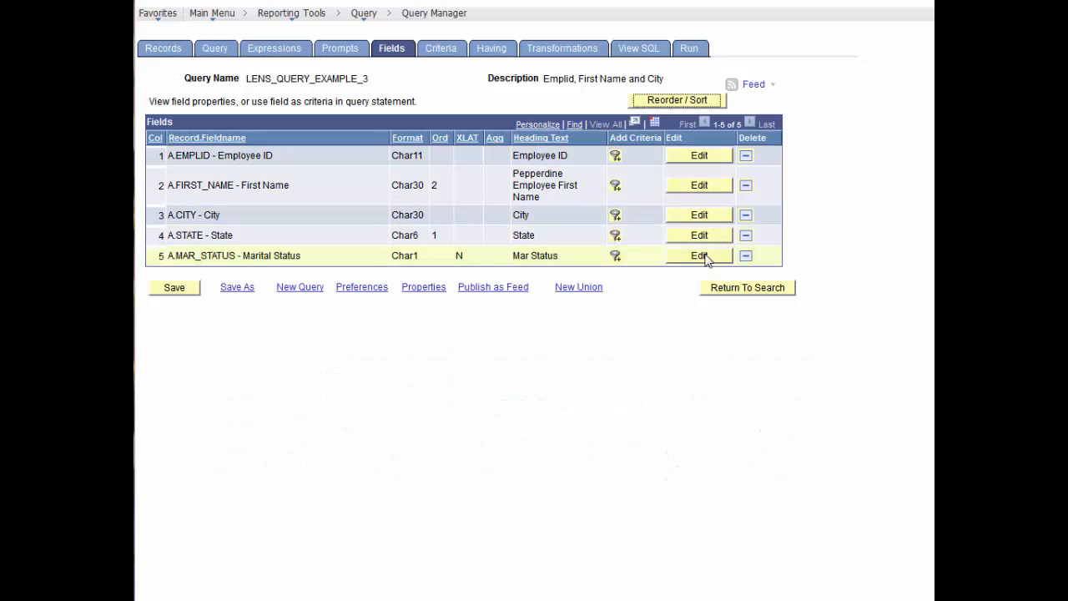
Step: Set MAR_STATUS to translate to Long values and rerun to show Married, Single, Unknown
left_click(697, 256)
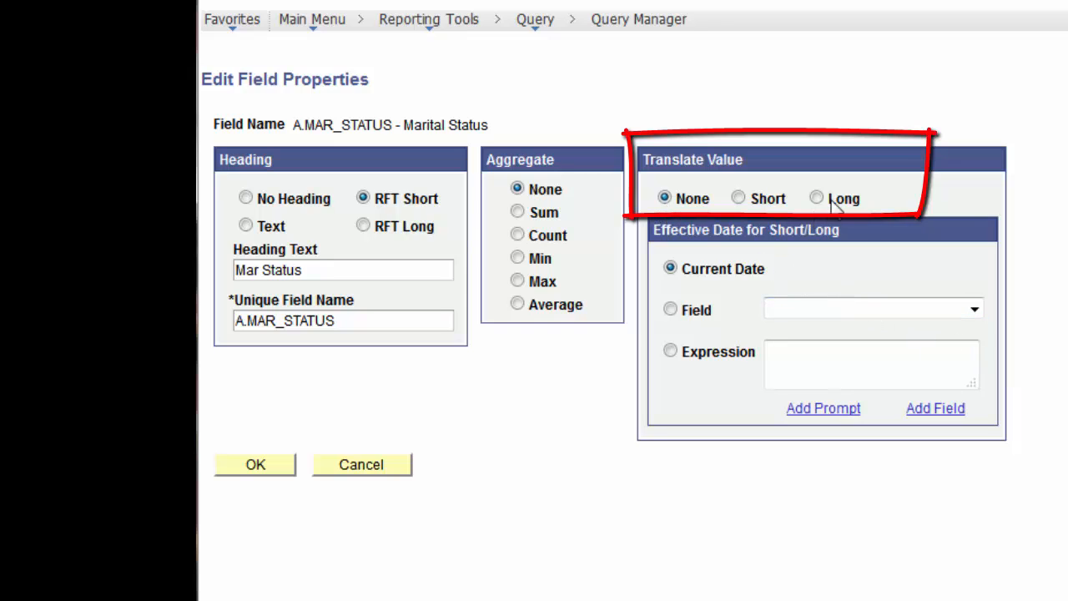
left_click(815, 197)
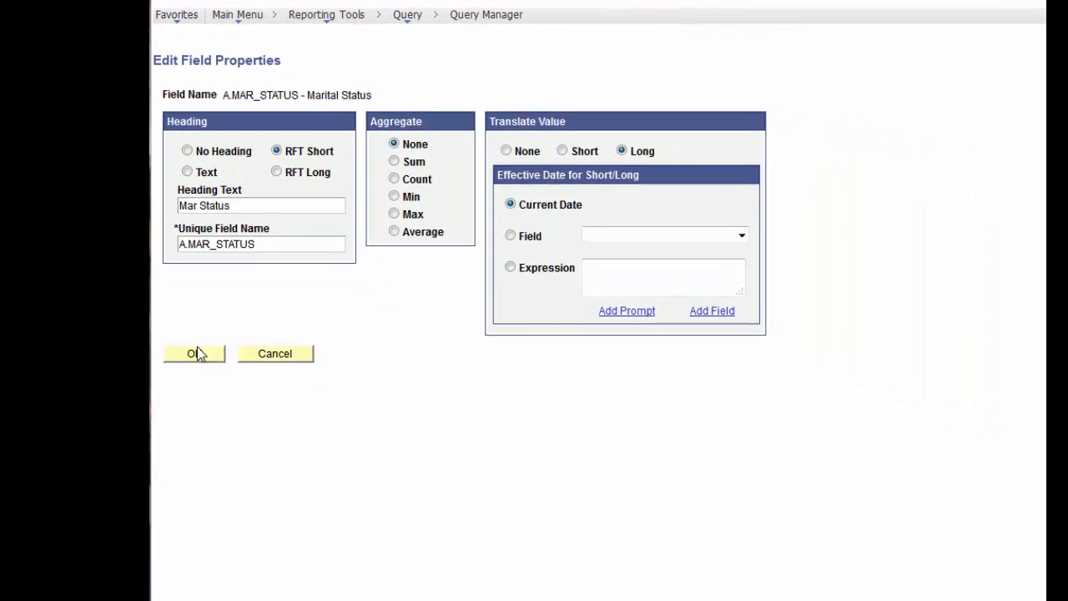
left_click(193, 354)
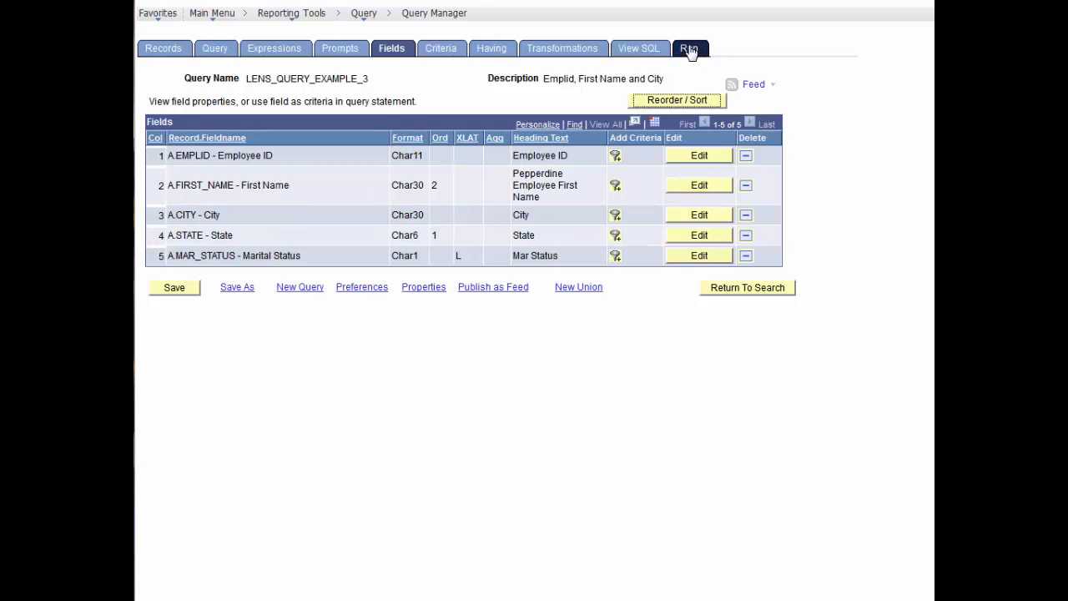
left_click(689, 47)
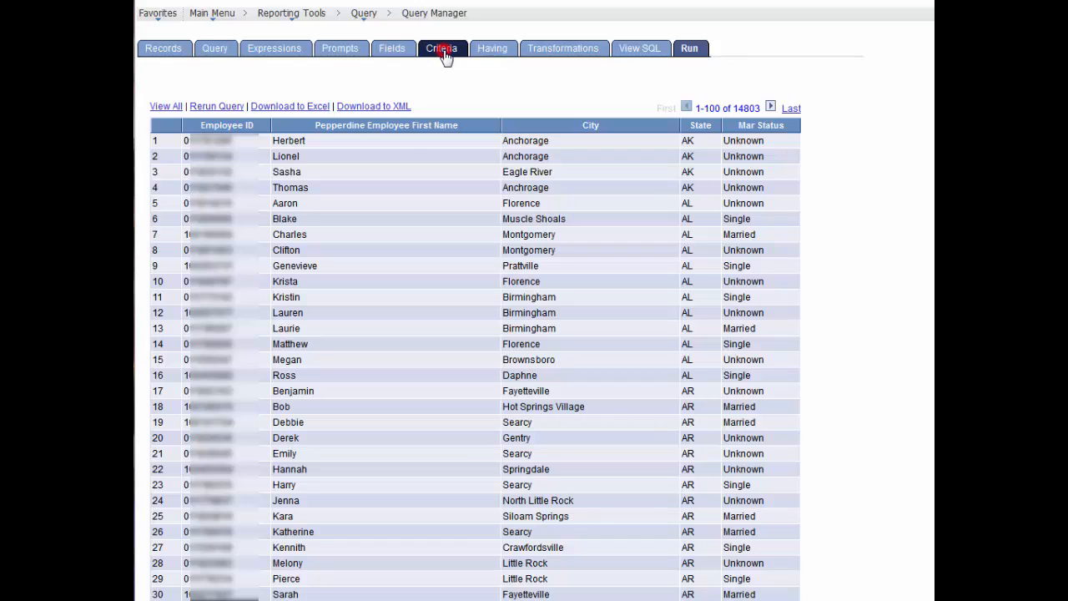
Step: Start a new criterion and choose A.MAR_STATUS as its field via the field search
left_click(442, 47)
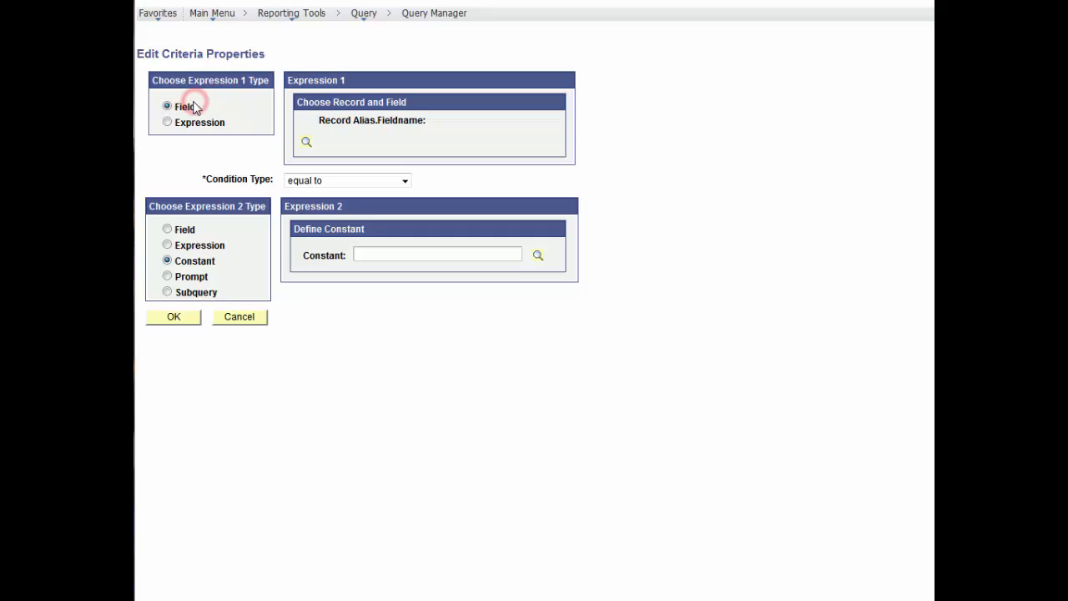
left_click(307, 142)
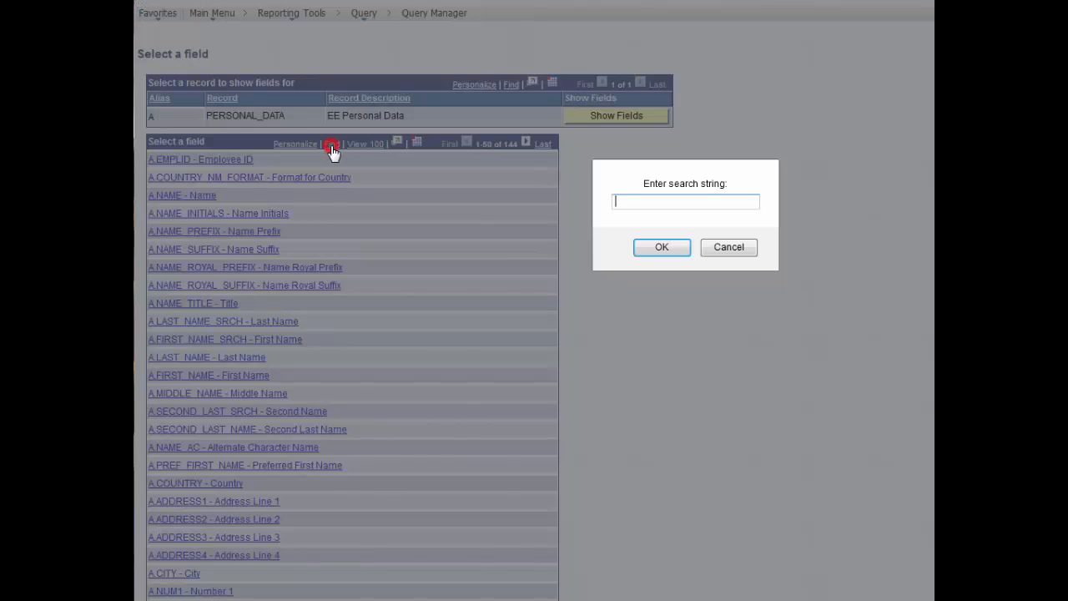
type("mer")
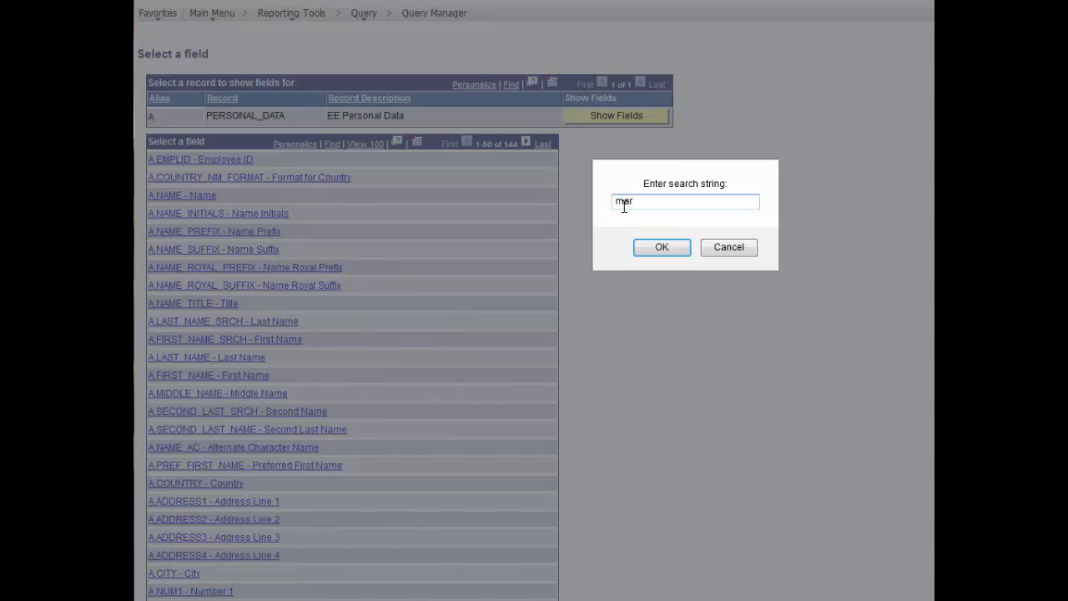
left_click(661, 247)
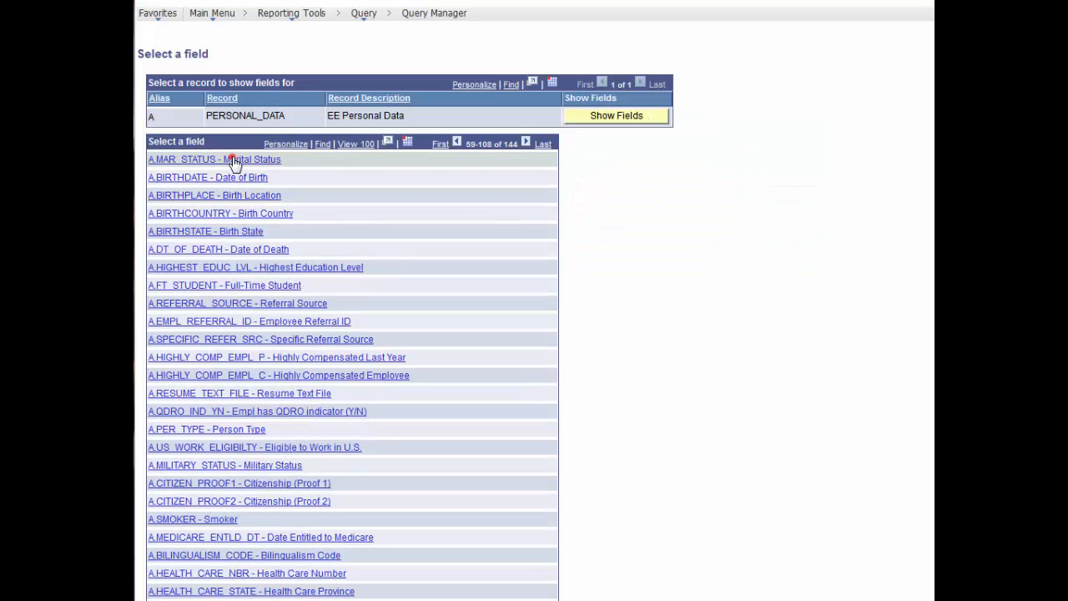
left_click(214, 160)
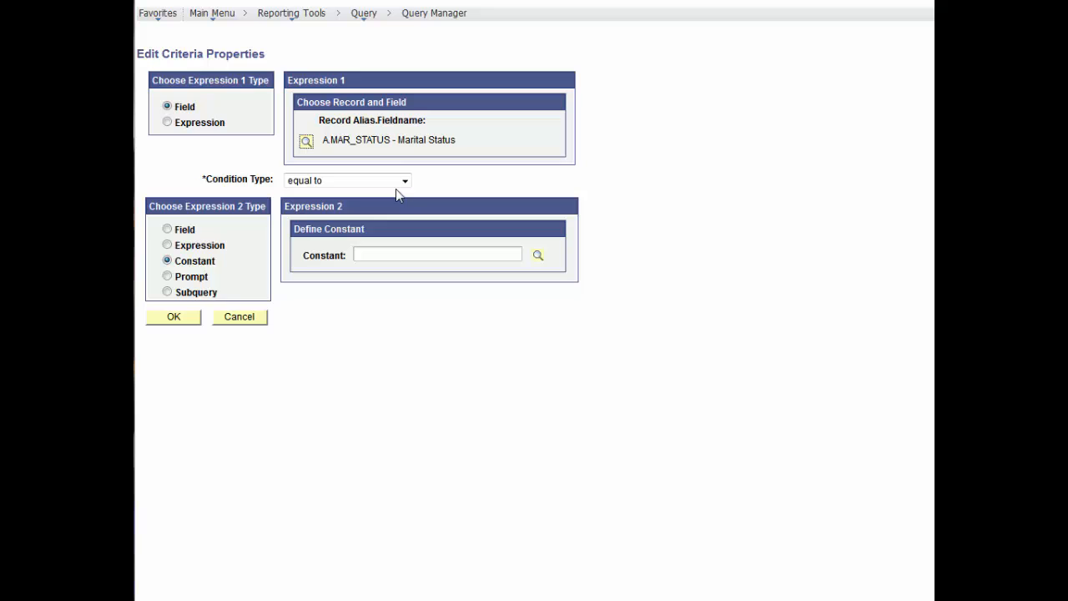
Step: Set the condition to not equal to constant M (Married), save it and run (11,474 rows)
left_click(348, 180)
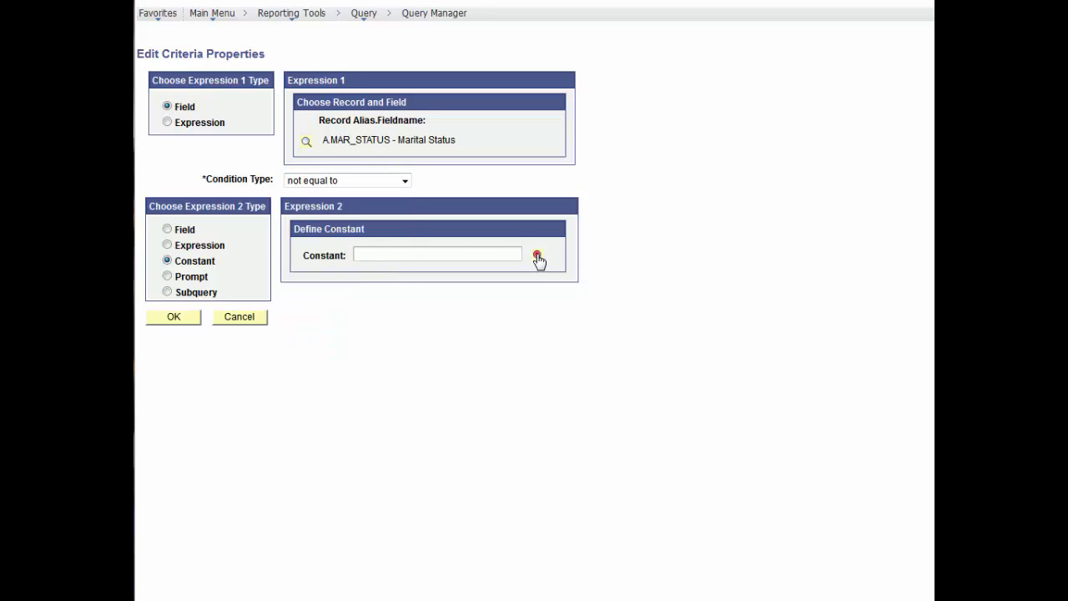
left_click(538, 258)
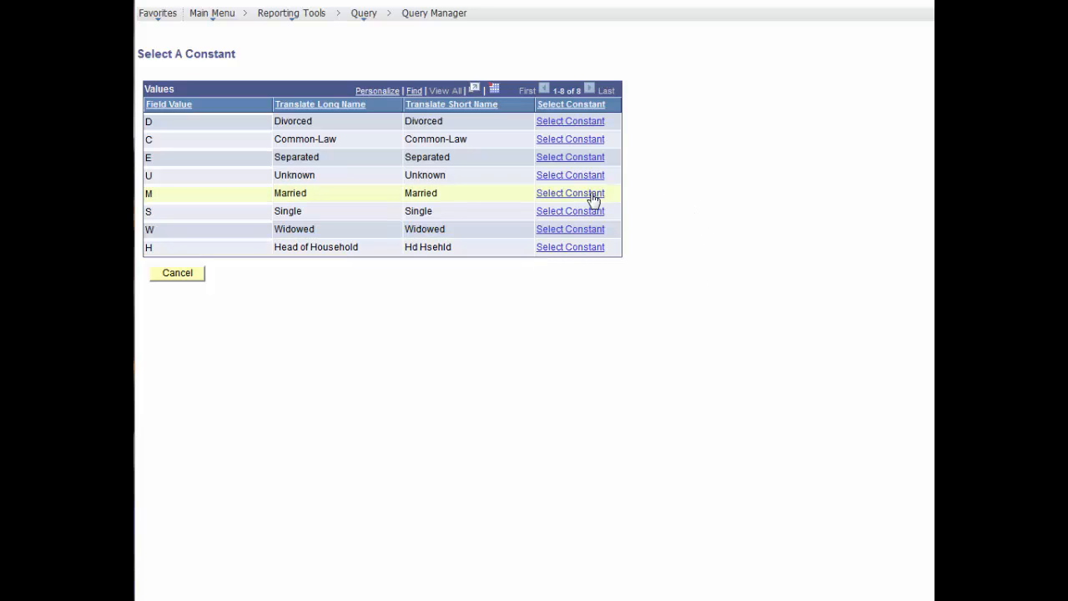
left_click(571, 193)
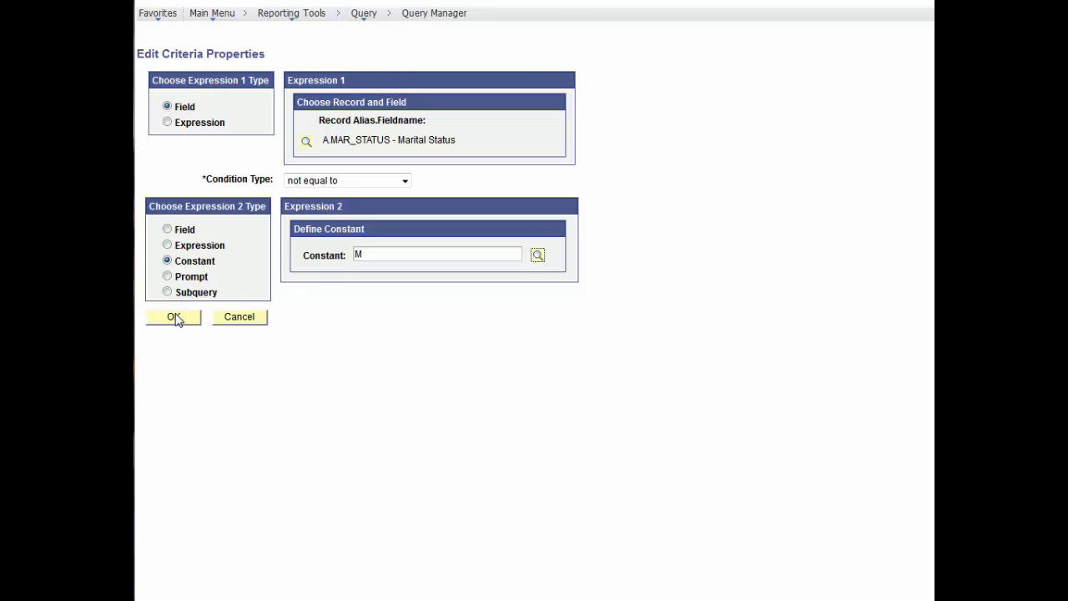
left_click(174, 317)
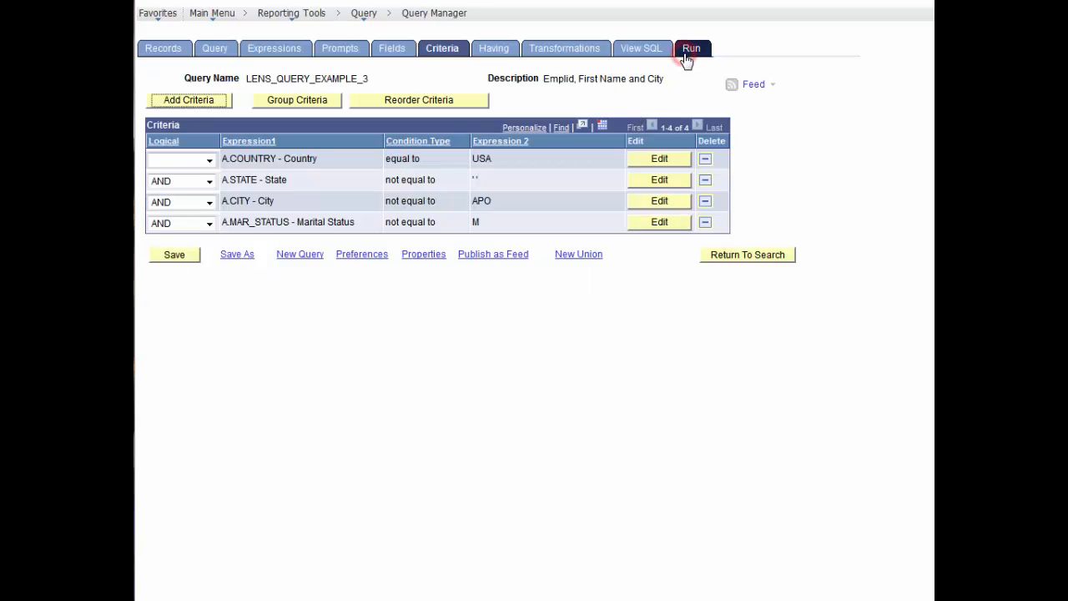
left_click(691, 46)
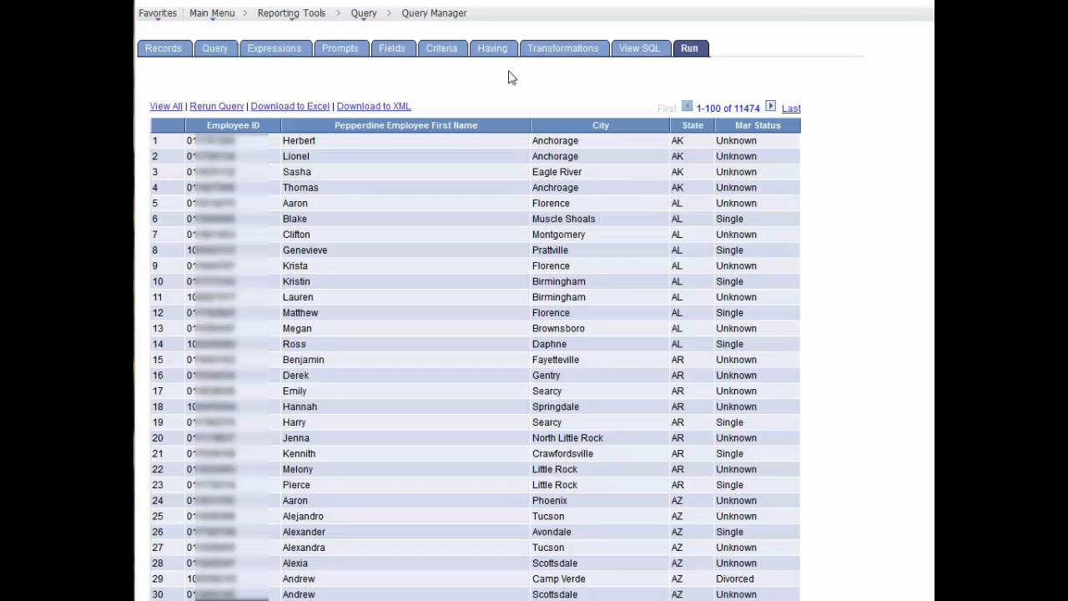
Step: Add a fifth criterion requiring A.STATE equal to AR
left_click(440, 47)
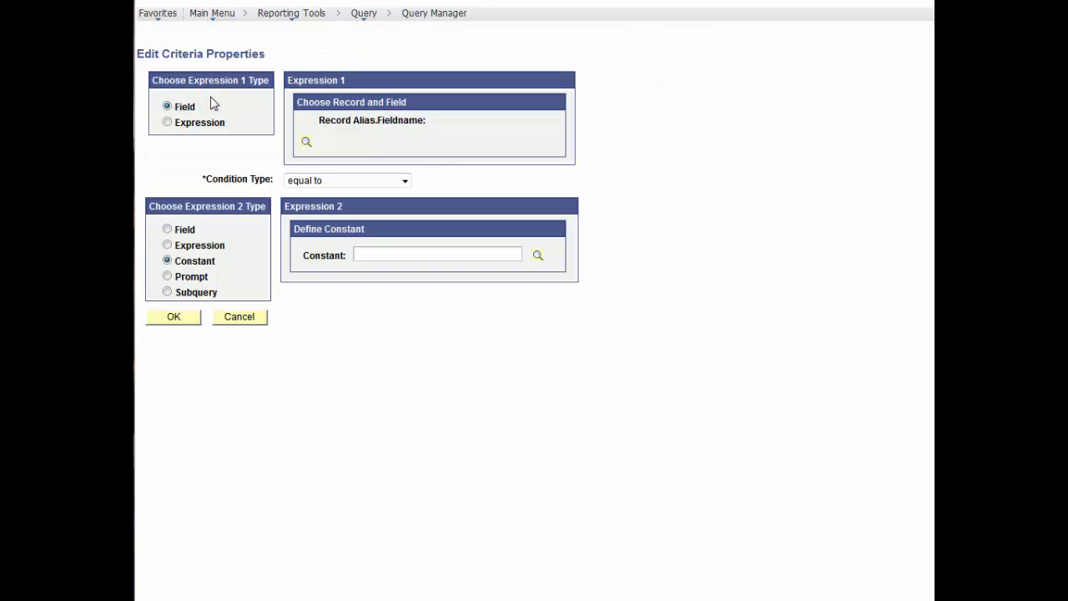
left_click(307, 142)
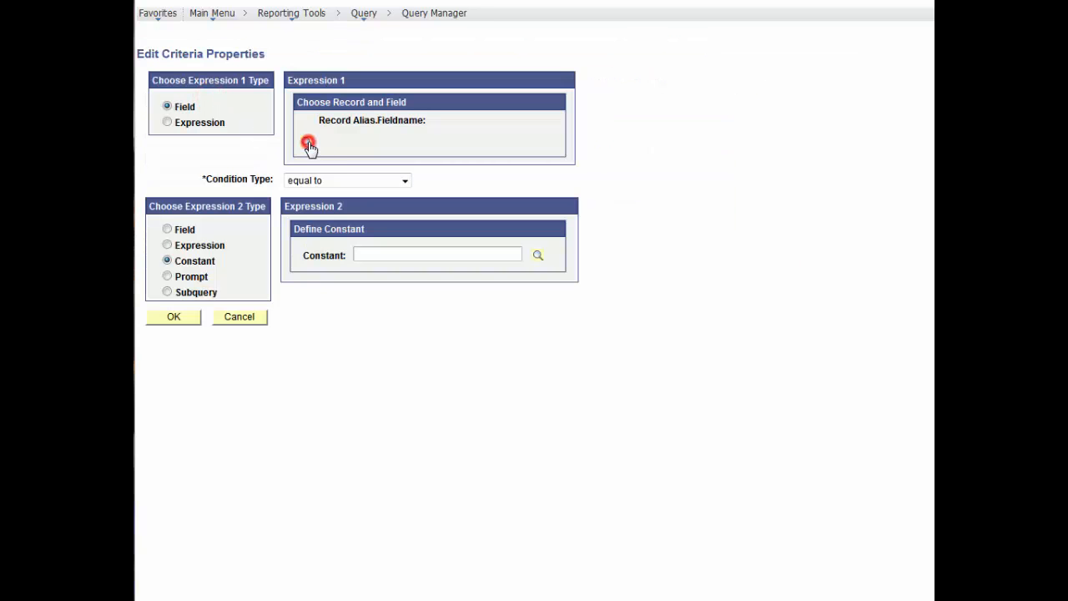
left_click(307, 142)
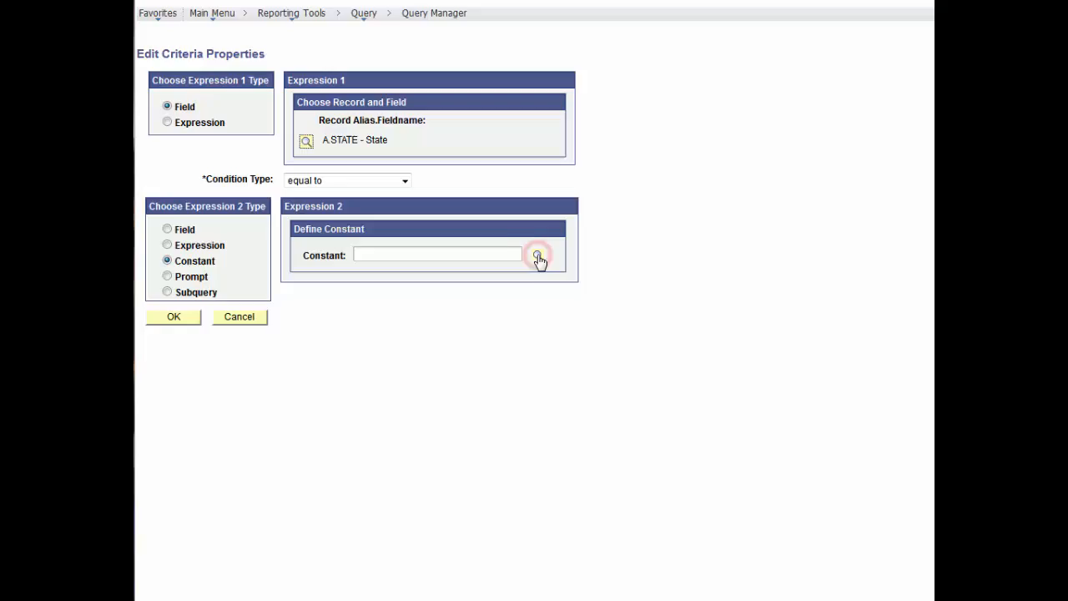
left_click(538, 255)
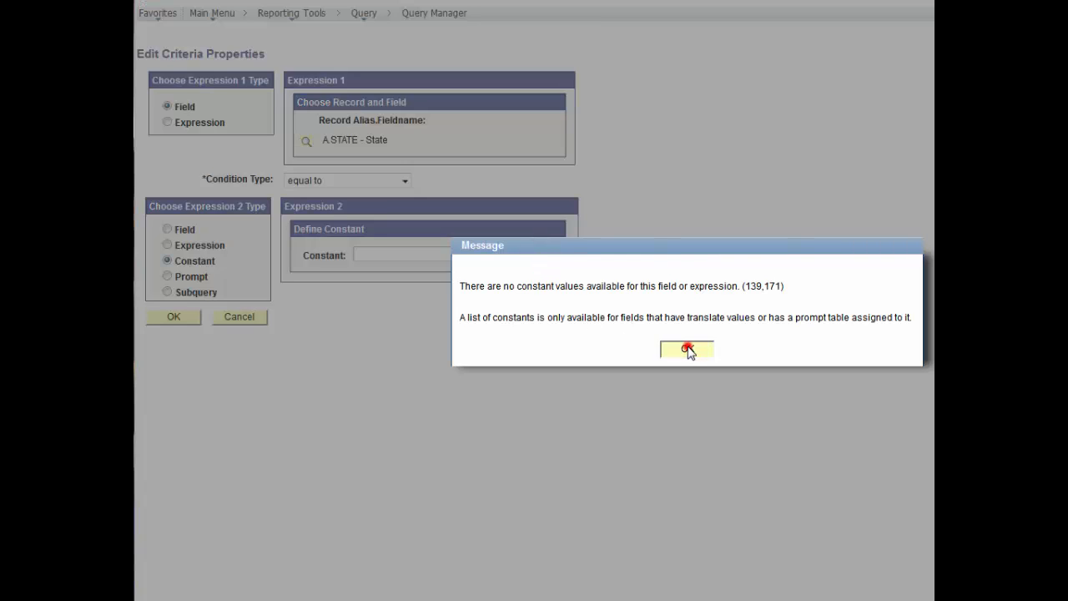
left_click(686, 349)
type("AR")
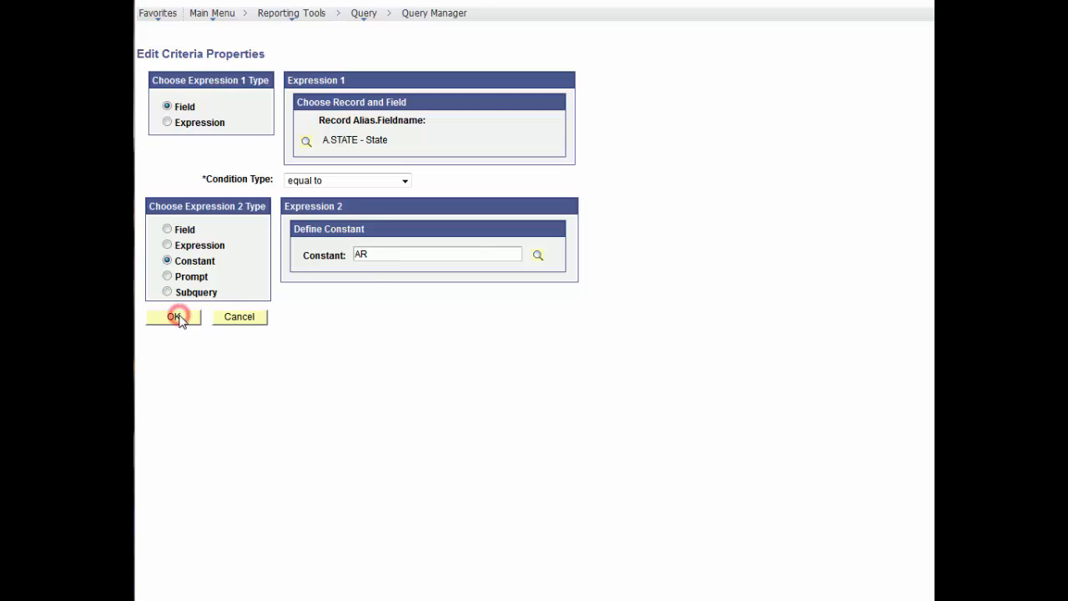
left_click(173, 317)
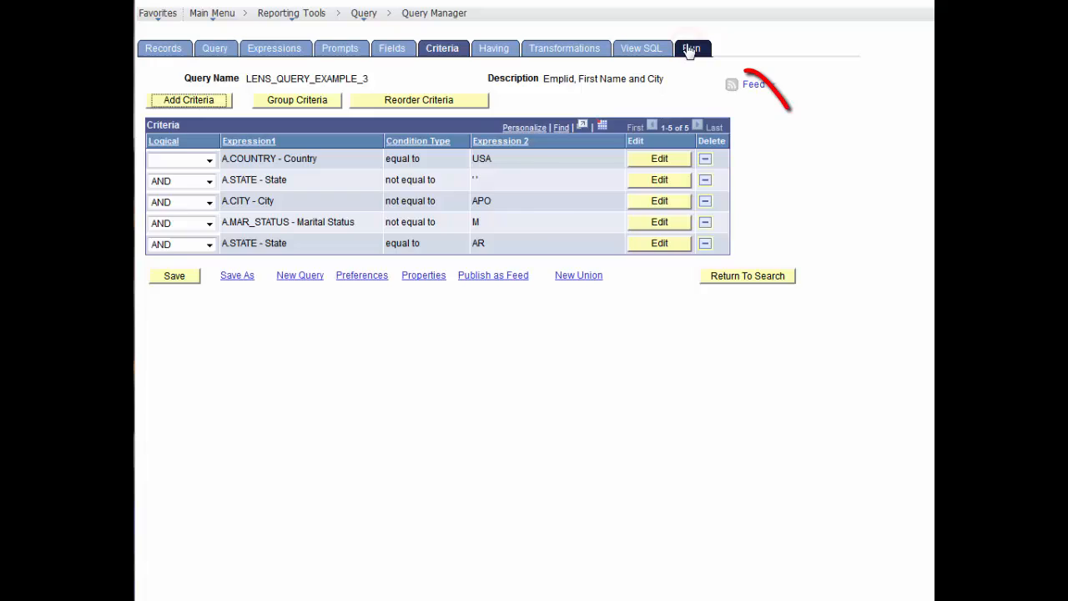
Step: Add a sixth criterion requiring A.STATE equal to OK
left_click(691, 47)
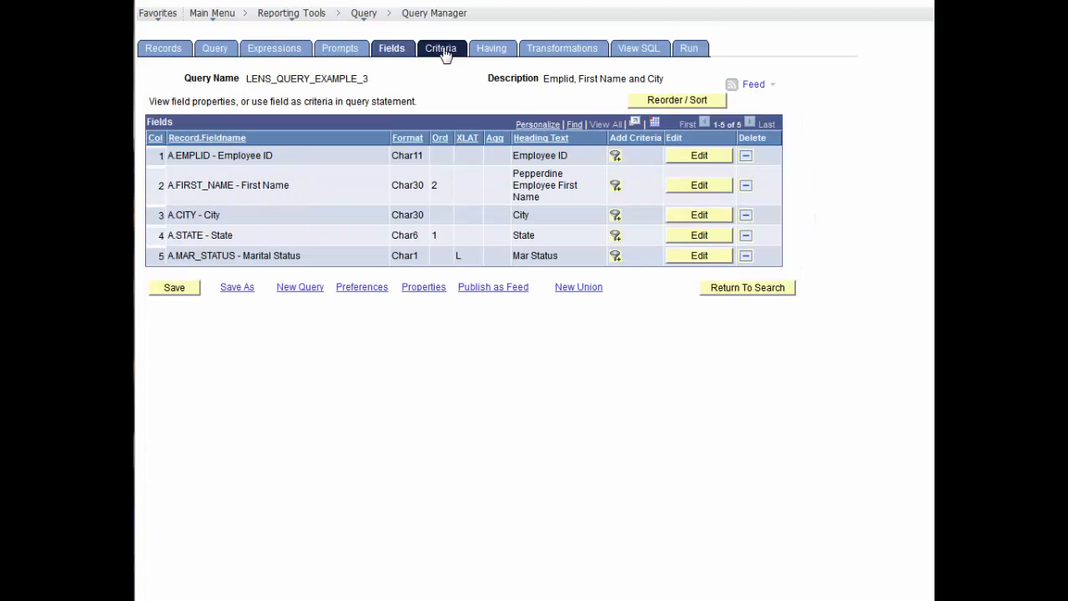
left_click(441, 47)
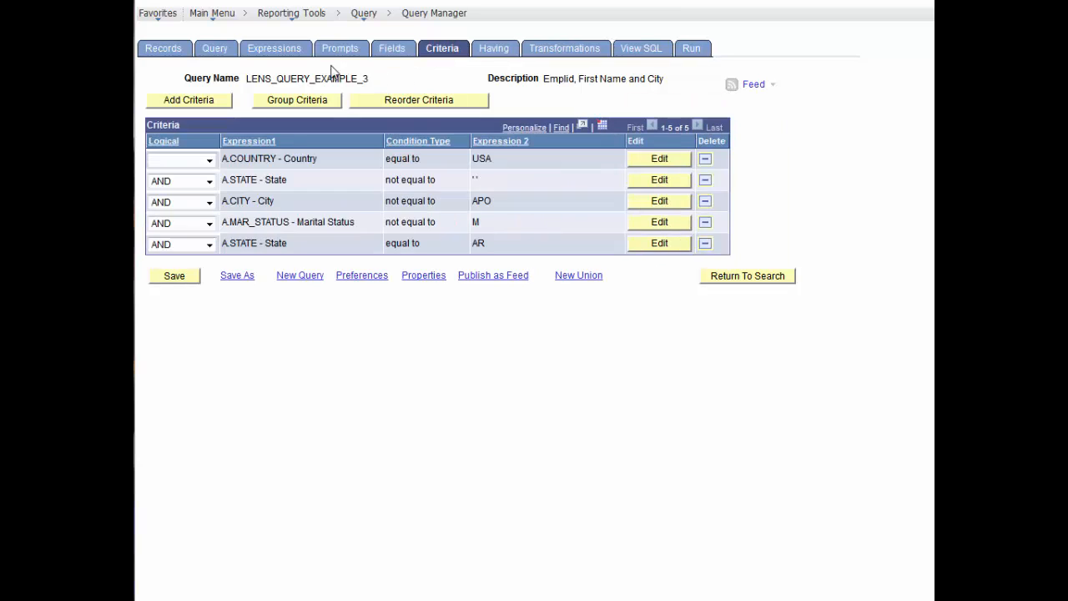
left_click(660, 159)
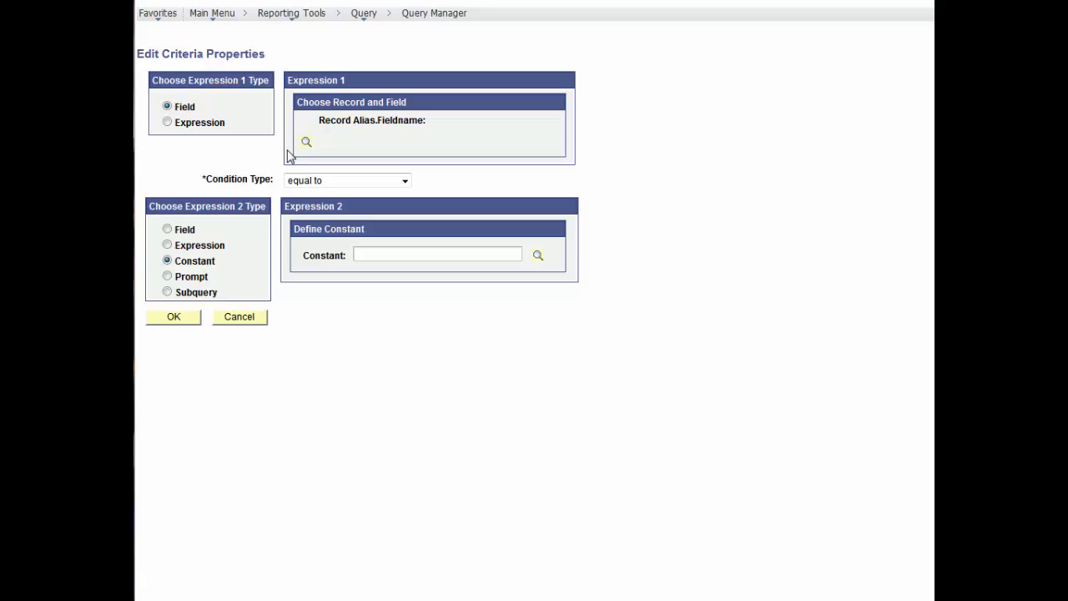
left_click(173, 317)
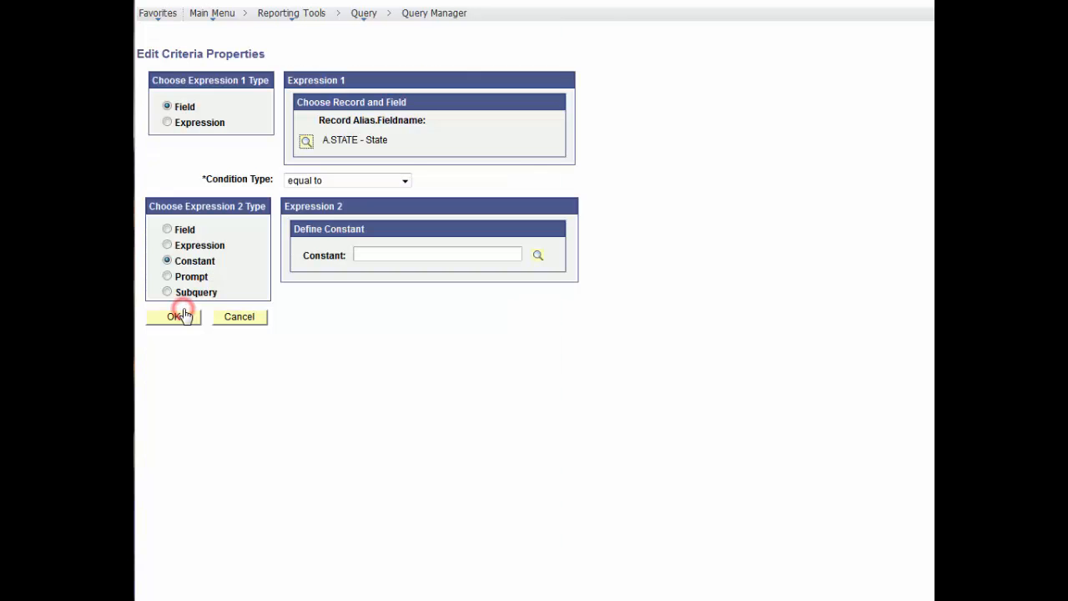
type("OK")
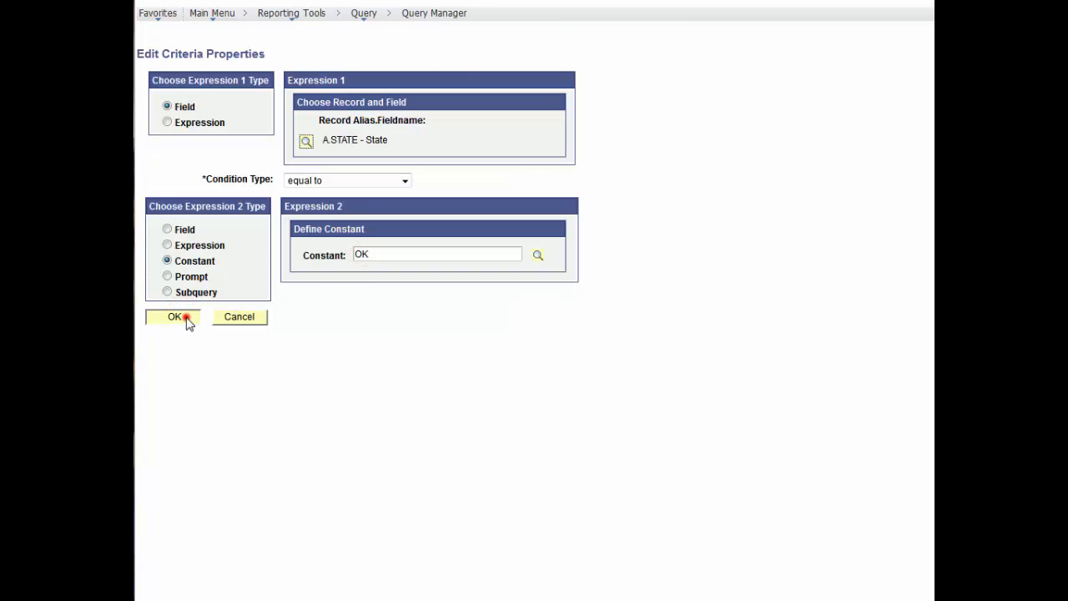
left_click(173, 317)
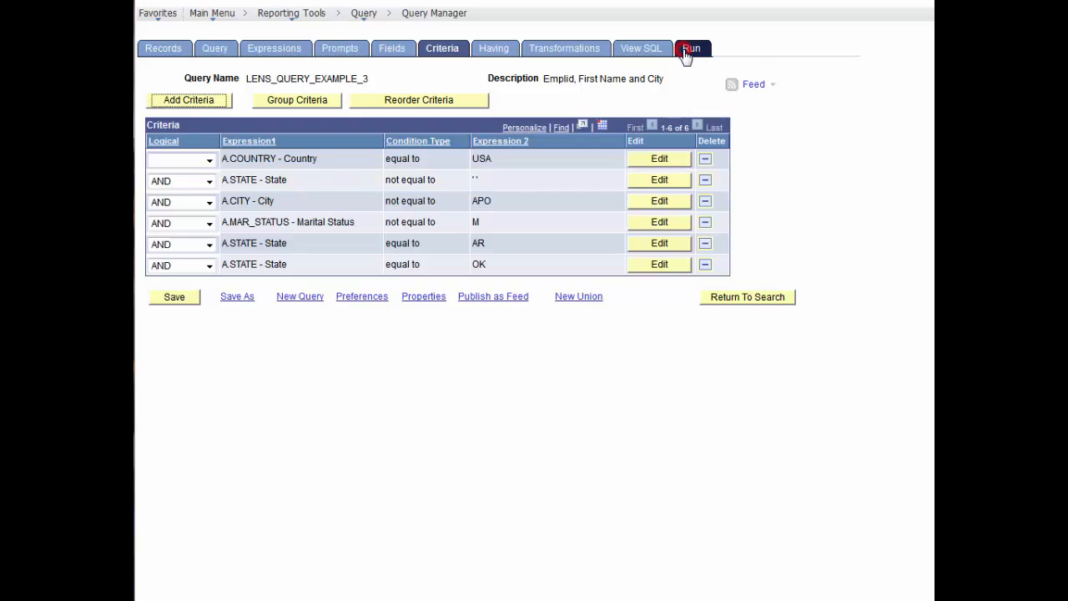
left_click(691, 47)
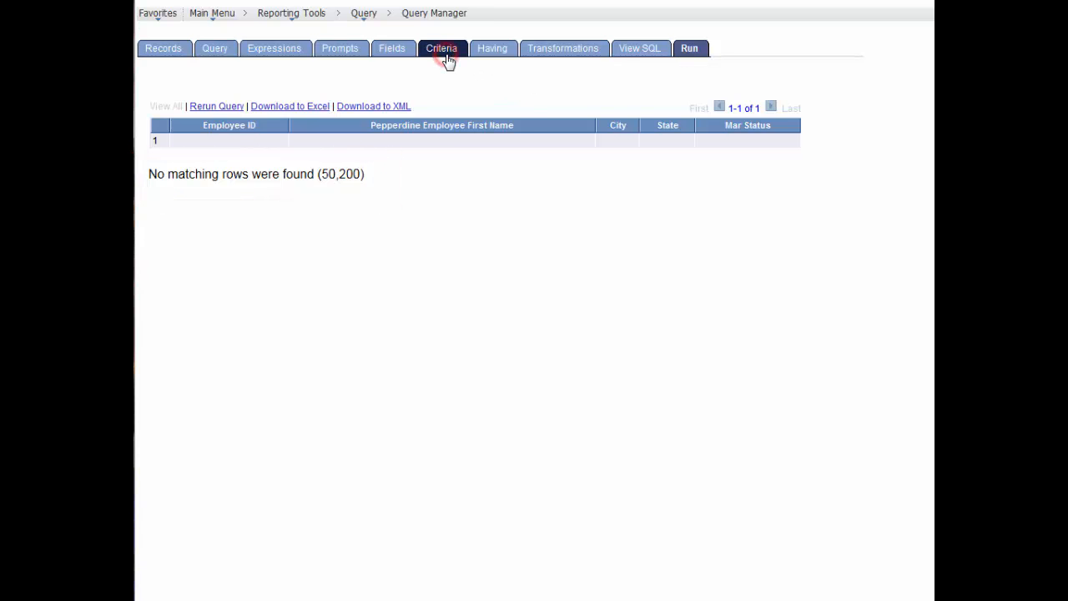
left_click(441, 47)
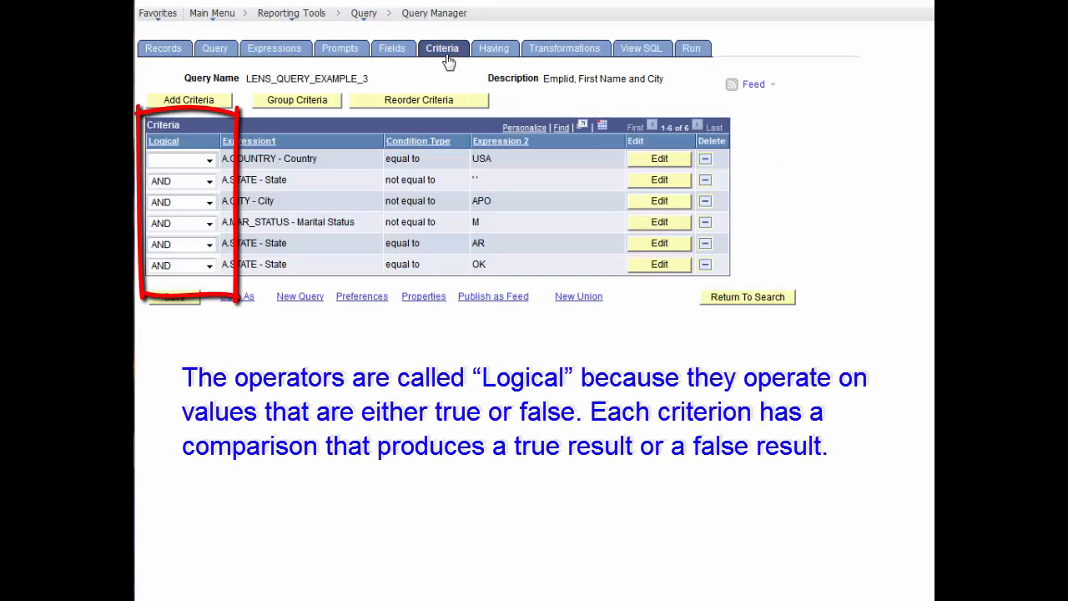
mouse_move(447, 60)
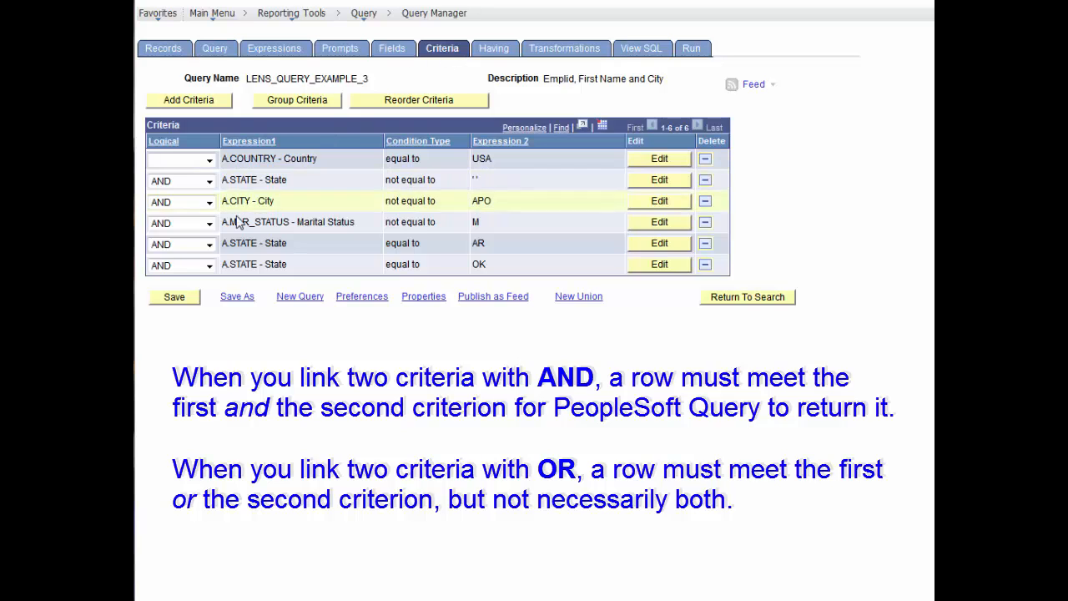
Step: Join the State equal to OK criterion with OR and run the query (51 AR and OK rows)
left_click(209, 264)
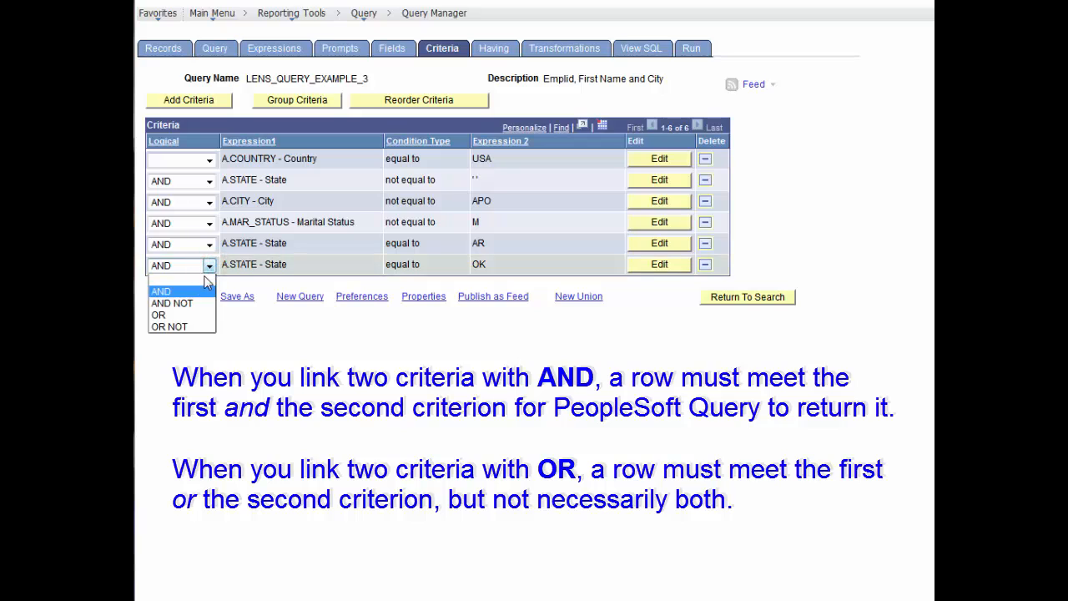
left_click(157, 314)
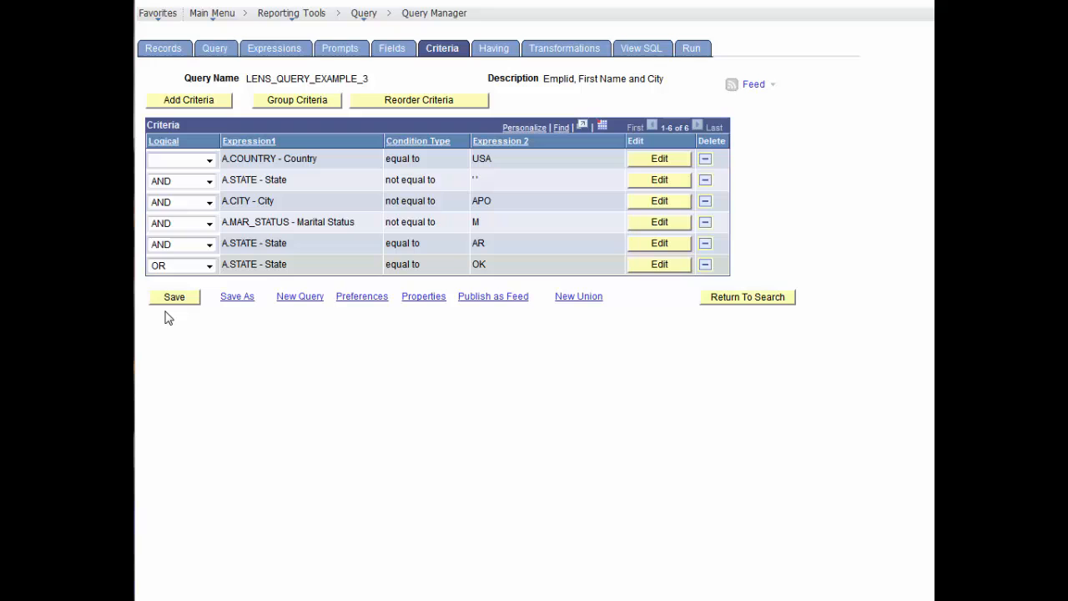
mouse_move(388, 267)
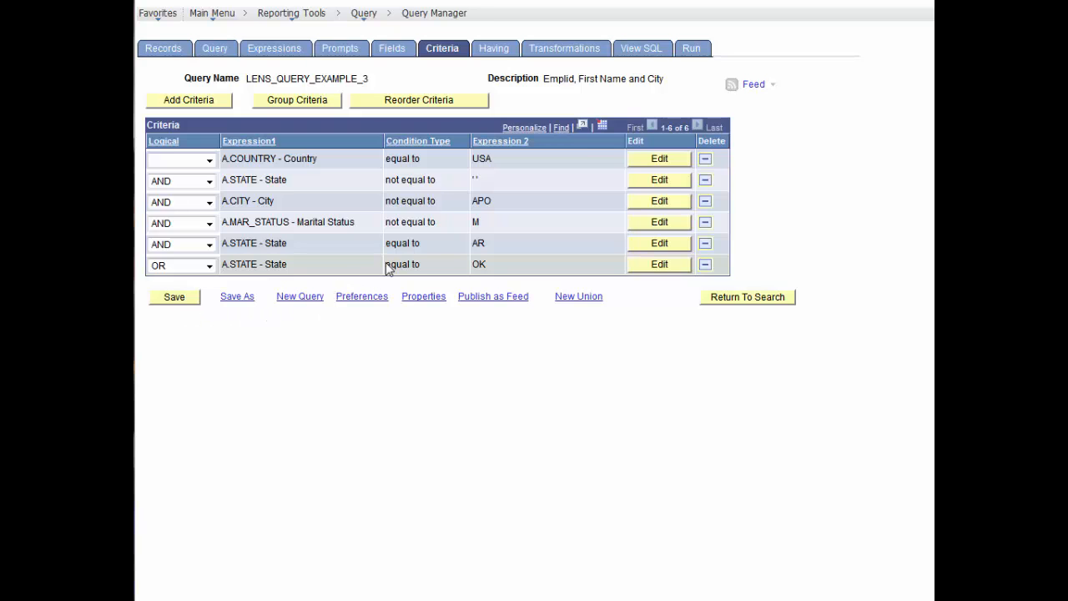
left_click(691, 47)
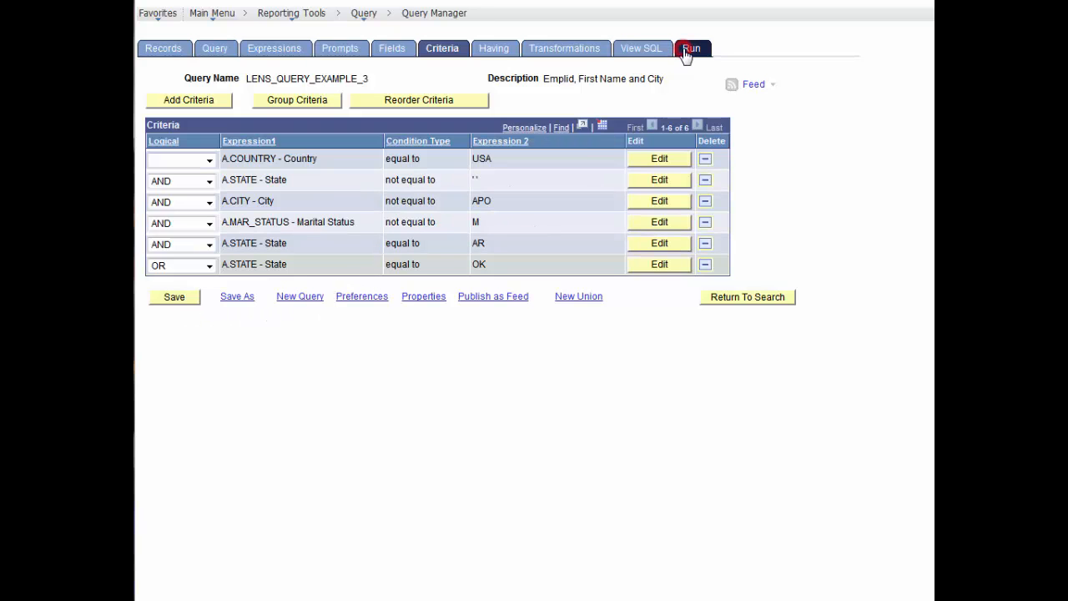
left_click(691, 47)
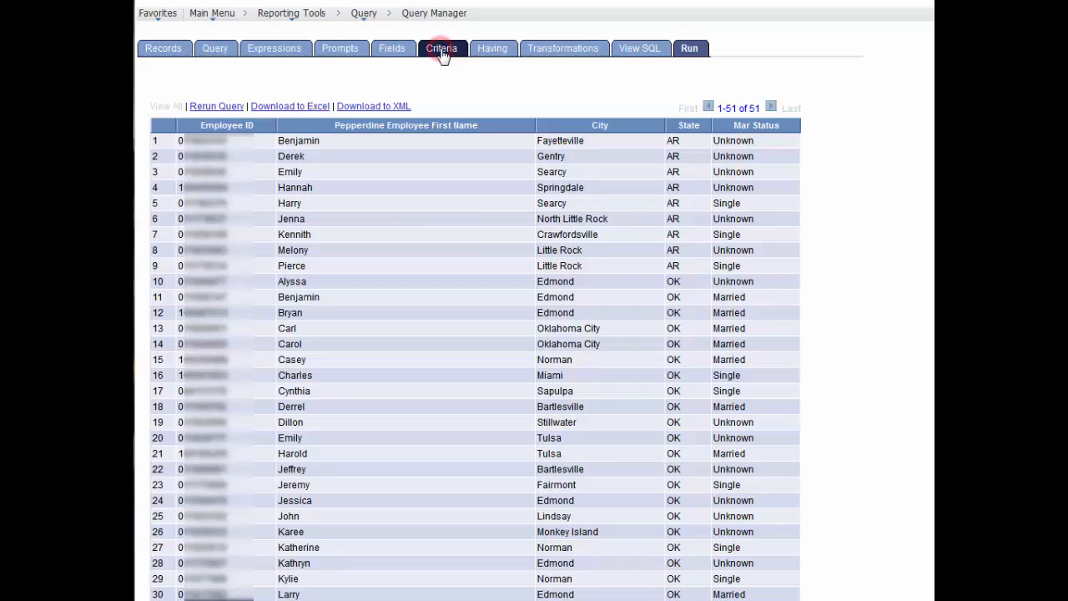
Step: Return to the criteria list with all six criteria unchanged
left_click(440, 47)
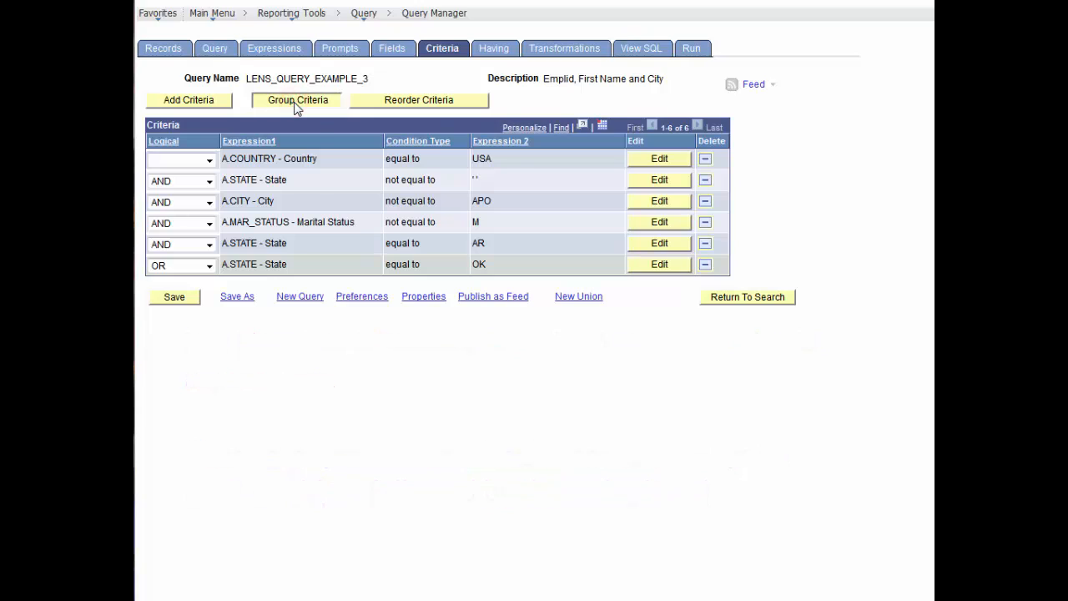
Step: Use Group Criteria to put ( before the AR row and ) after the OK row
left_click(297, 100)
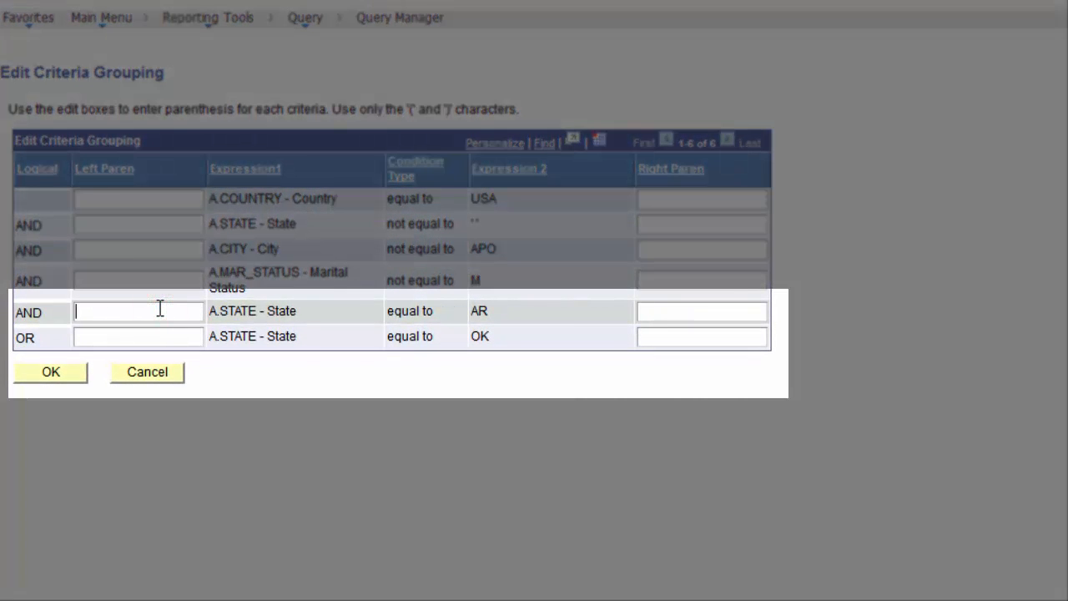
type("(")
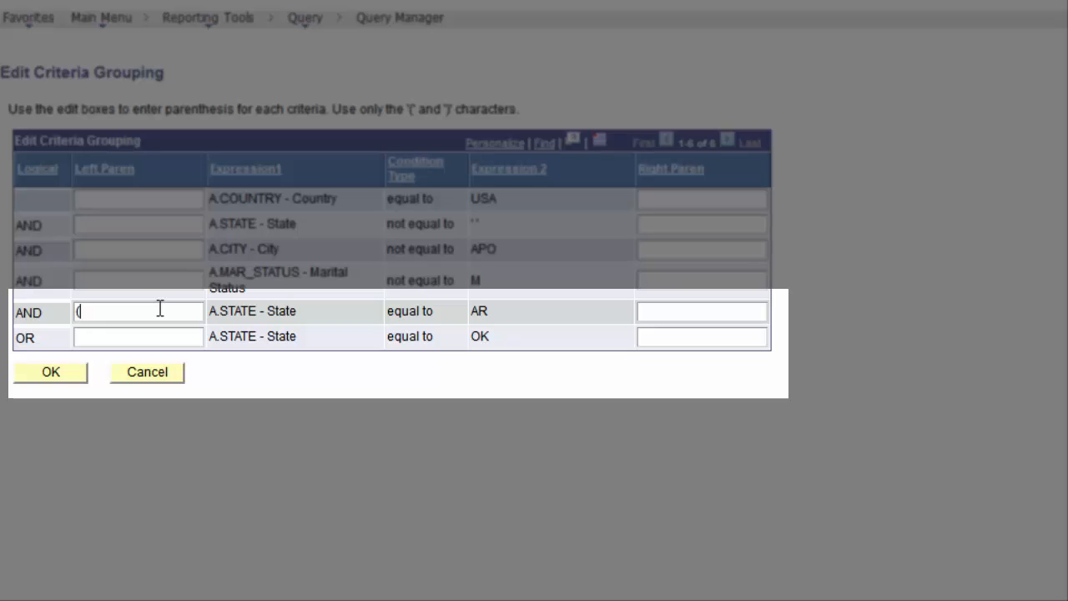
left_click(702, 337)
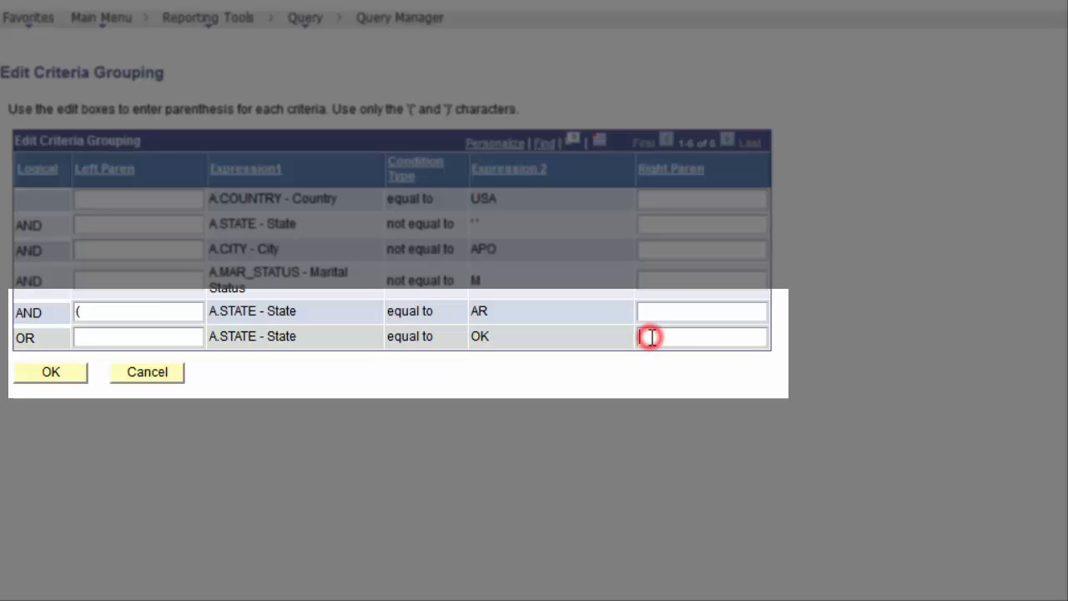
left_click(701, 337)
type(")")
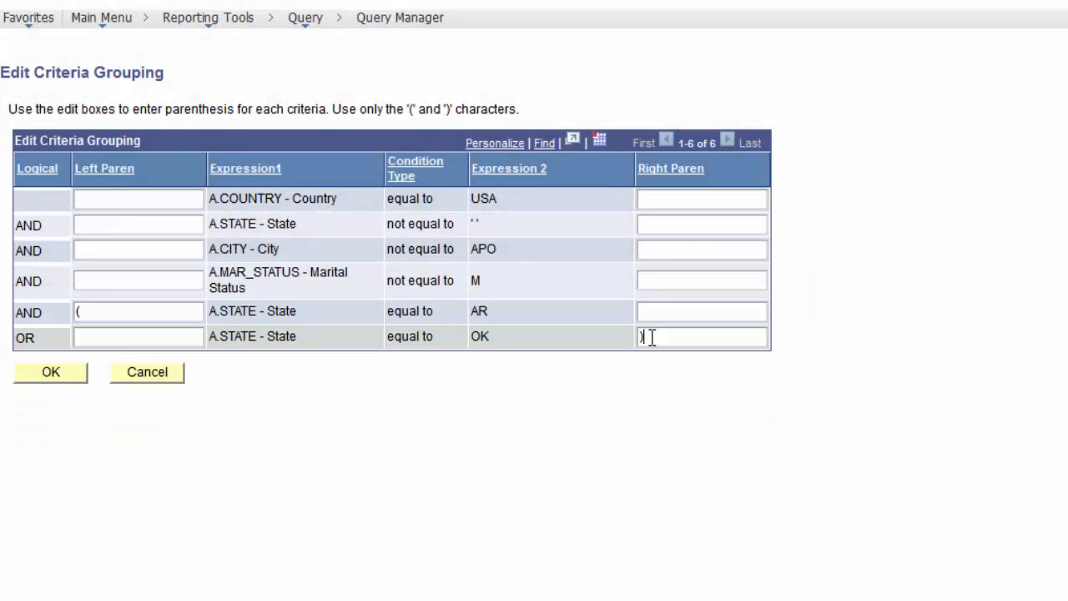
left_click(50, 372)
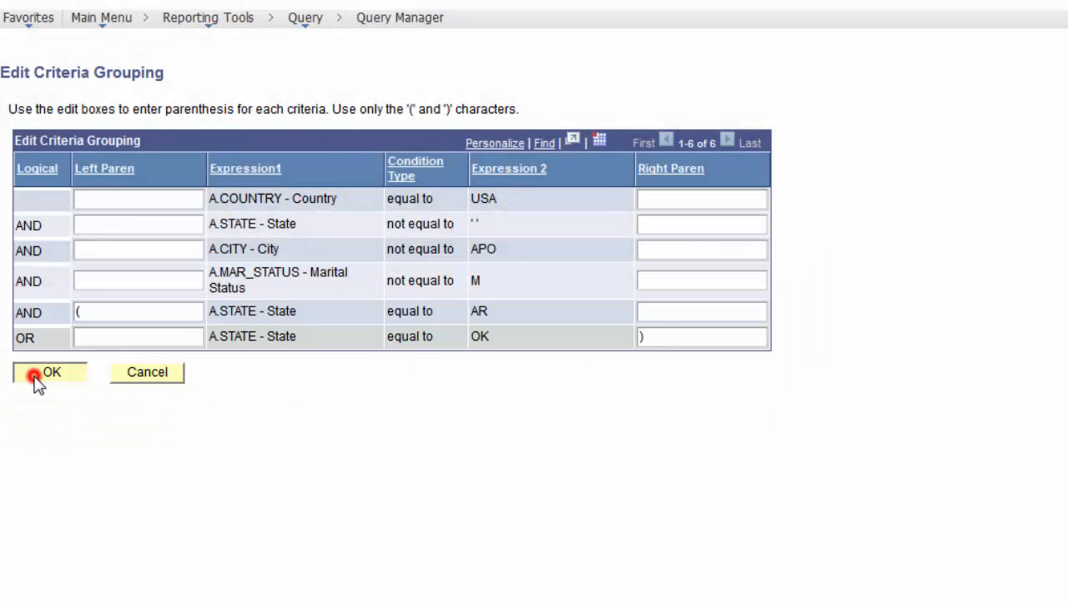
left_click(50, 372)
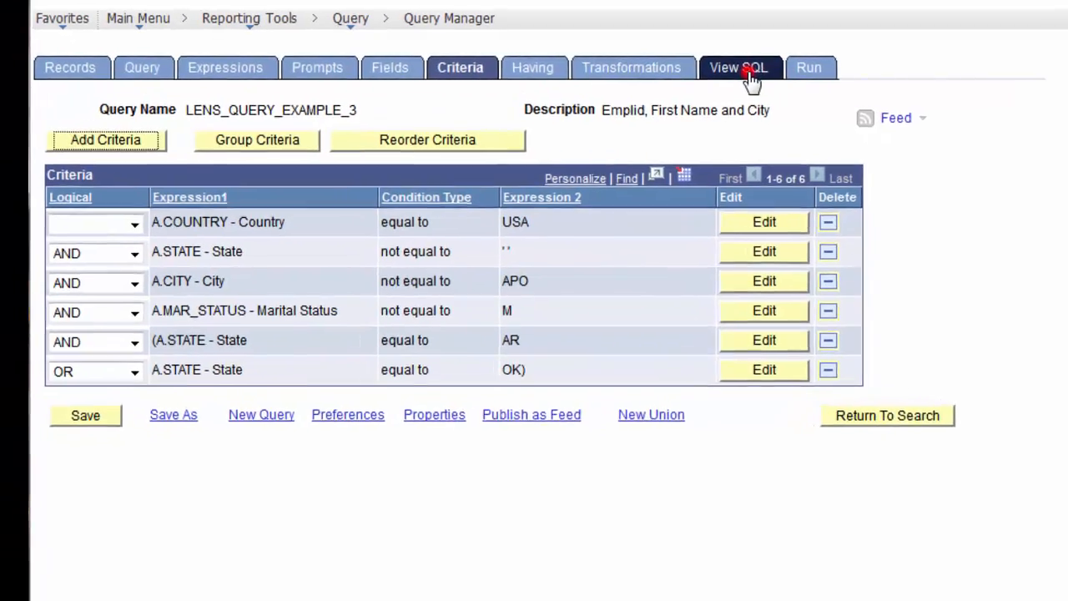
Step: View the generated SQL with the AR OR OK State conditions in parentheses
left_click(738, 67)
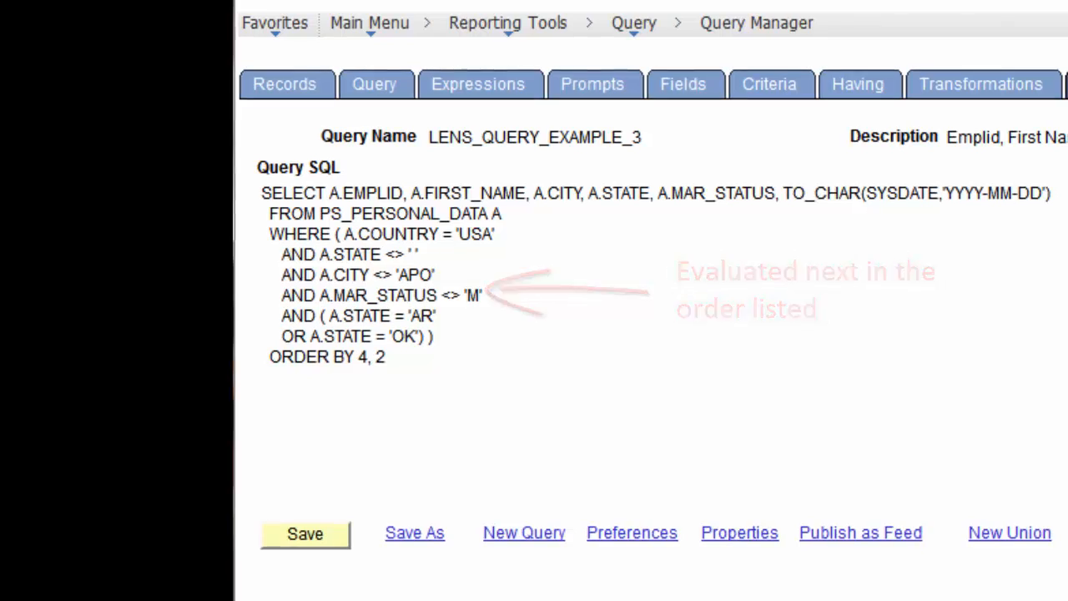
left_click(677, 50)
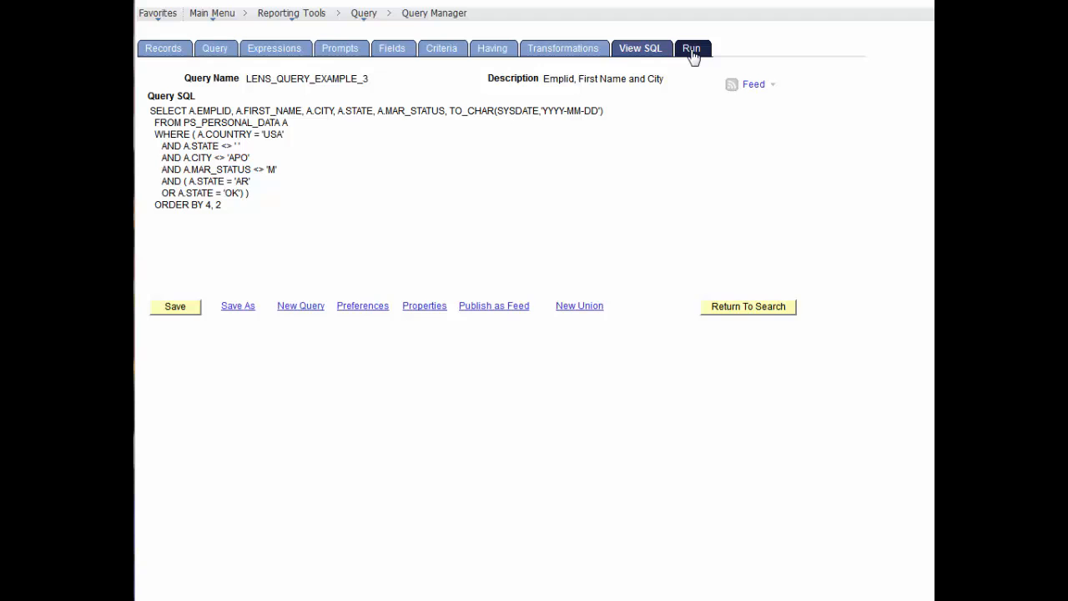
Step: Run the grouped query and review its 36 AR and OK employee rows
left_click(692, 47)
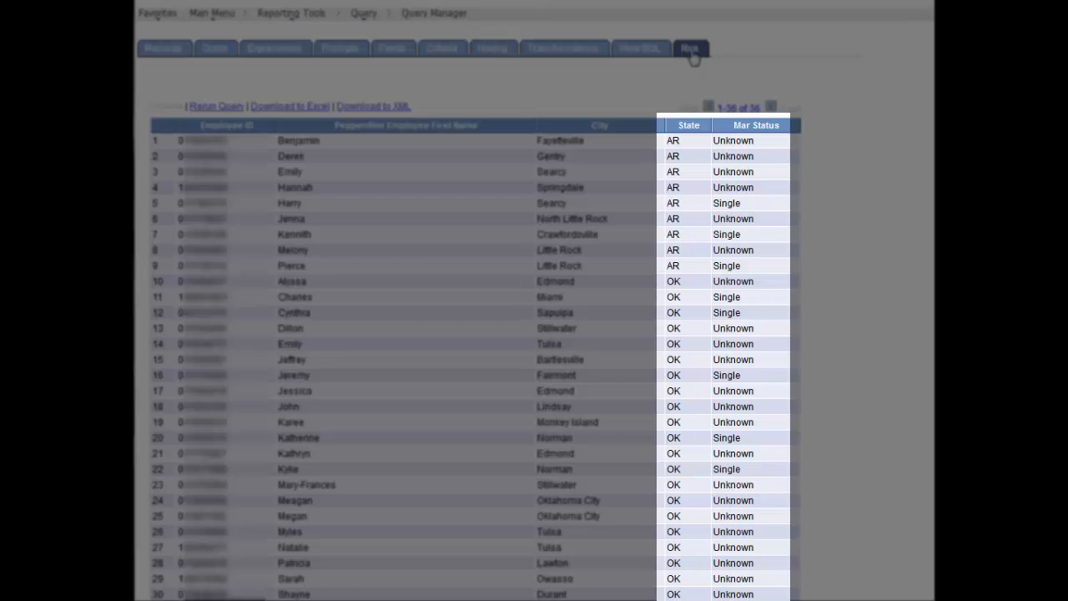
left_click(691, 46)
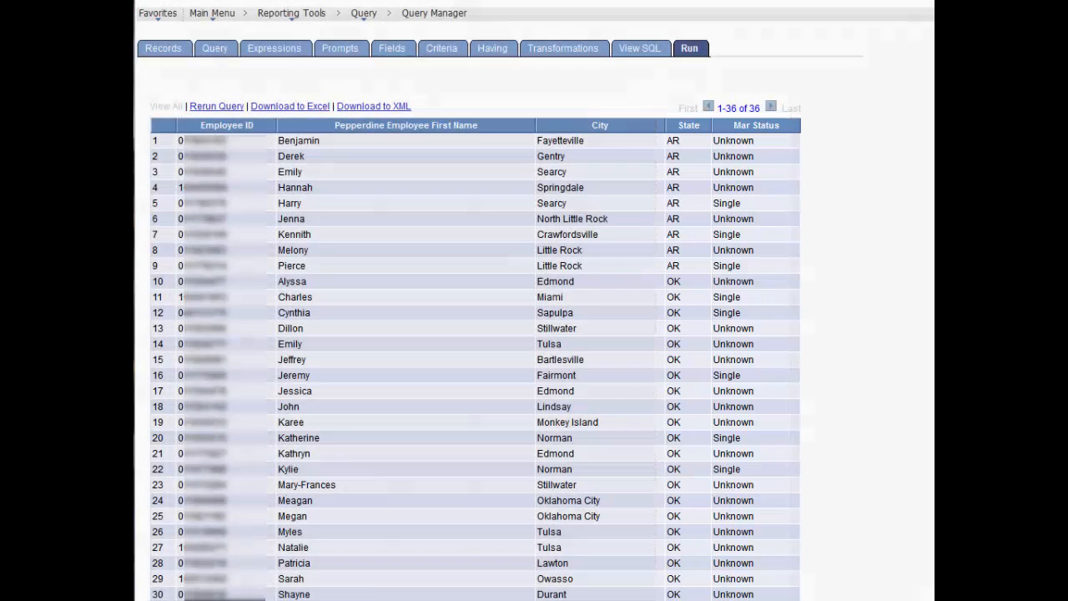
scroll("down", 3)
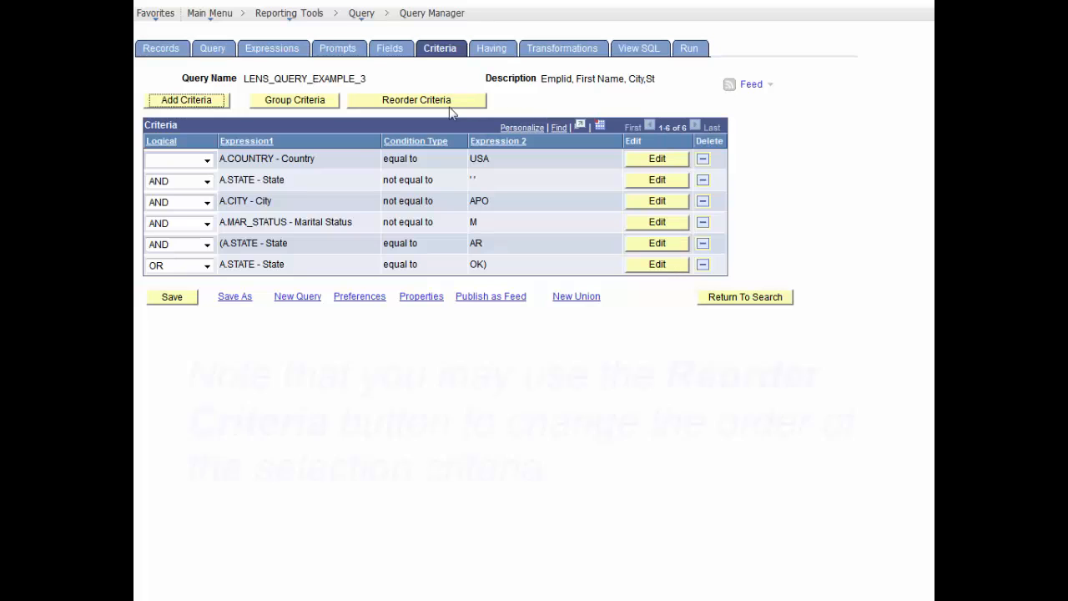
Step: Reorder criteria so MAR_STATUS moves to position 6
left_click(418, 100)
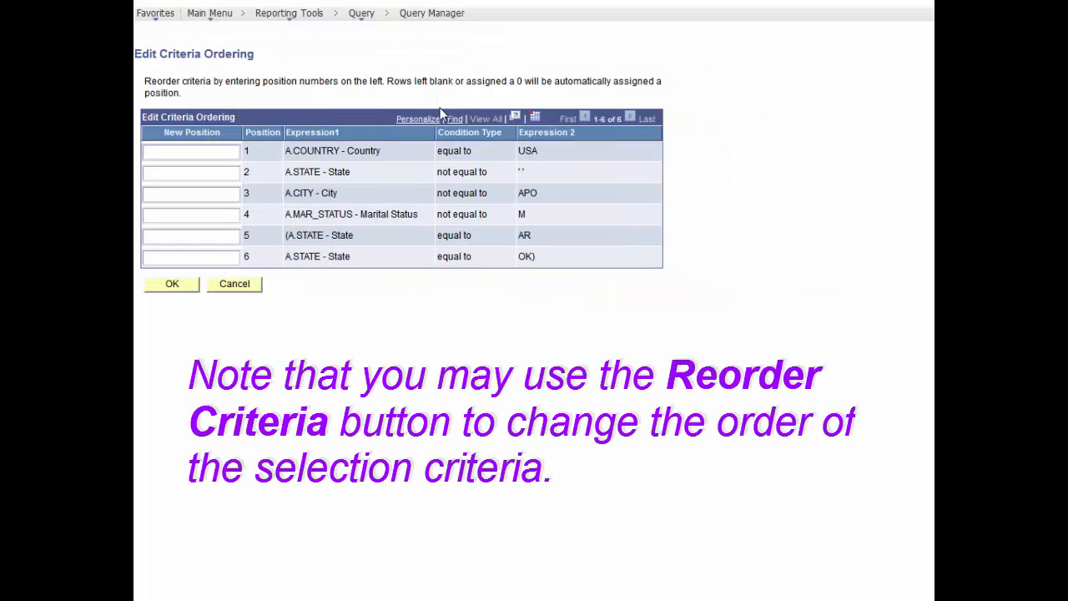
left_click(191, 214)
type("6")
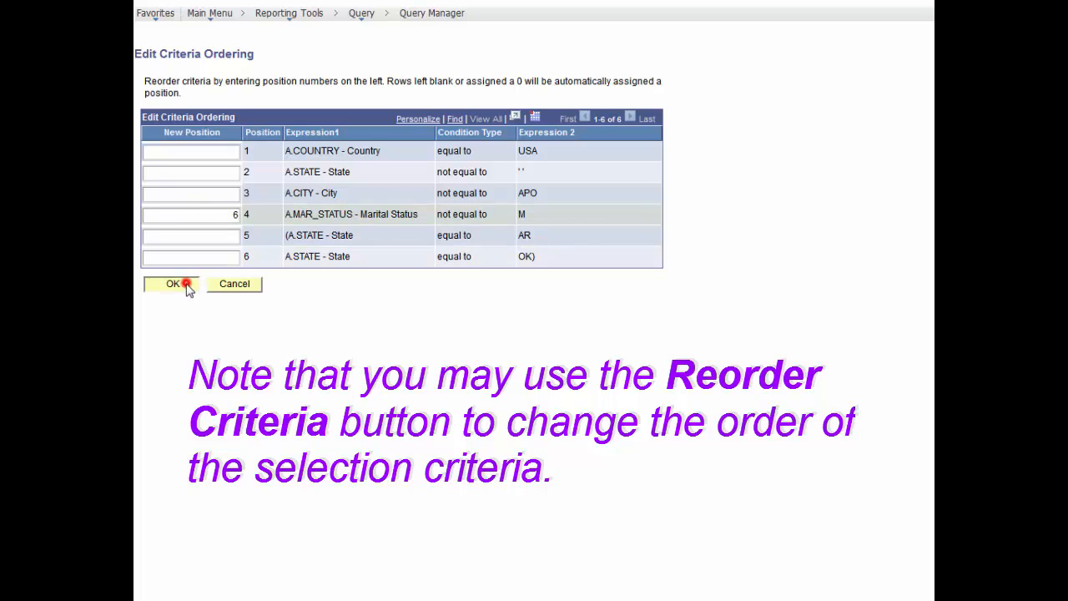
left_click(172, 284)
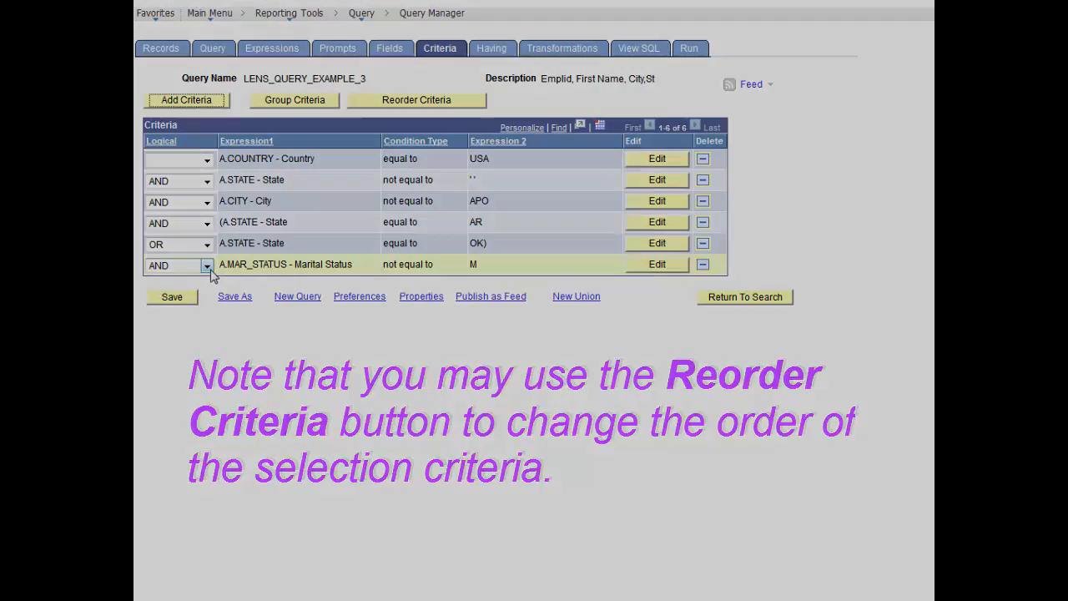
Step: Run the query to check AR and OK employees, then return to the criteria
left_click(689, 47)
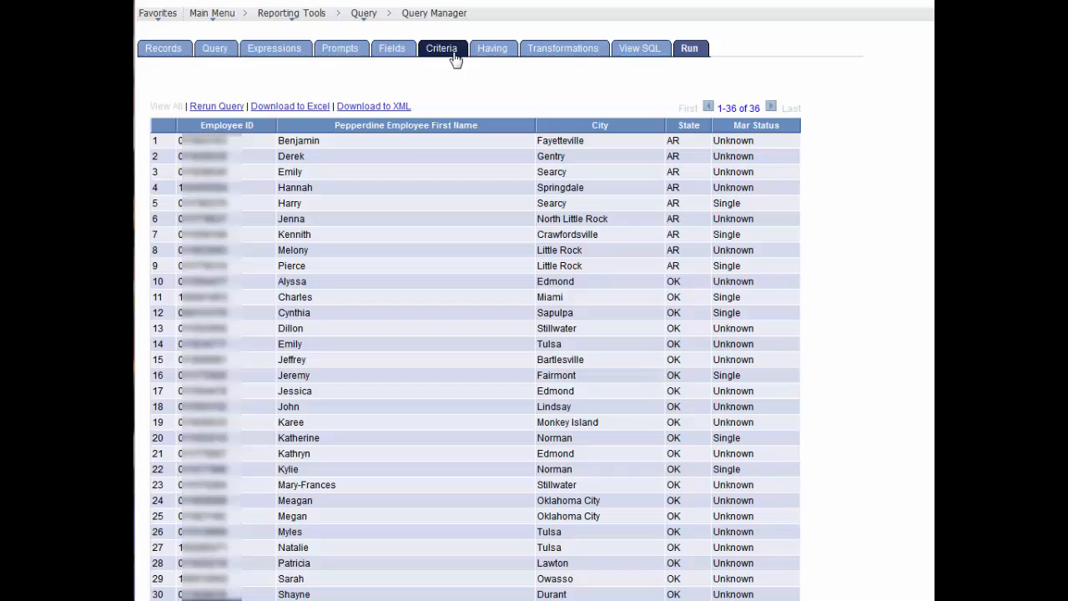
left_click(441, 47)
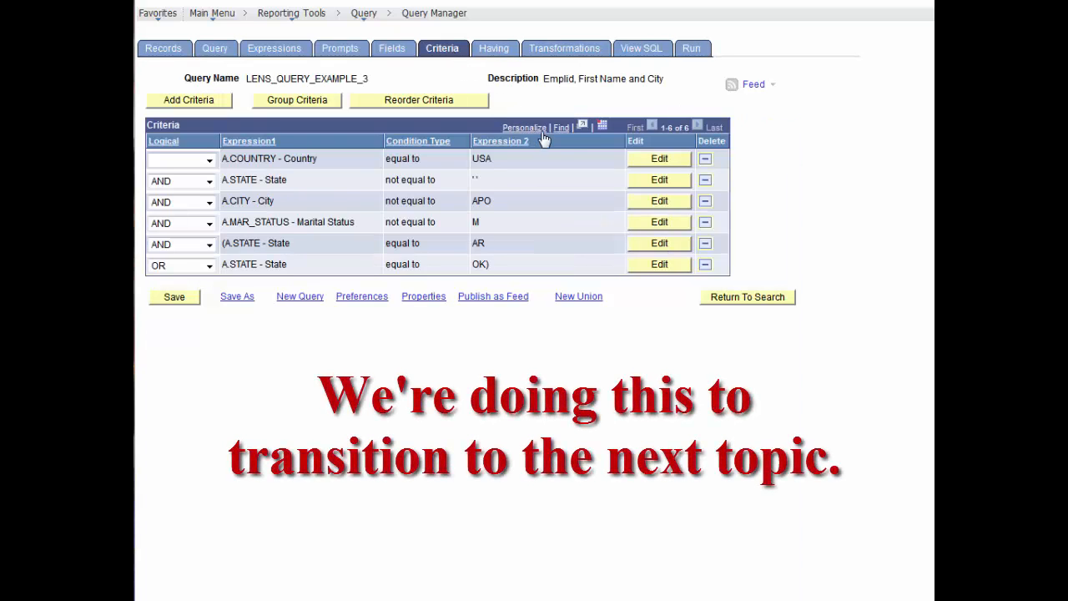
Step: Delete the MAR_STATUS, State AR and State OK criteria, leaving Country, State and City
left_click(704, 222)
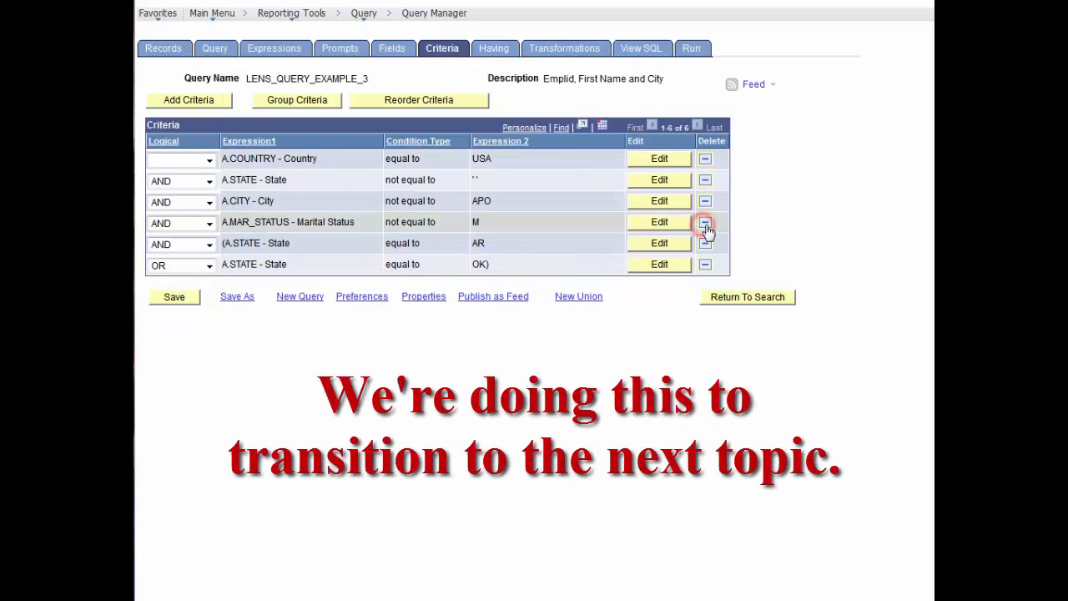
left_click(704, 222)
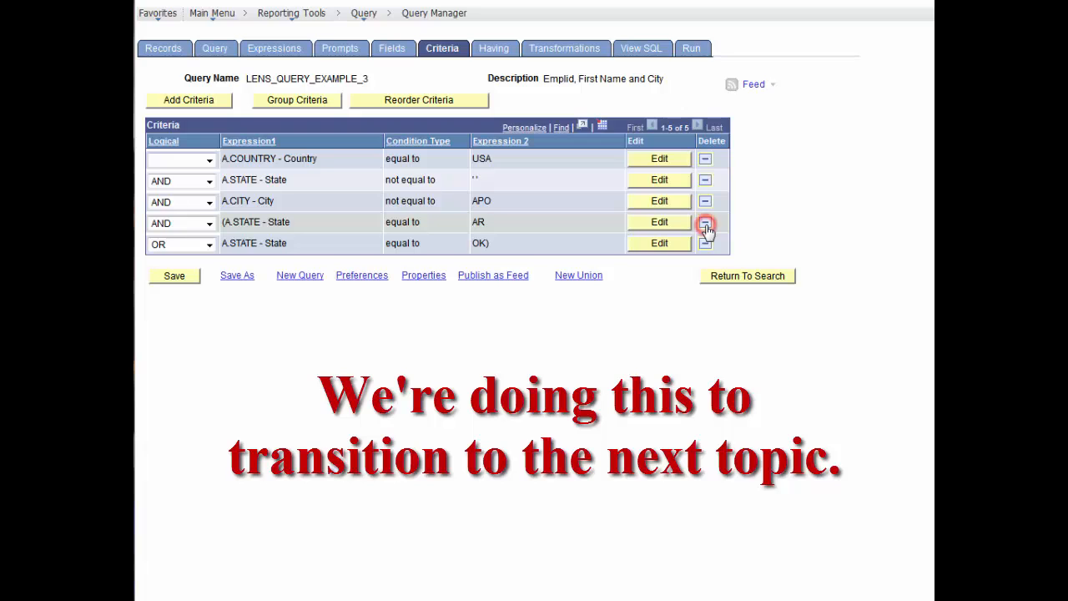
left_click(704, 221)
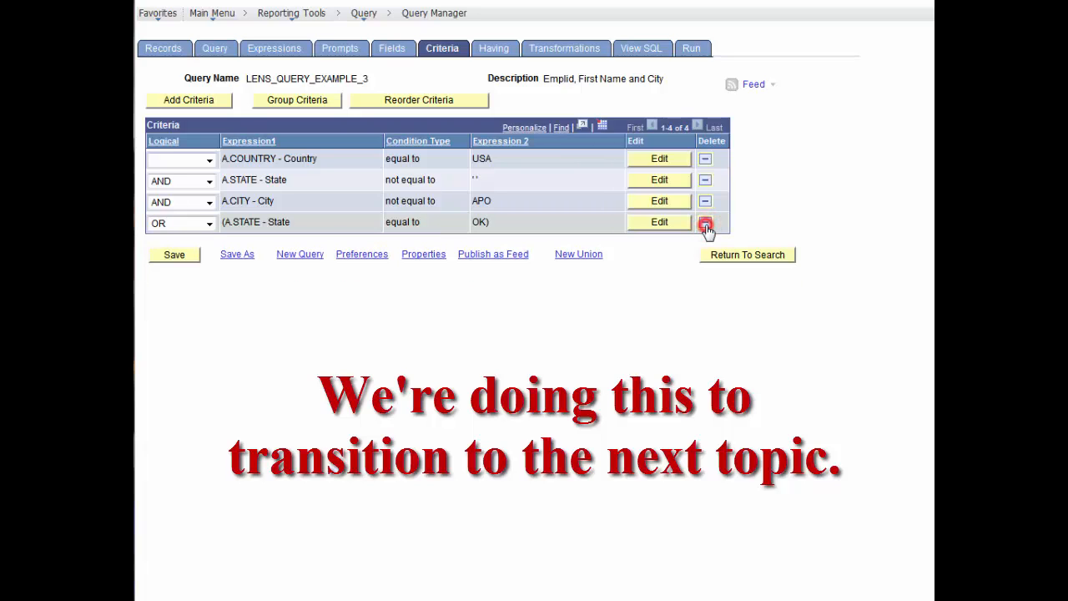
left_click(706, 222)
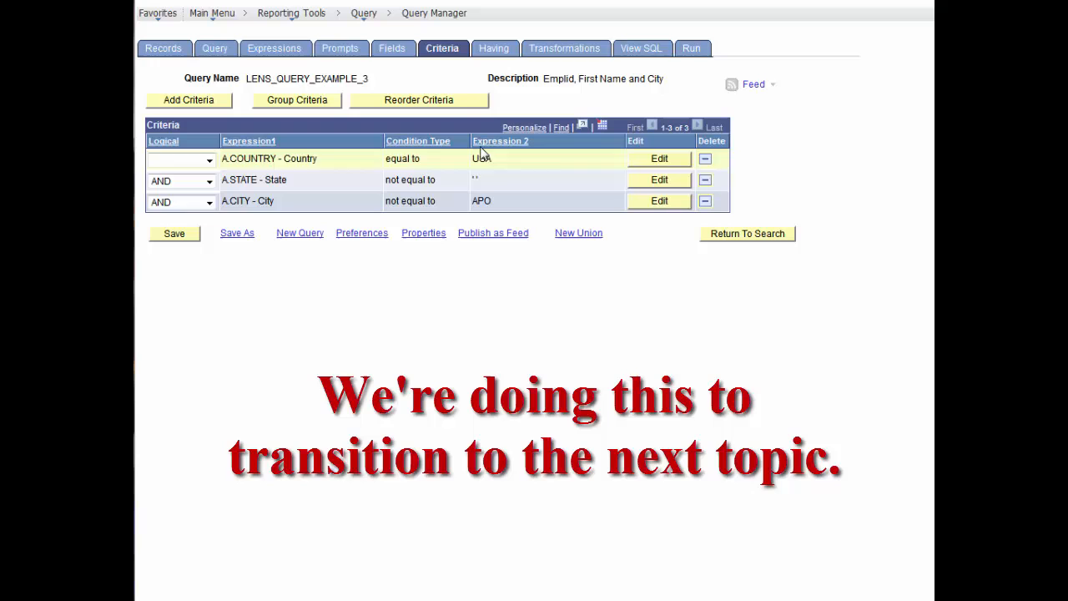
left_click(391, 47)
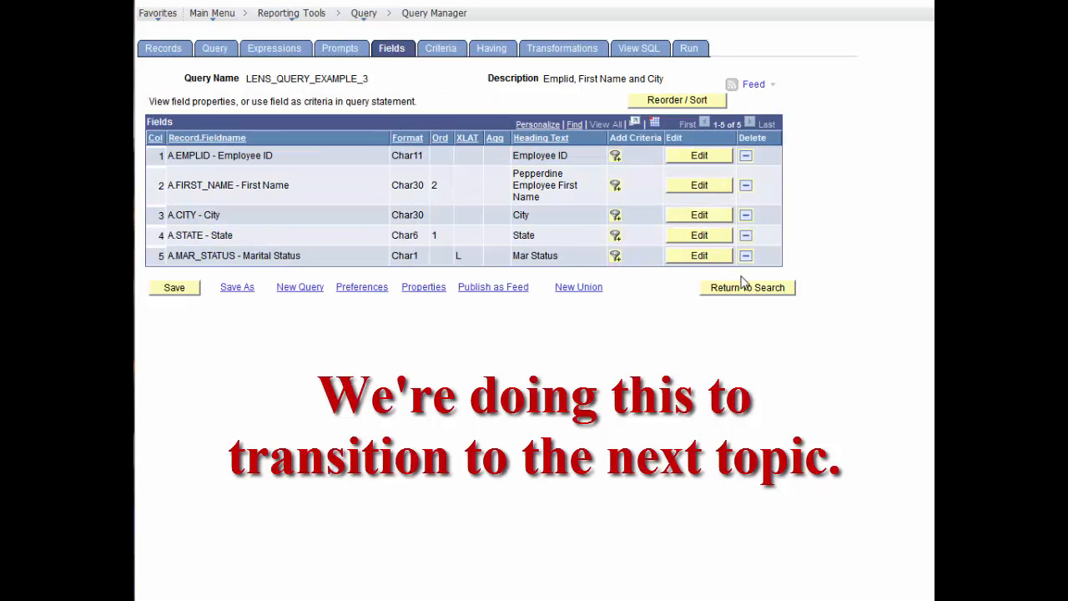
Step: Delete the MAR_STATUS output field and rerun, returning 14,803 rows from every state
left_click(745, 255)
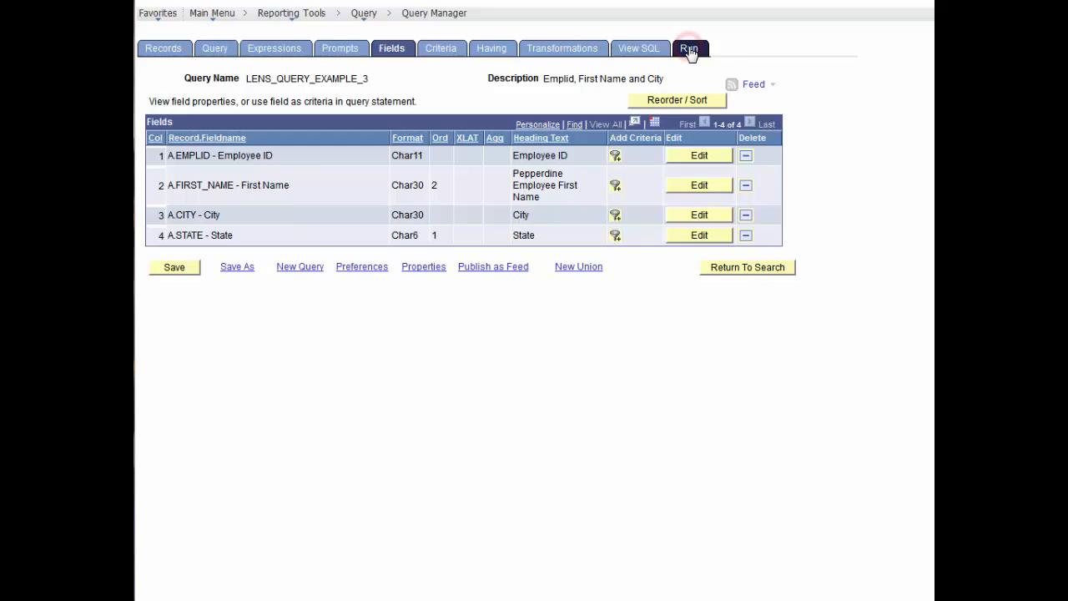
left_click(690, 47)
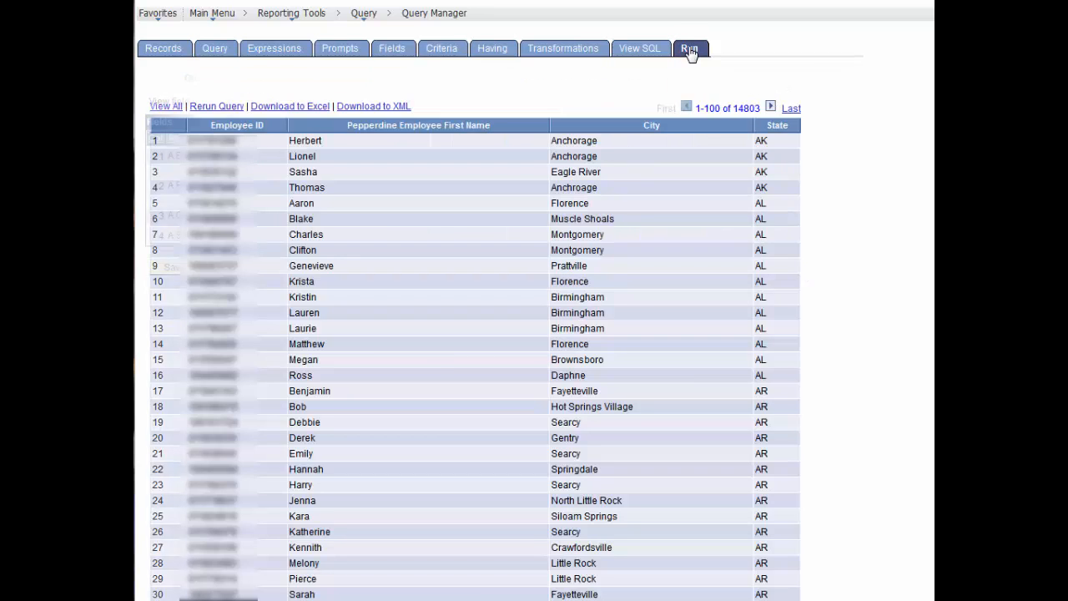
left_click(393, 47)
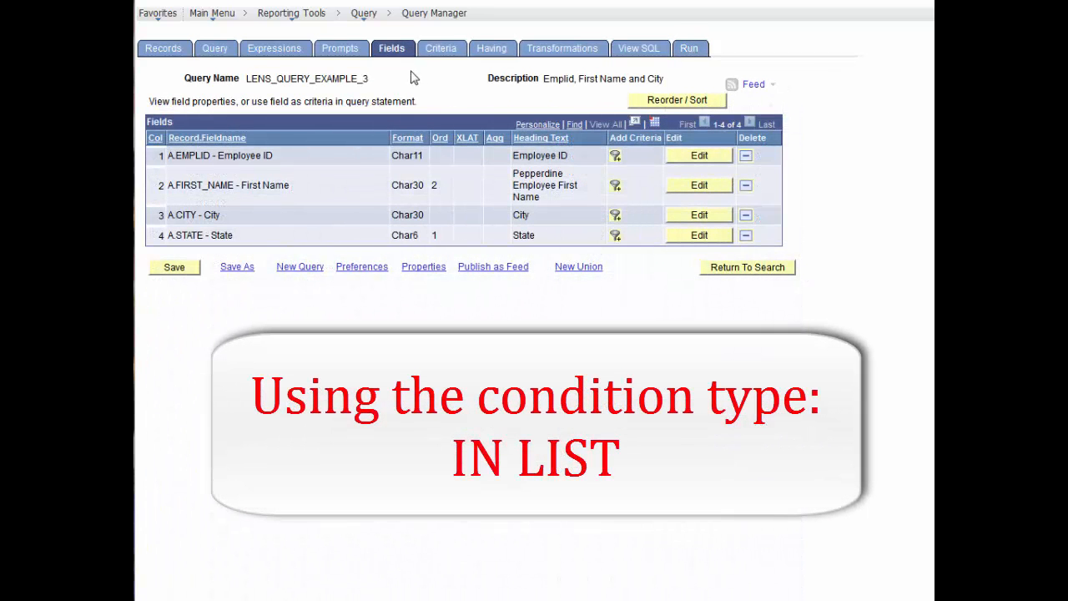
left_click(441, 47)
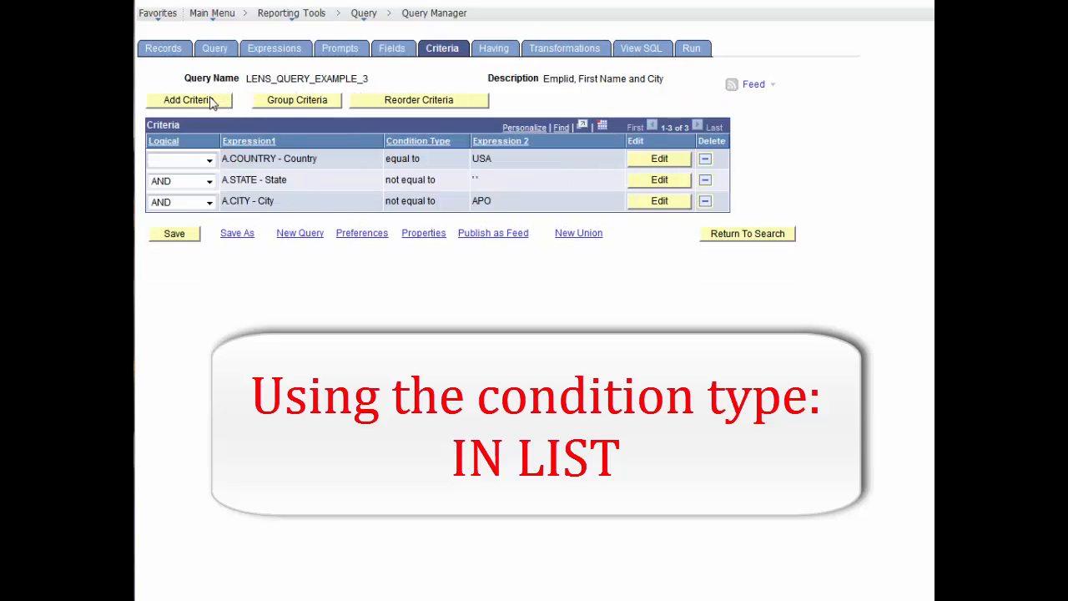
Step: Add a criterion on A.STATE with condition type 'in list' and start editing its value list
left_click(187, 100)
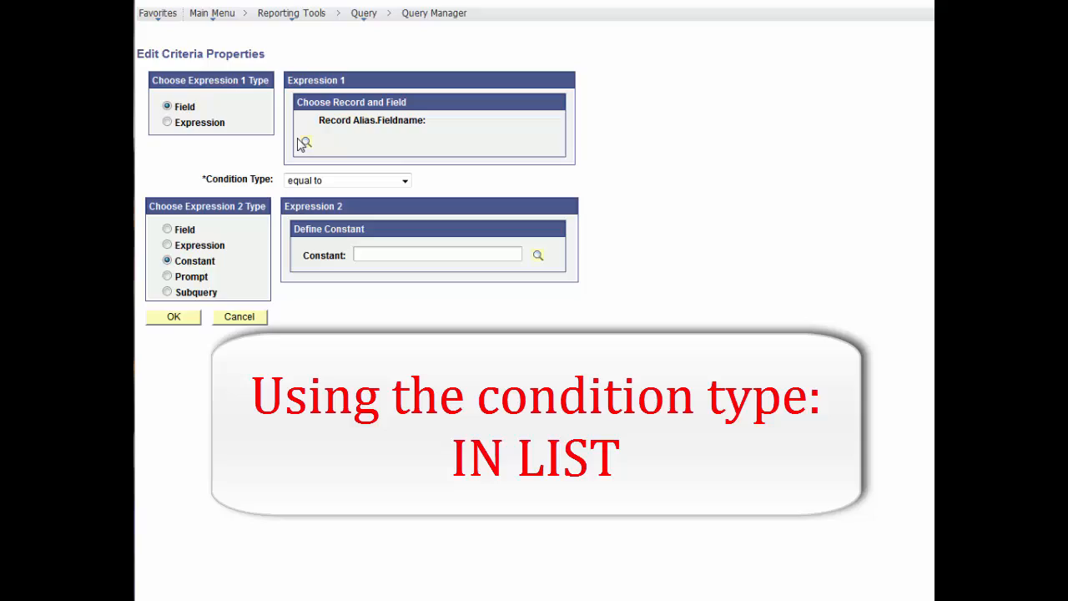
left_click(304, 142)
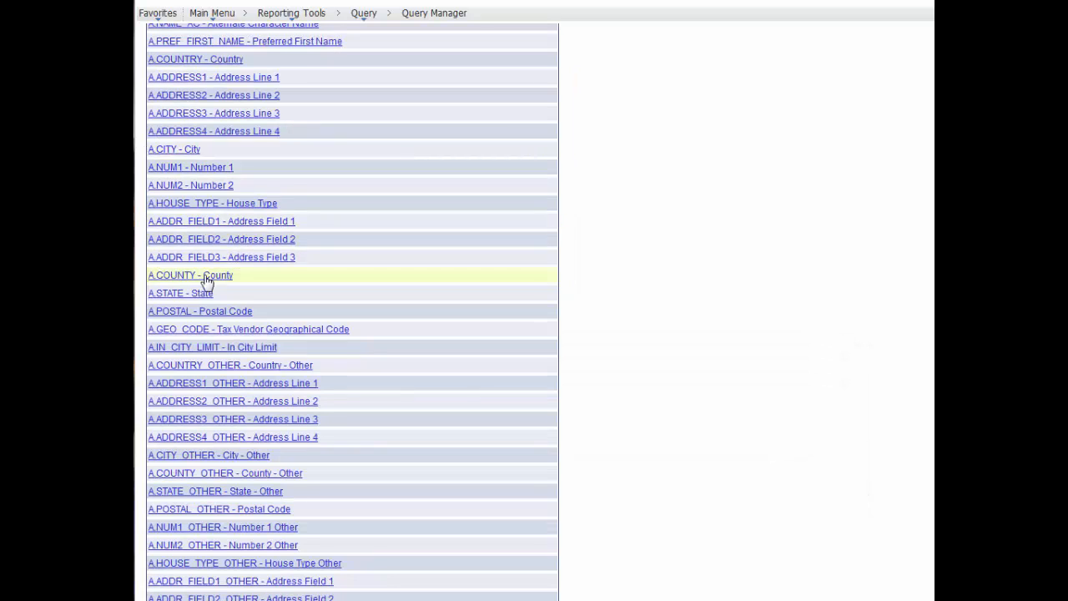
left_click(180, 294)
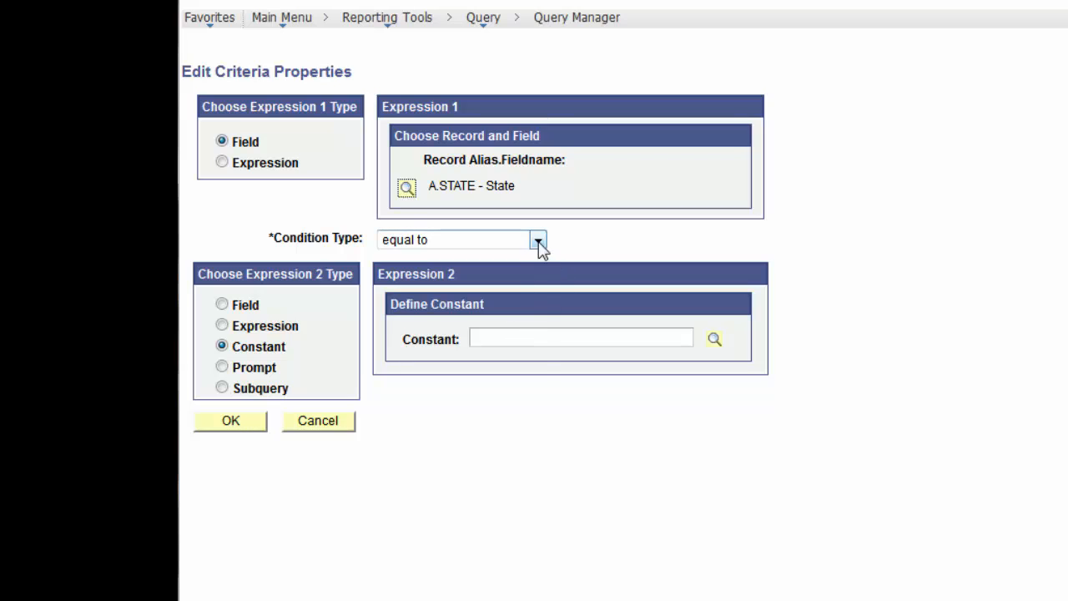
left_click(538, 240)
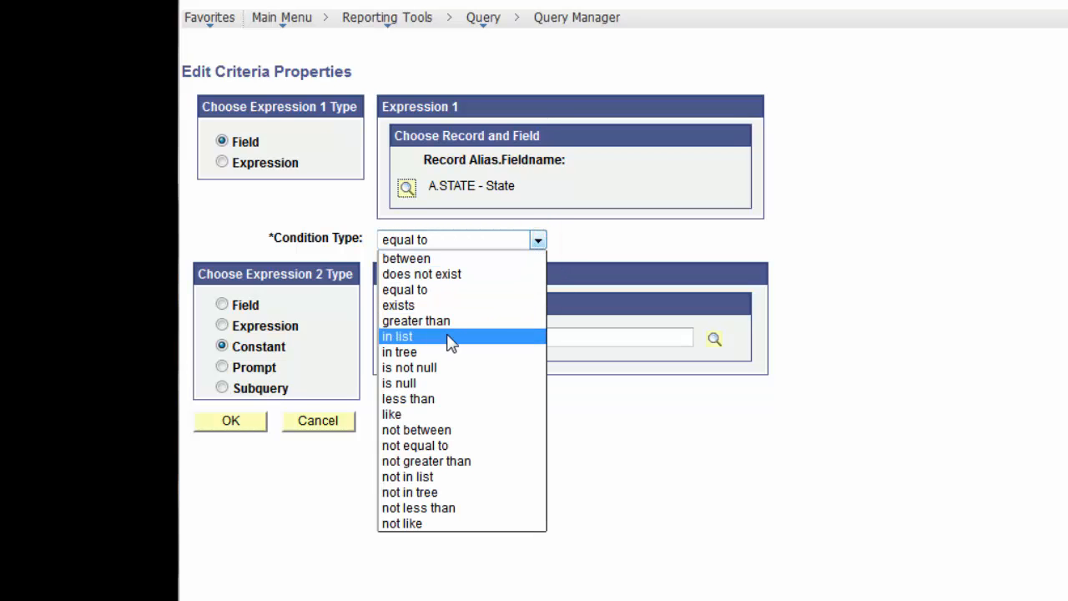
left_click(397, 335)
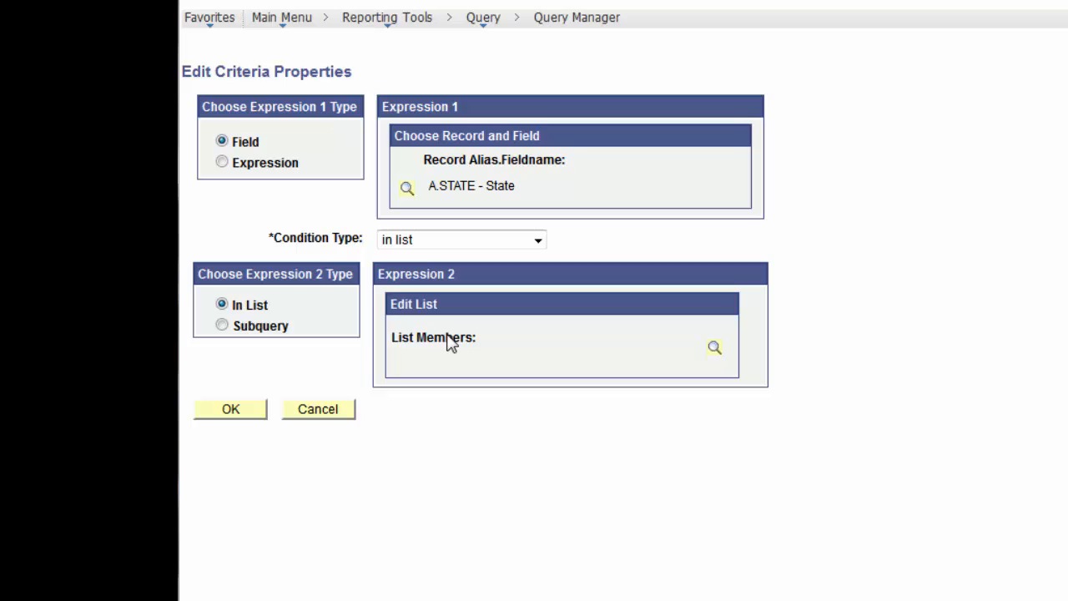
mouse_move(481, 351)
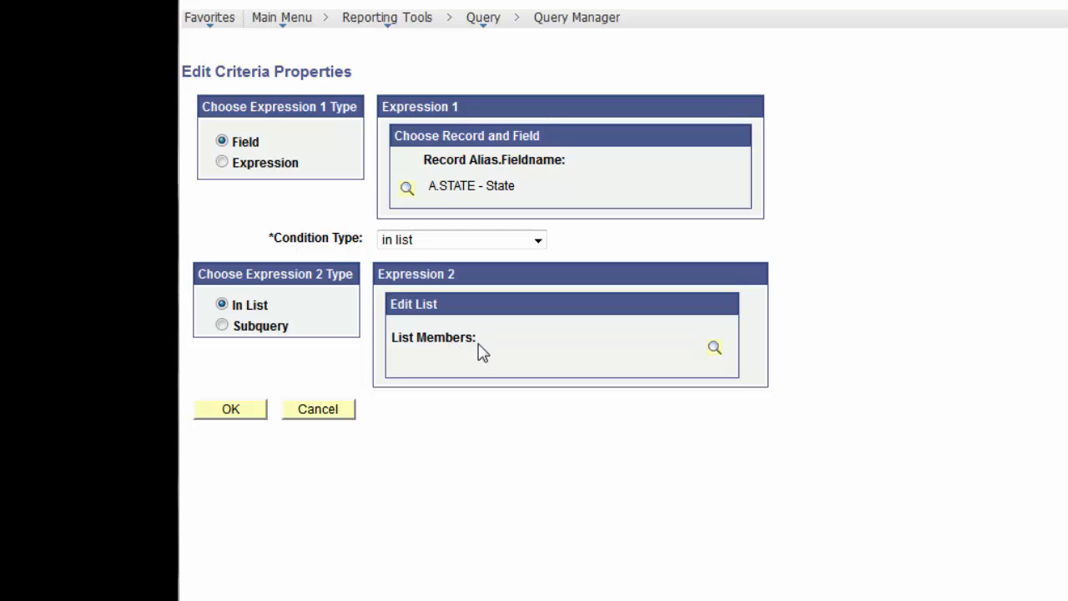
mouse_move(714, 347)
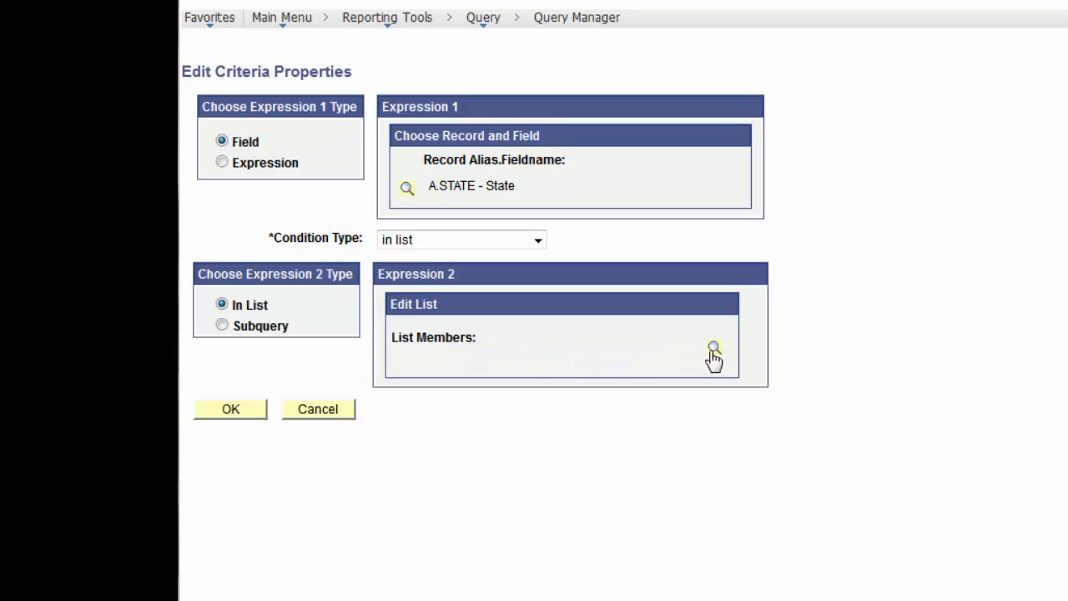
mouse_move(718, 351)
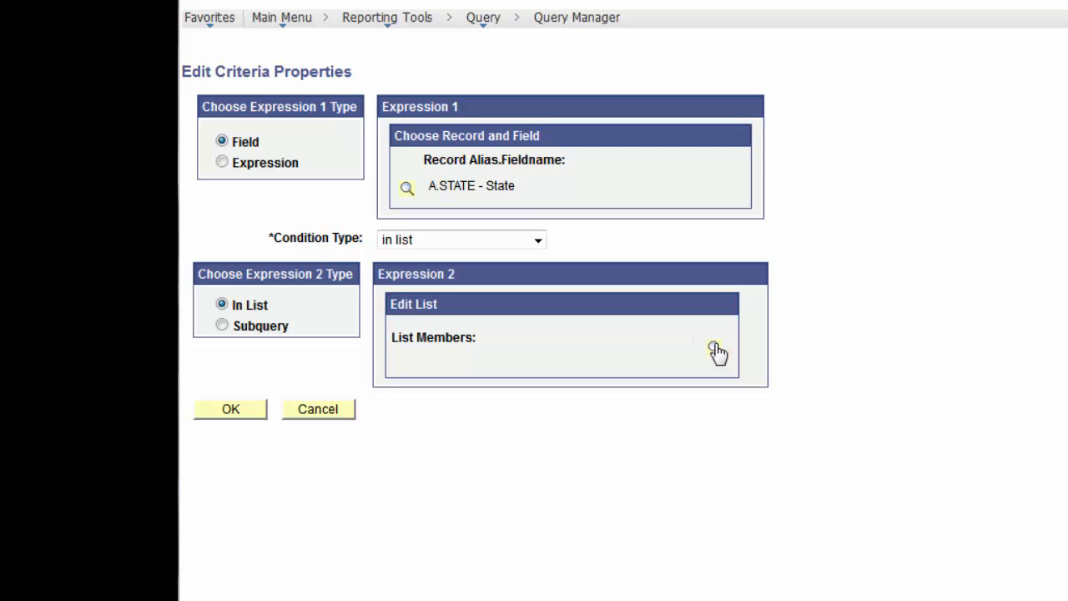
left_click(716, 347)
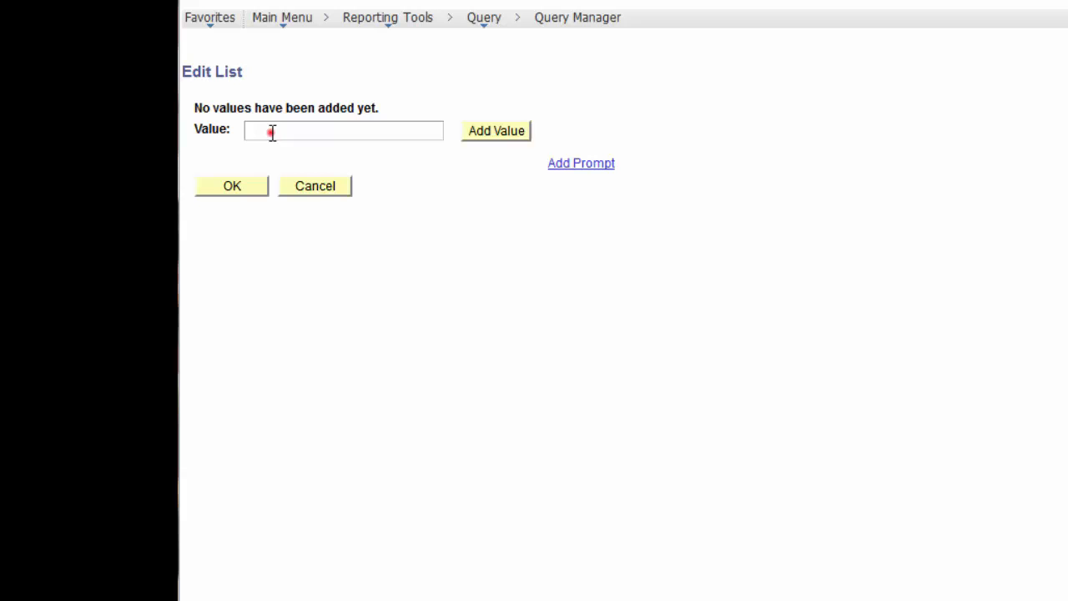
Step: Enter MI and WI as list members and add the State in list ('MI','WI') criterion
type("MI")
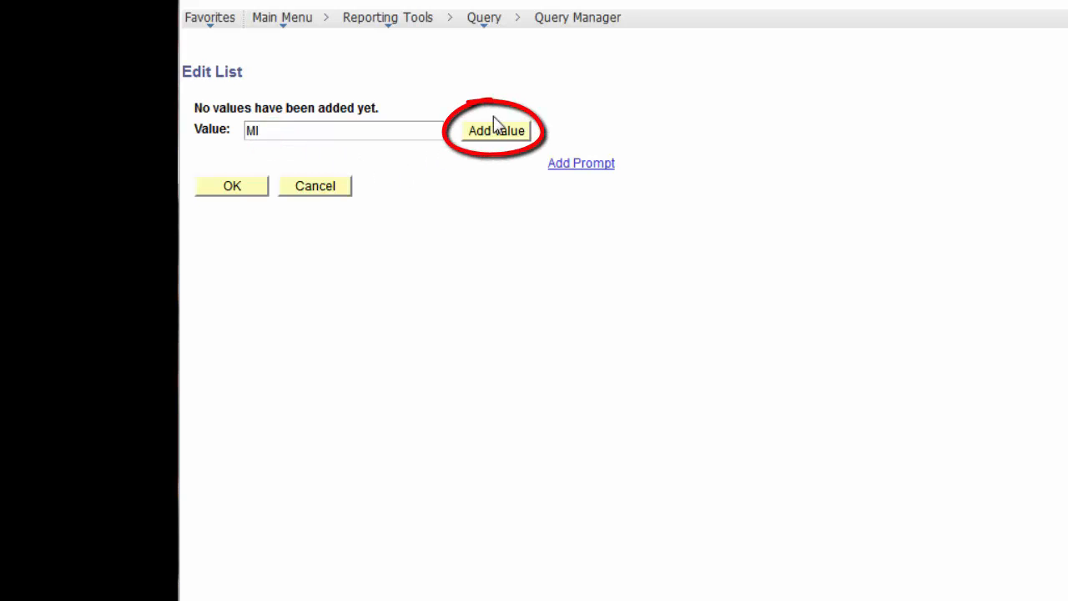
left_click(496, 130)
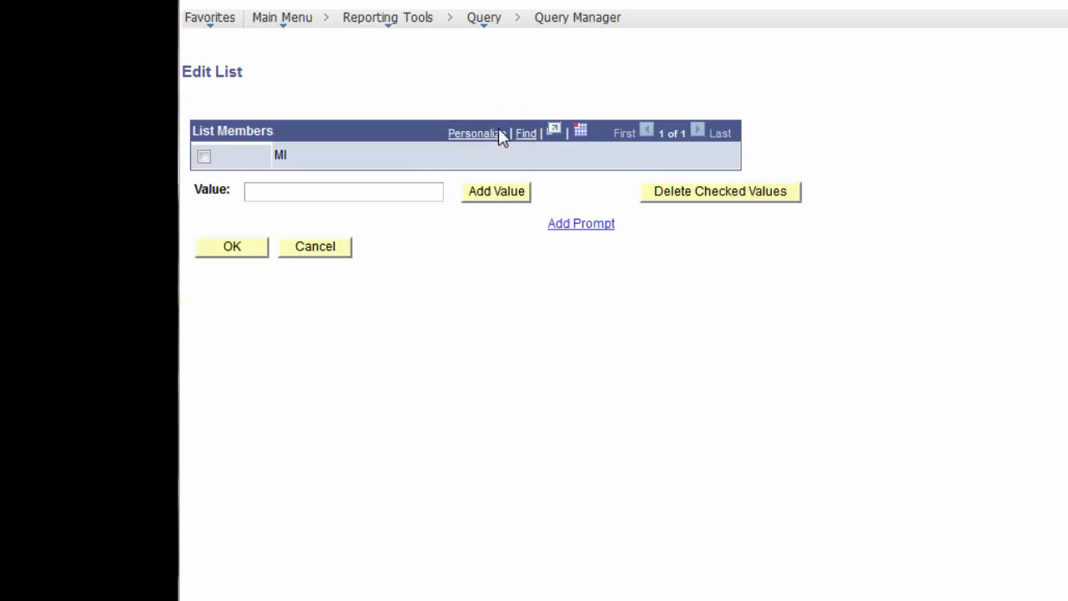
left_click(344, 190)
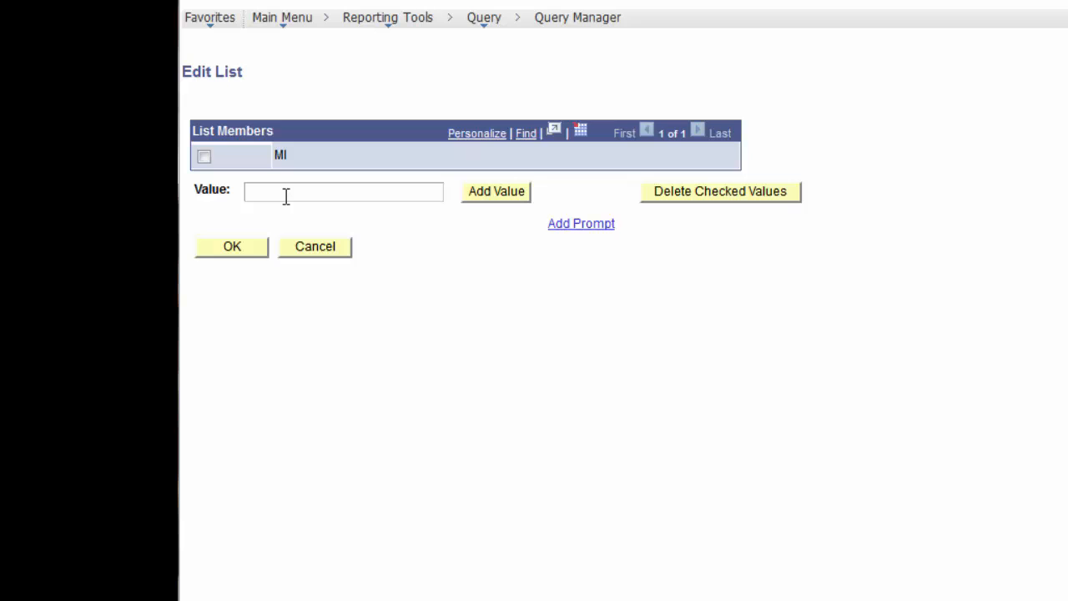
type("WI")
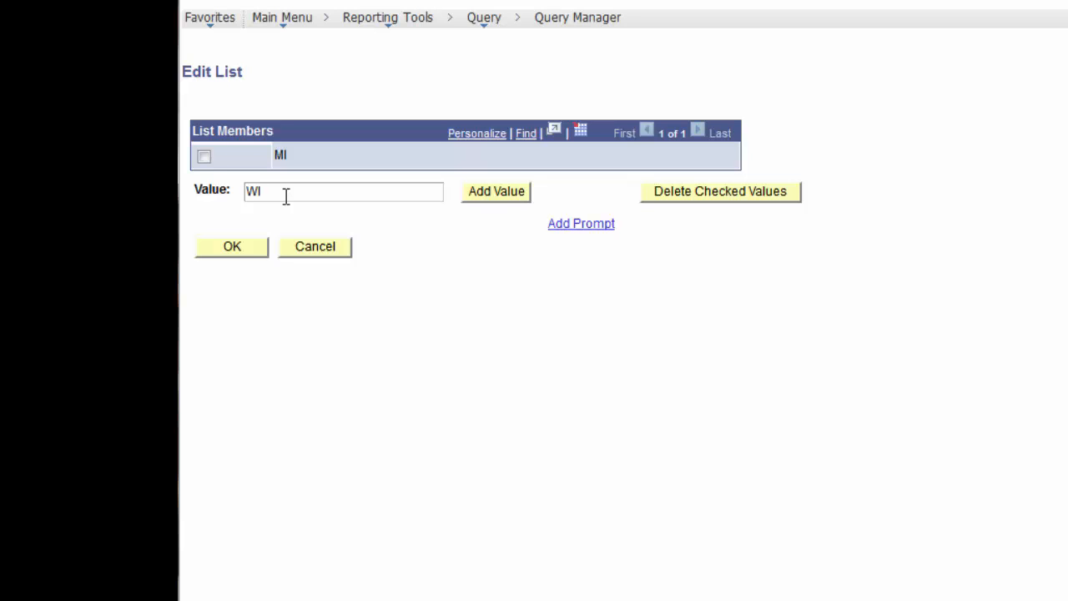
left_click(496, 190)
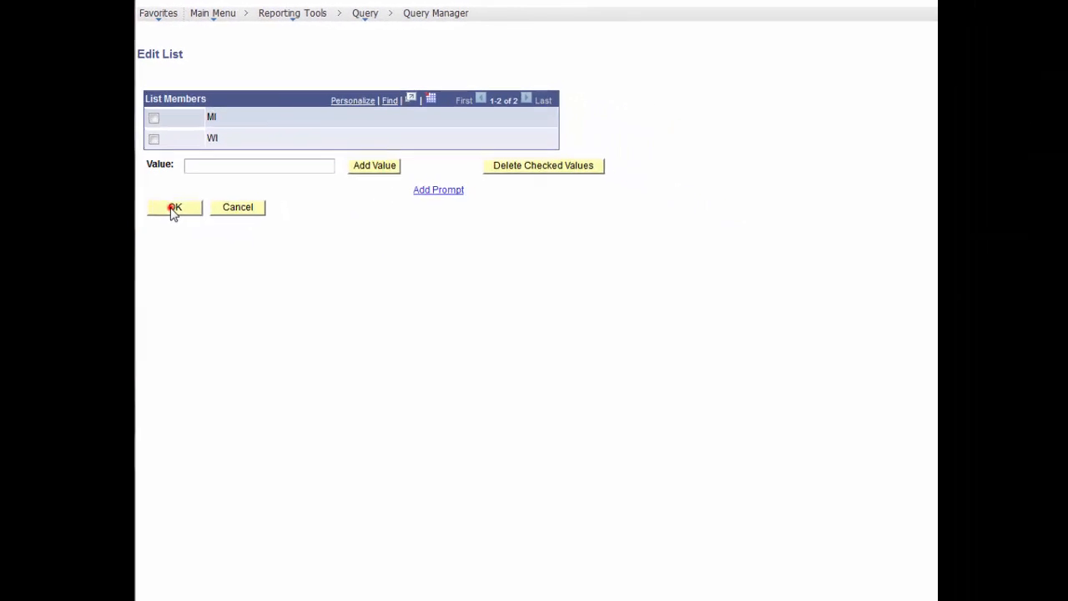
left_click(173, 207)
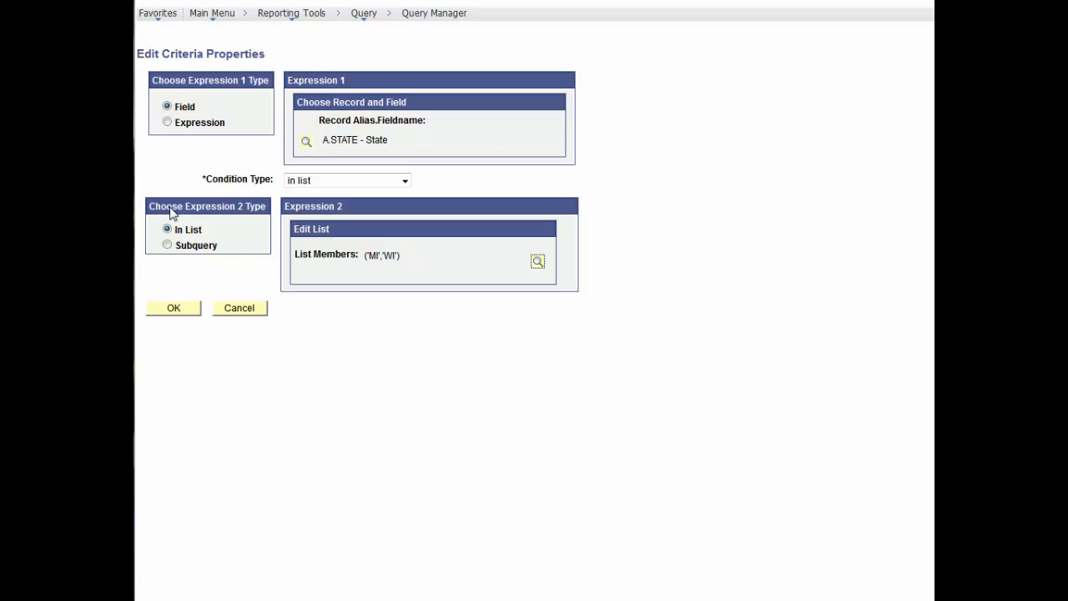
left_click(173, 308)
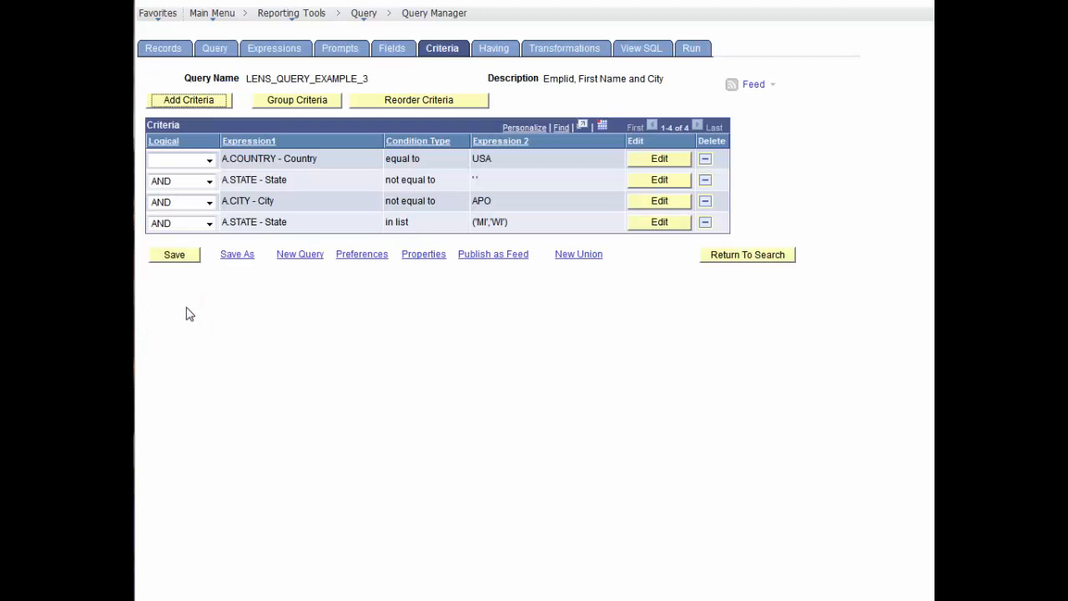
Step: Run the query and scroll through the MI and WI employee results
left_click(691, 46)
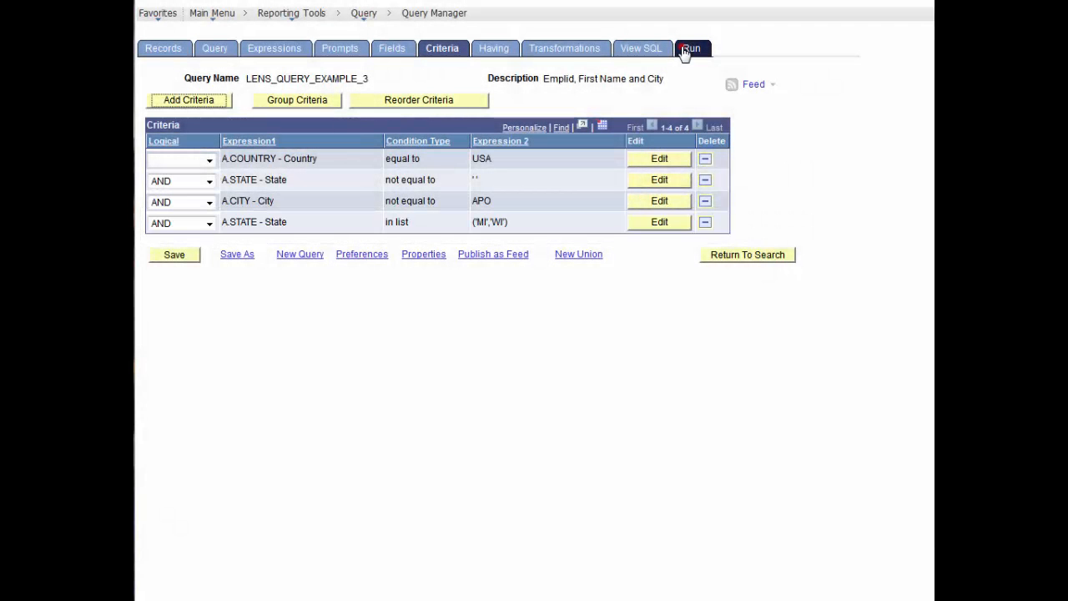
left_click(691, 47)
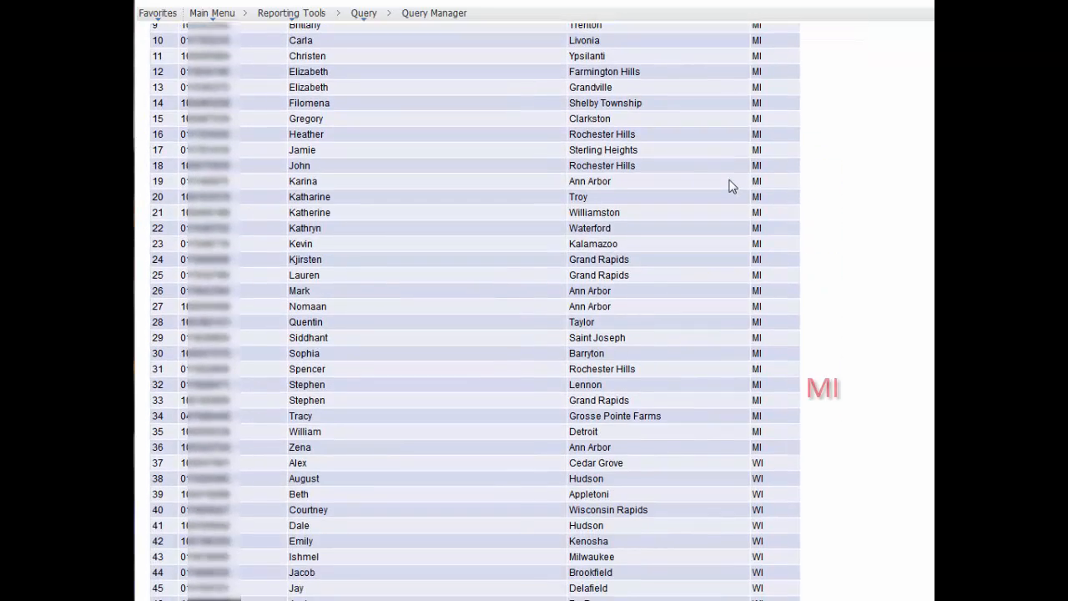
scroll("down", 3)
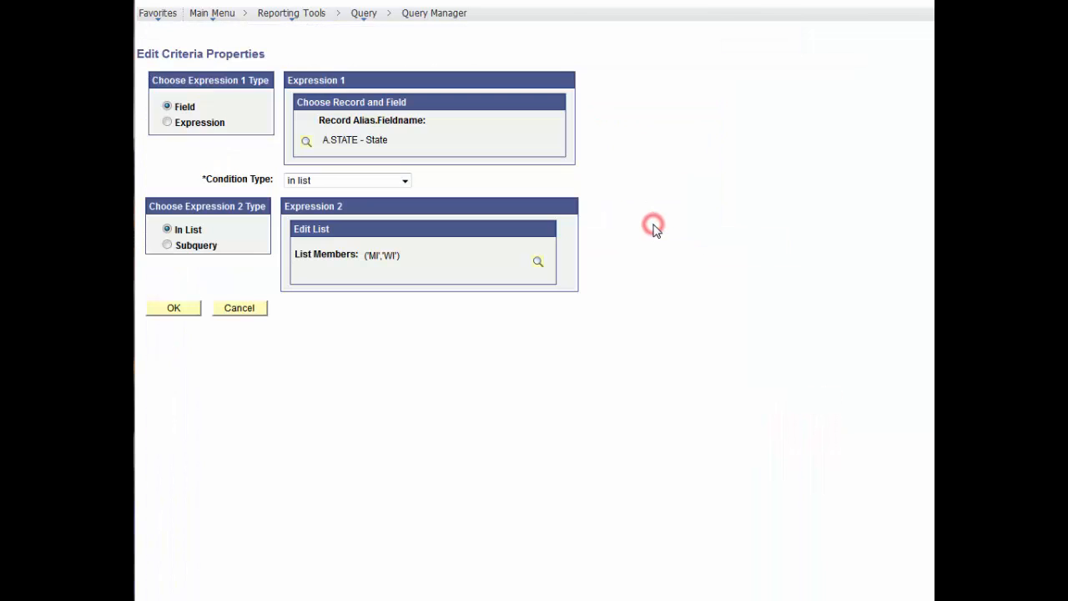
mouse_move(537, 262)
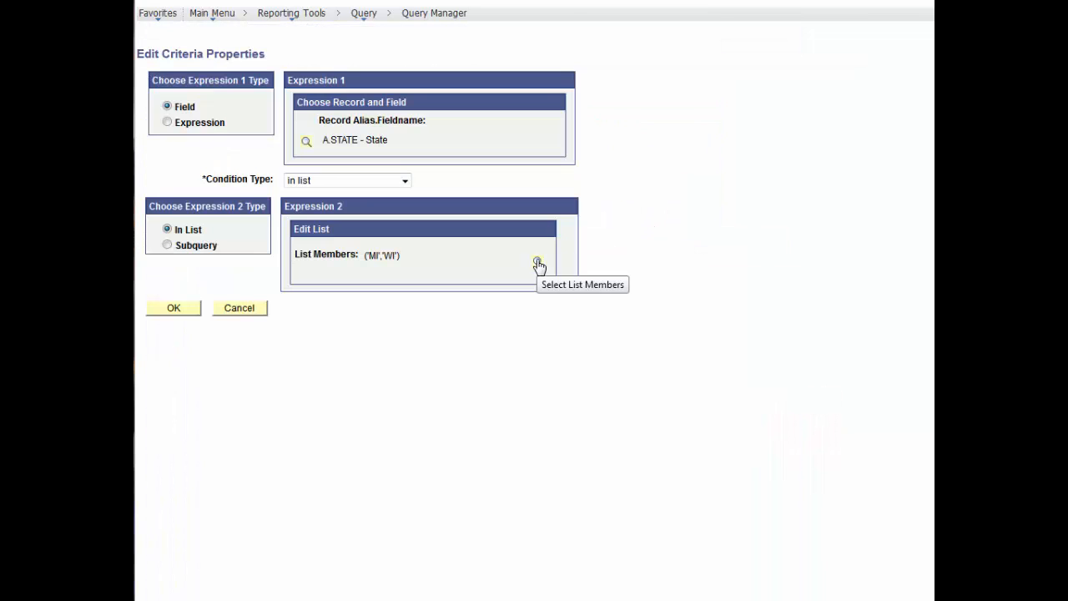
Step: Remove WI from the State criterion's list members
left_click(538, 263)
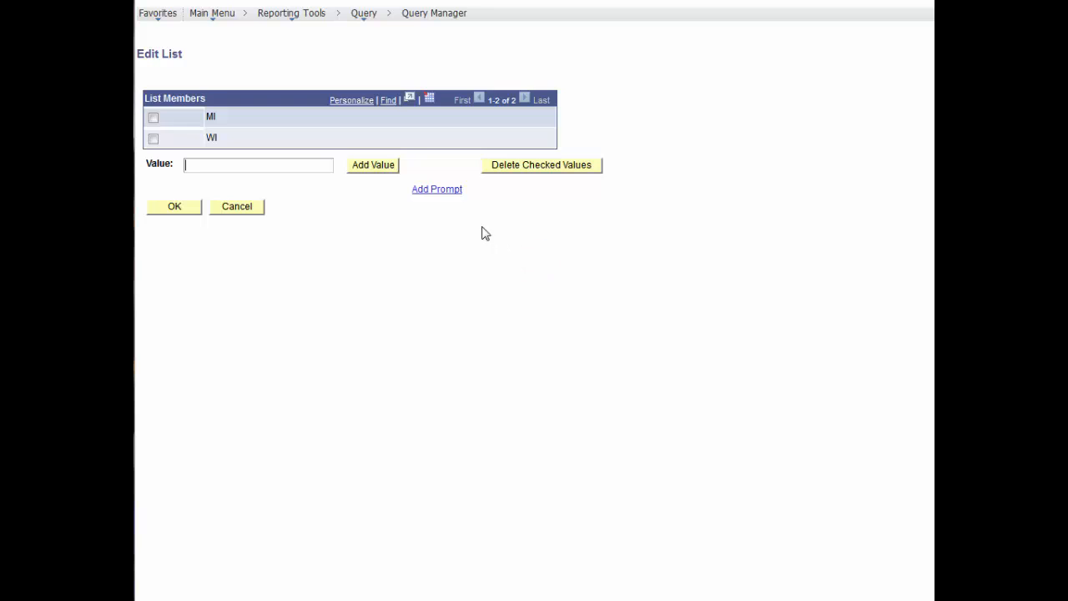
left_click(154, 137)
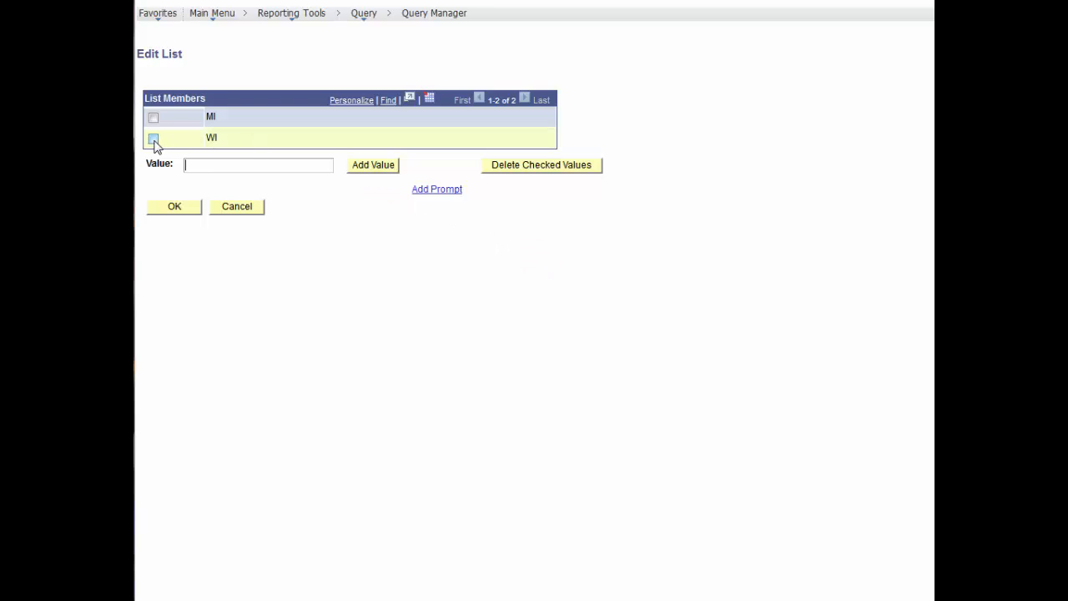
left_click(154, 137)
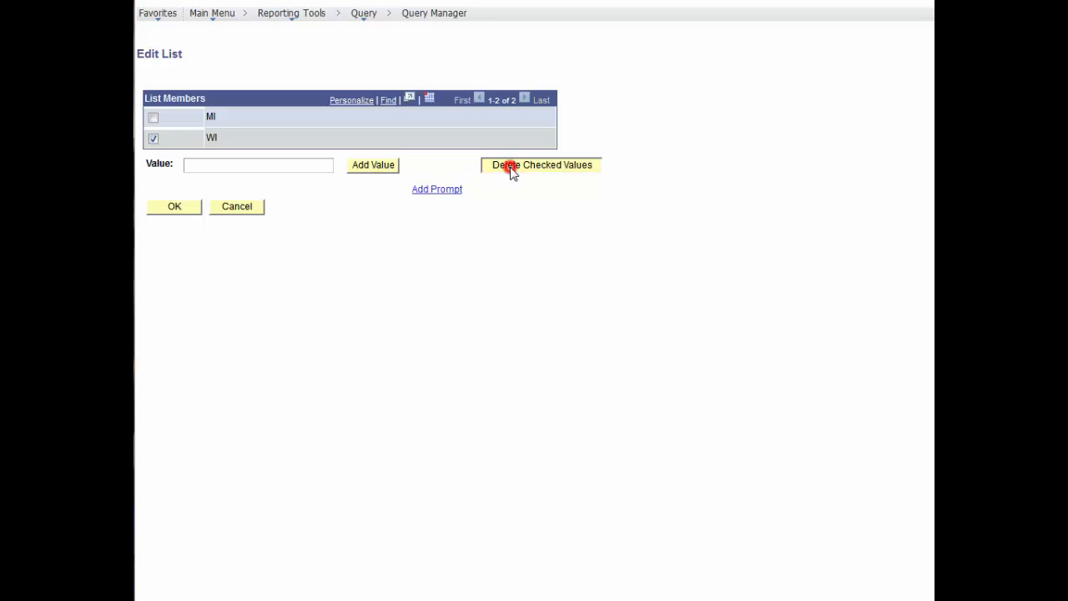
left_click(540, 165)
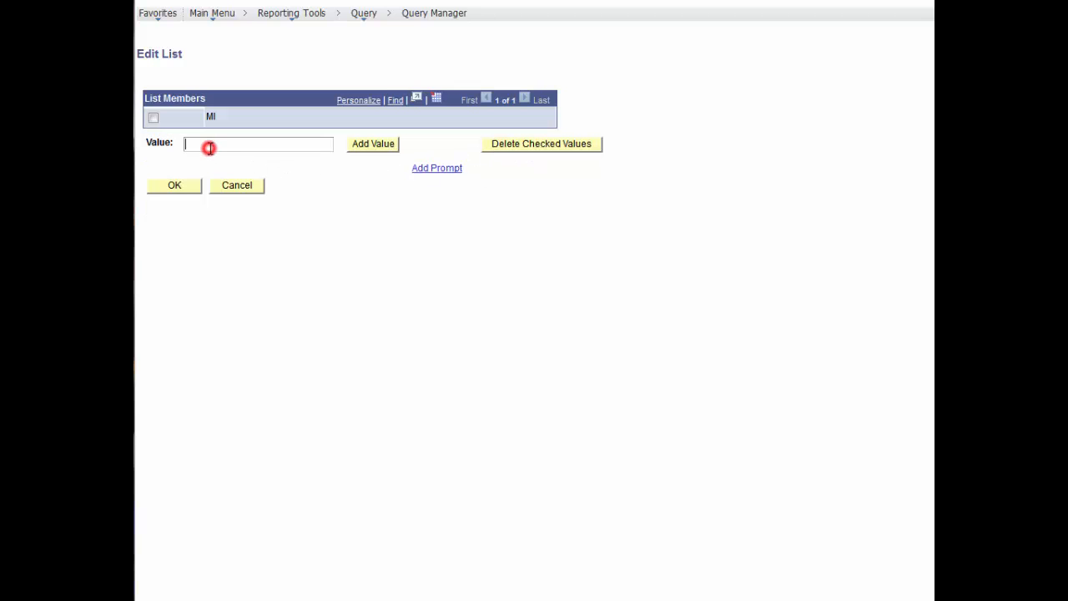
Step: Add AR so the State in-list criterion reads ('MI','AR') and apply it
type("A")
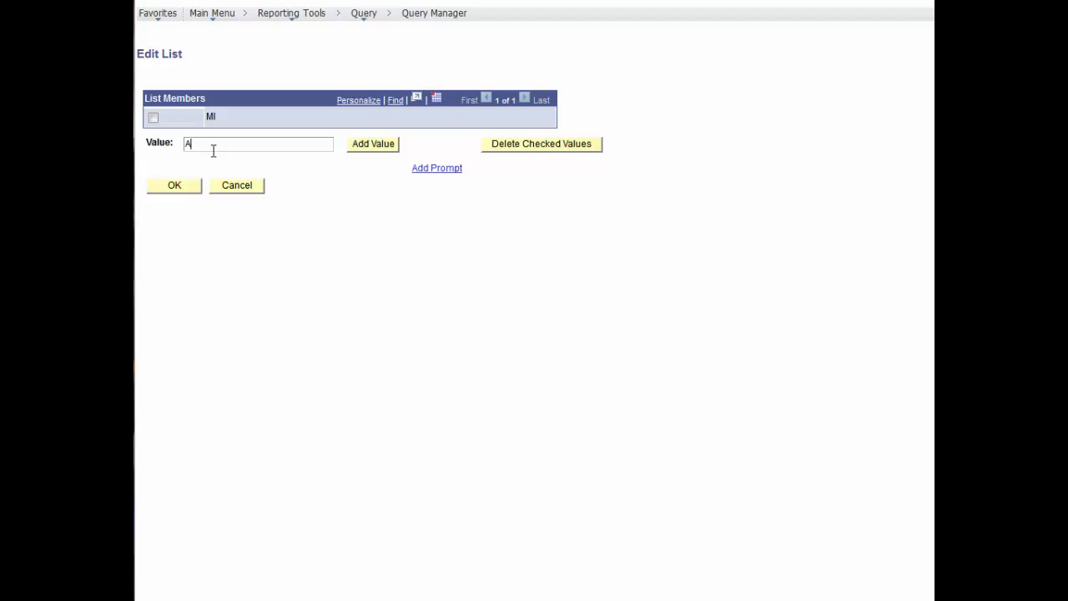
type("R")
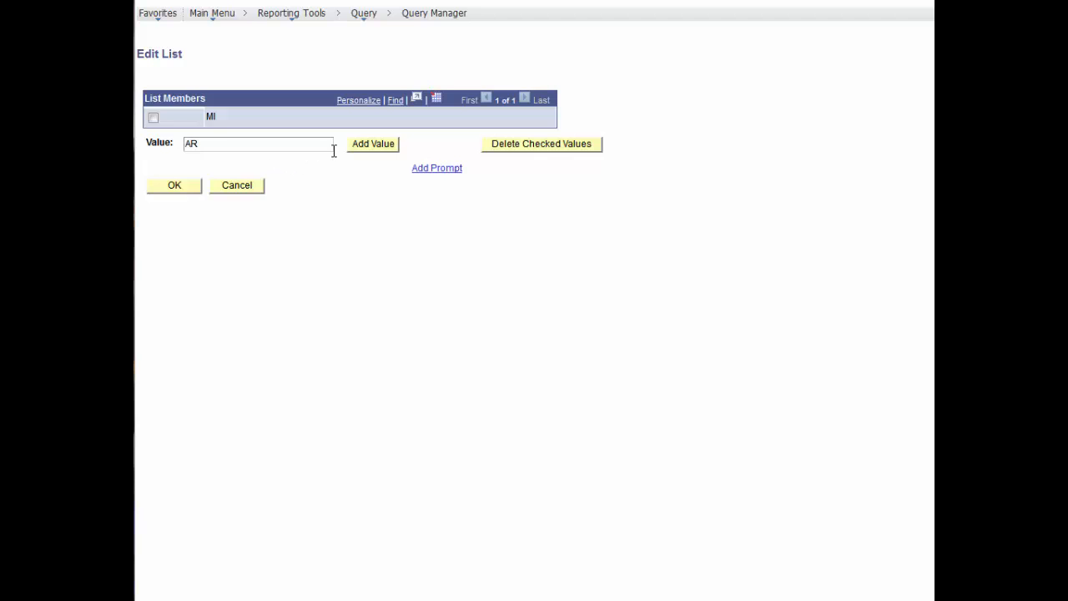
left_click(372, 143)
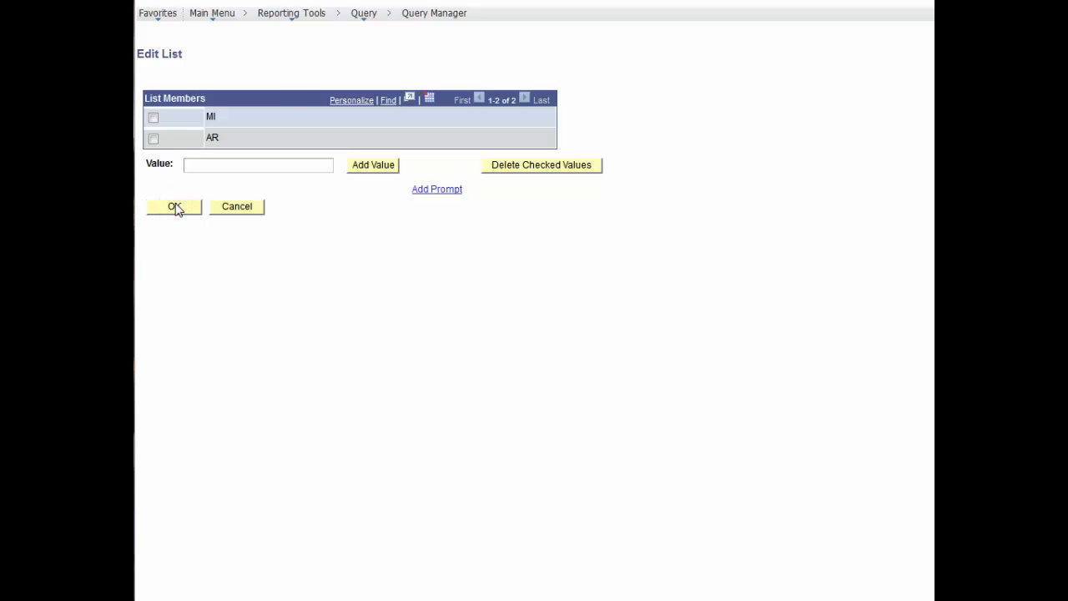
left_click(173, 207)
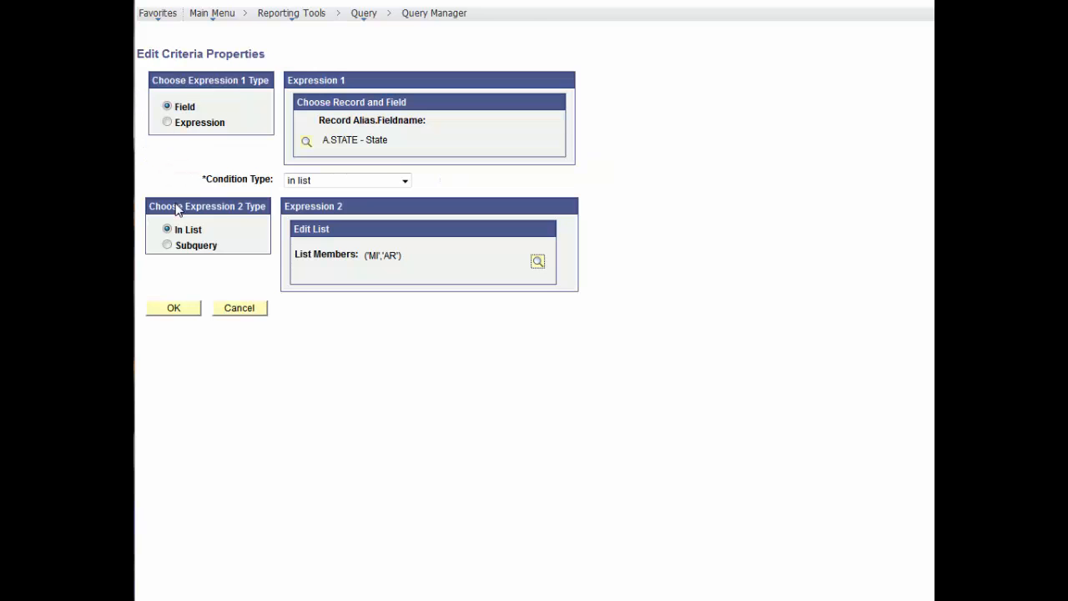
left_click(173, 307)
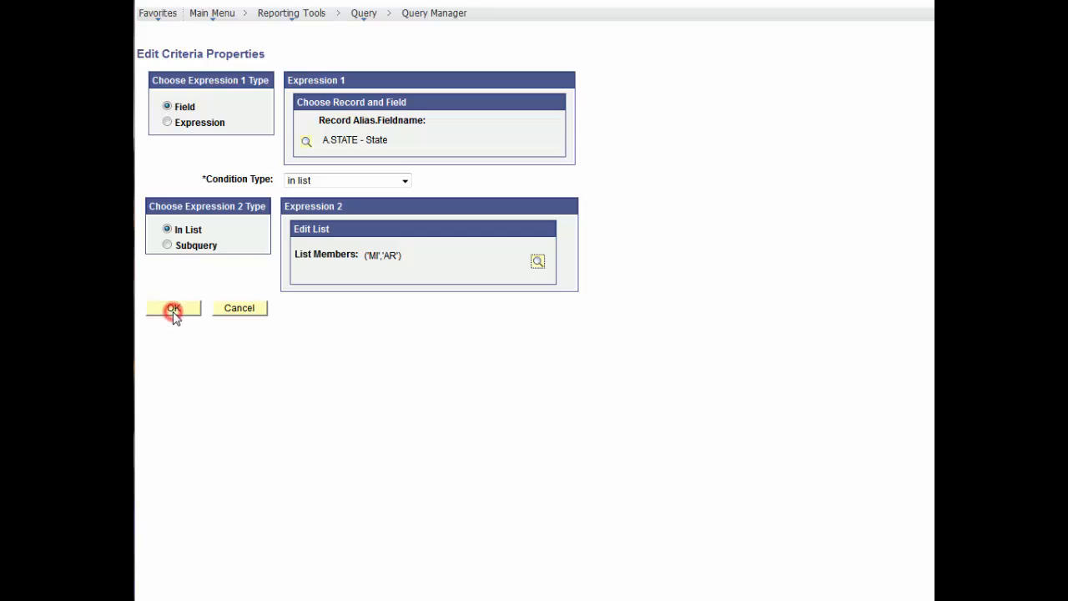
left_click(173, 307)
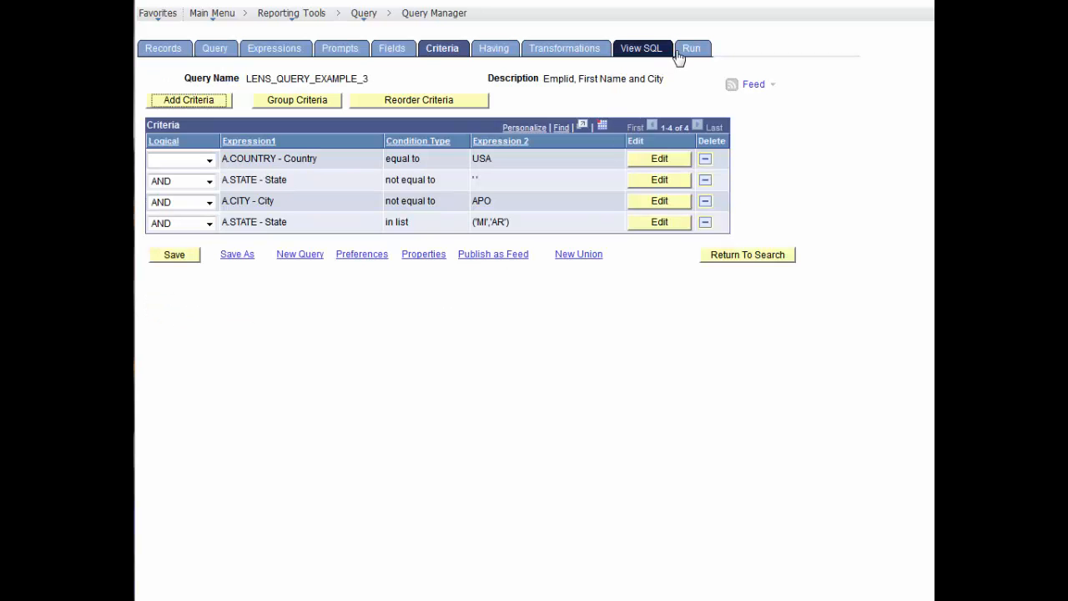
Step: Run the query and scroll through the 51 AR and MI employees returned
left_click(691, 46)
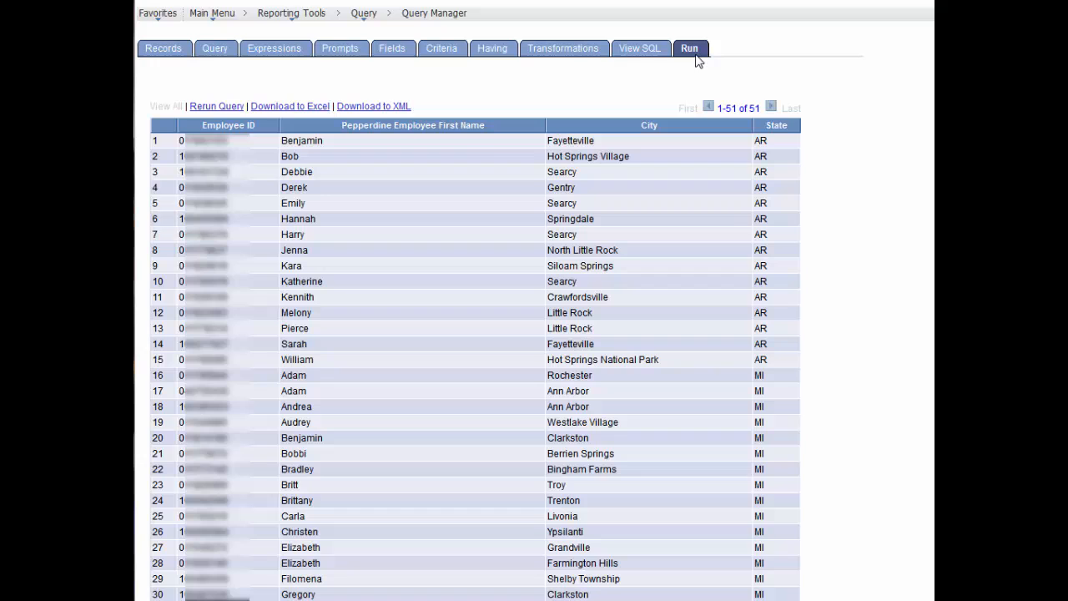
scroll("down", 3)
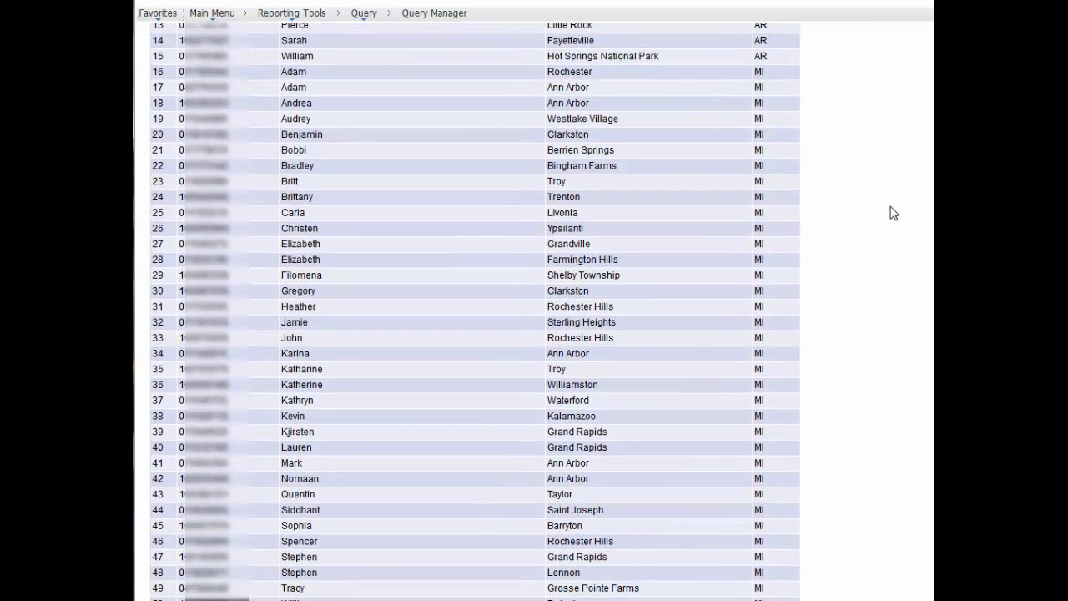
left_click(340, 47)
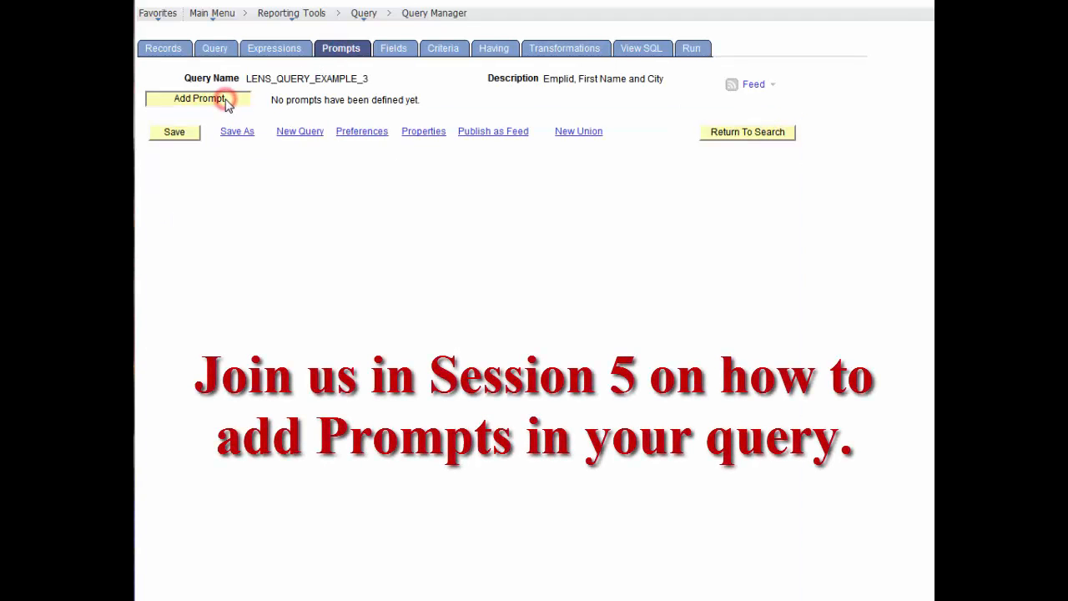
Step: Add a State prompt, run to see it ask for State 1, then return to Criteria
left_click(197, 97)
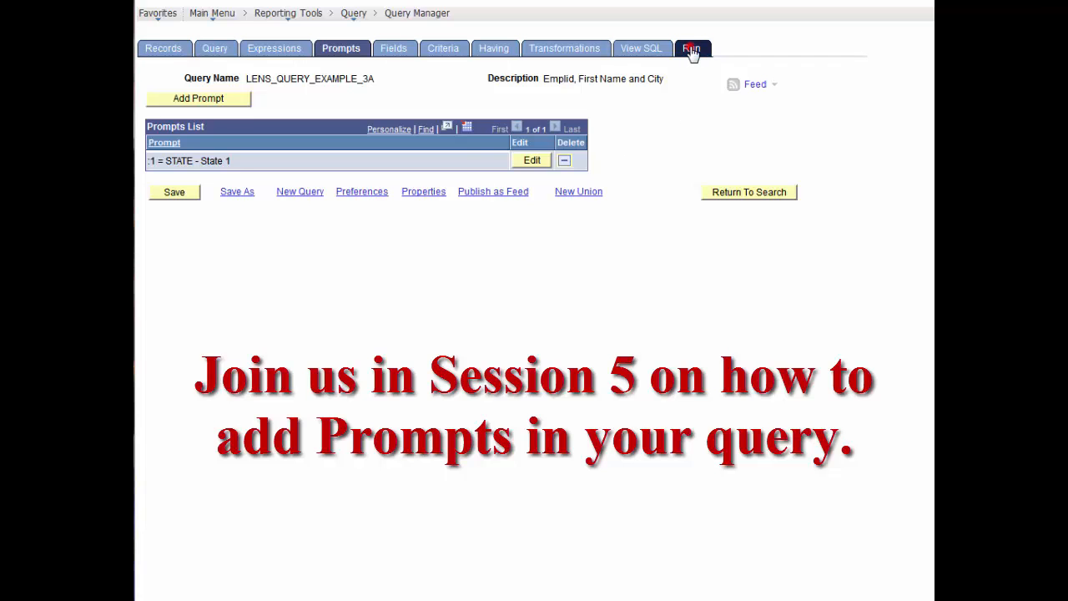
left_click(691, 47)
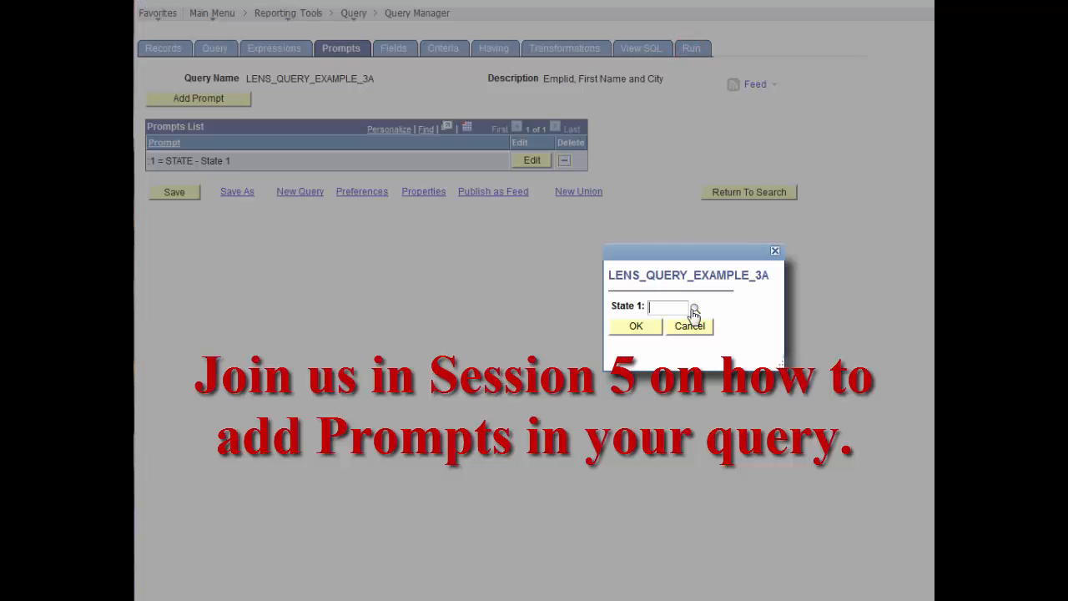
left_click(692, 307)
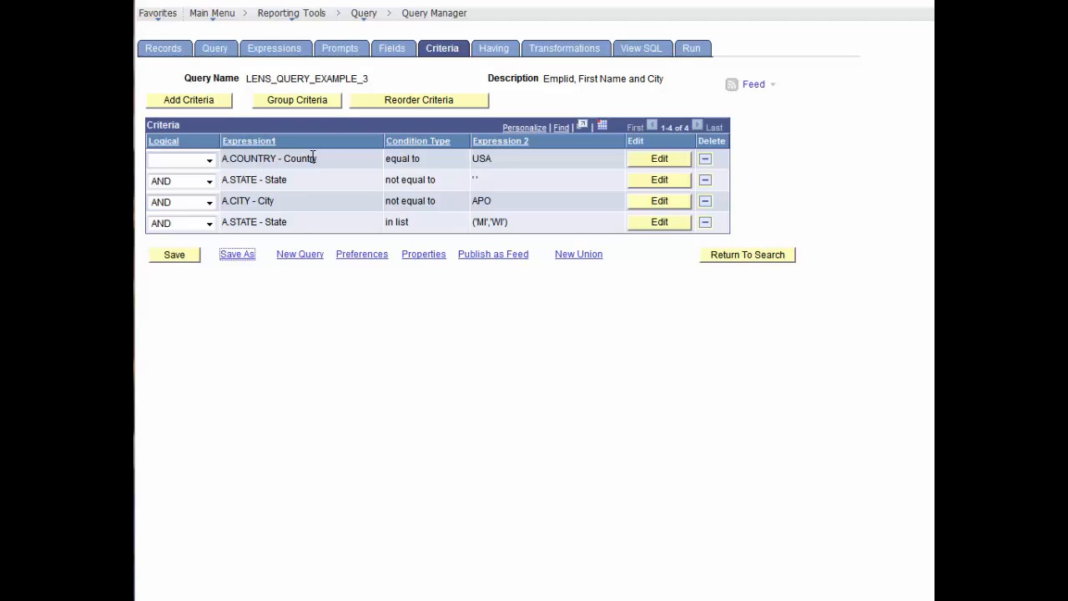
Step: Save as LENS_QUERY_EXAMPLE_4 with description 'Multiple Criteria, AND & OR'
left_click(237, 254)
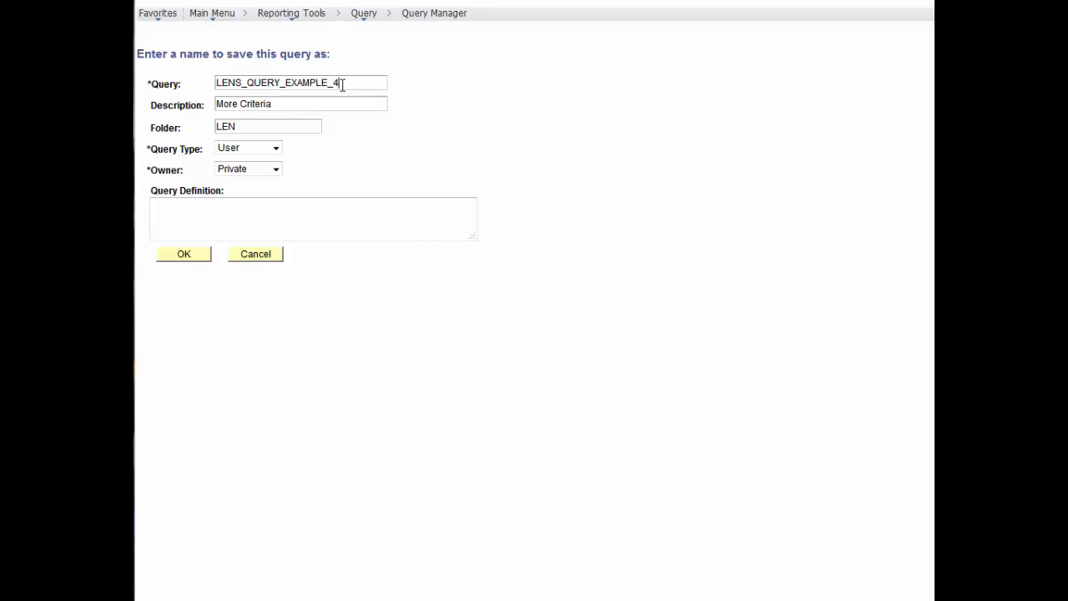
left_click(300, 104)
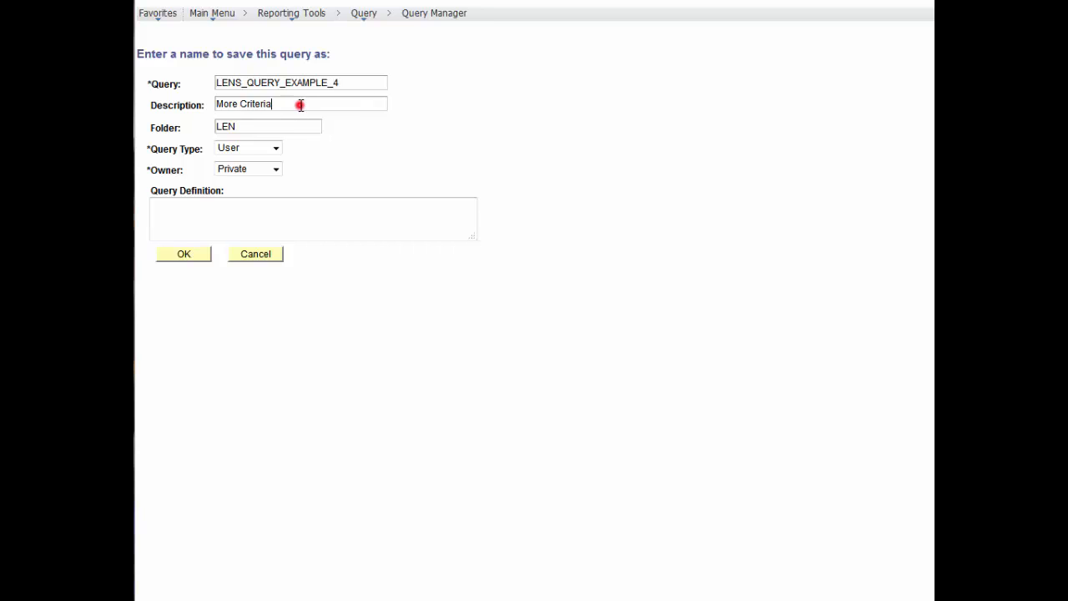
type("Multiple Criteria, AND & OR")
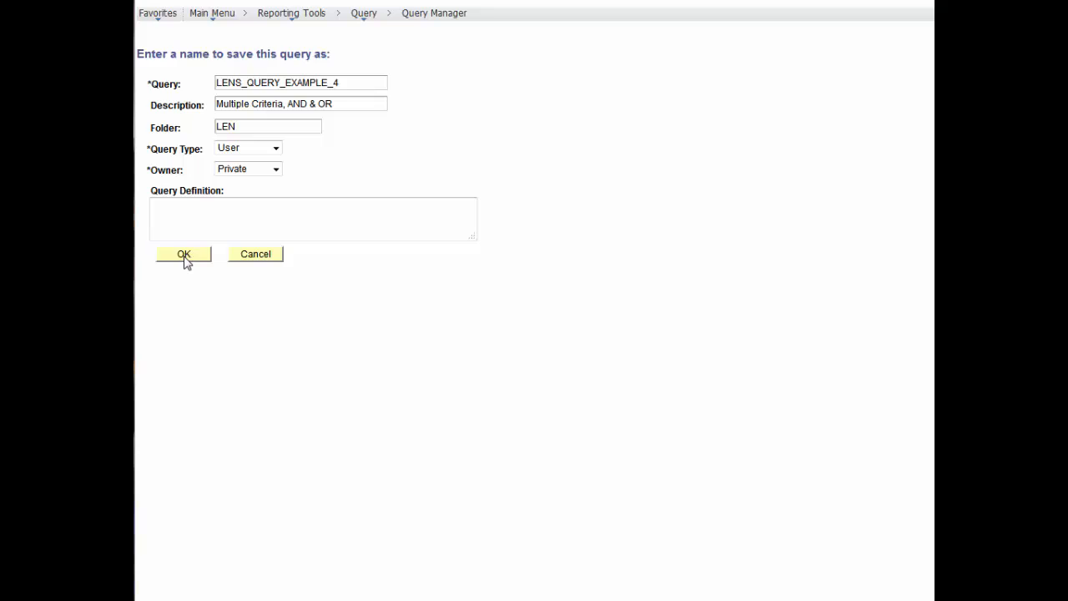